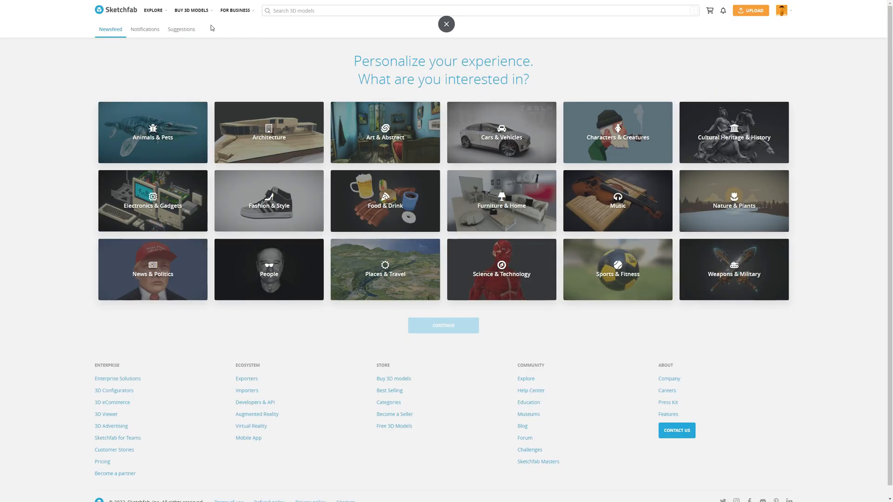
# - Search 'running tiger', pick the Running Tiger model and download its original FBX format
pyautogui.write('running tiger')
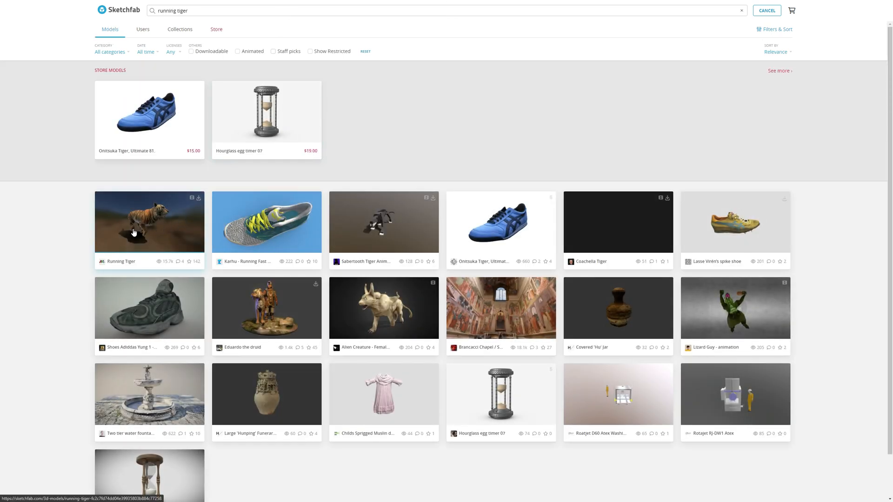
pyautogui.click(149, 223)
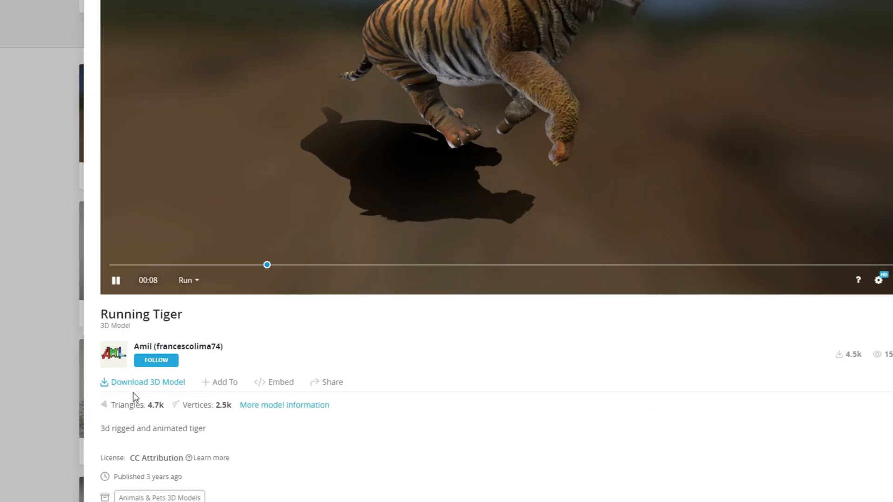
pyautogui.click(148, 383)
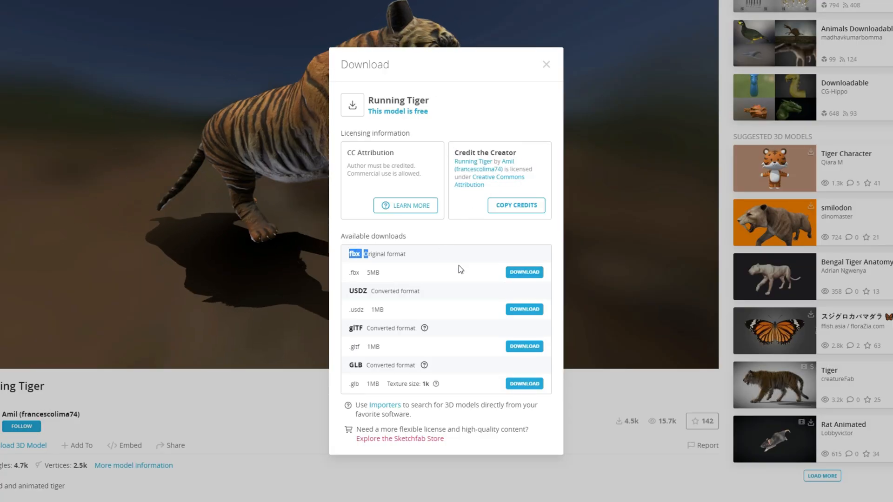
pyautogui.click(524, 272)
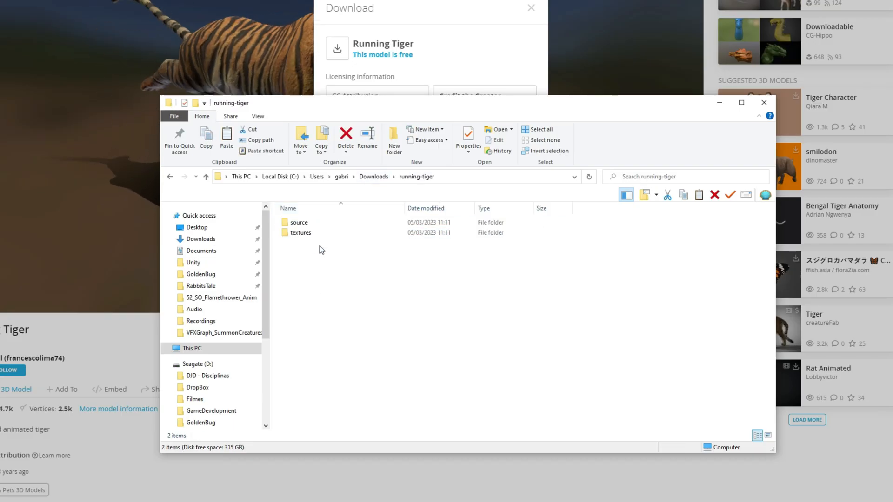
# - Browse into the downloaded running-tiger folder in Downloads
pyautogui.doubleClick(298, 222)
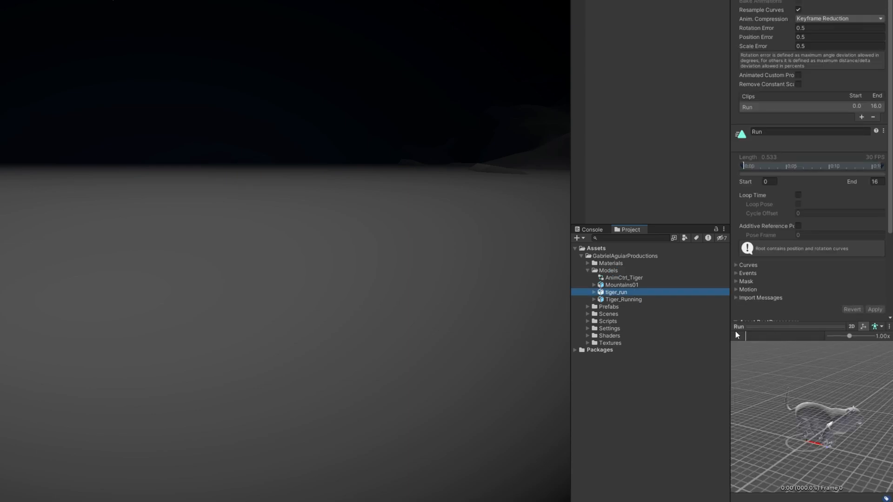
# - Enable Loop Time on the tiger_run Run animation clip
pyautogui.click(737, 336)
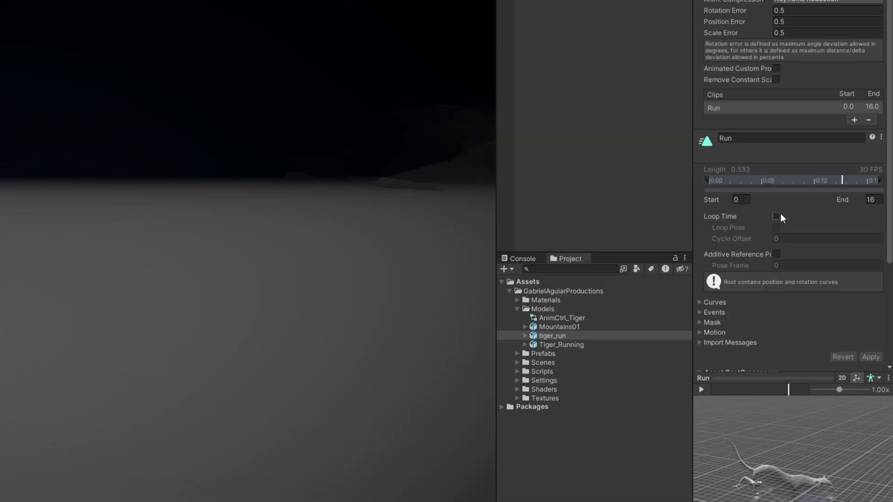
pyautogui.click(775, 215)
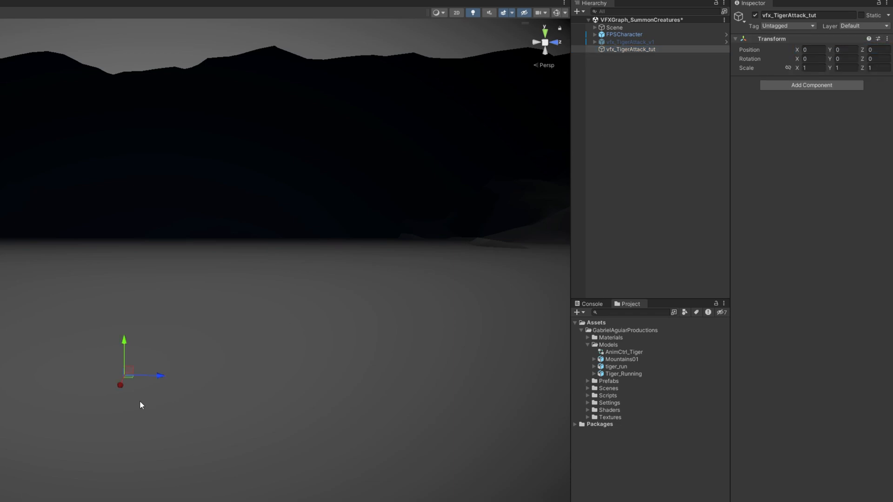
# - Briefly show the finished vfx_TigerAttack_v1 reference tiger for comparison, then hide it
pyautogui.click(616, 366)
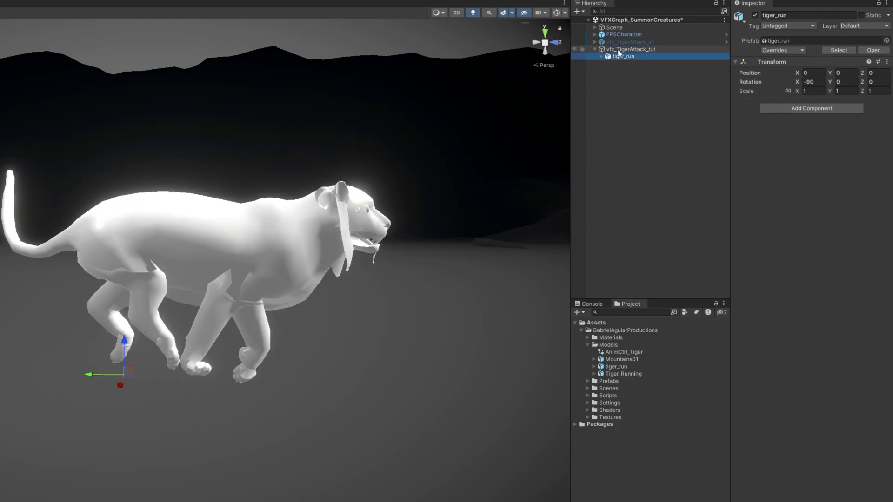
pyautogui.click(629, 42)
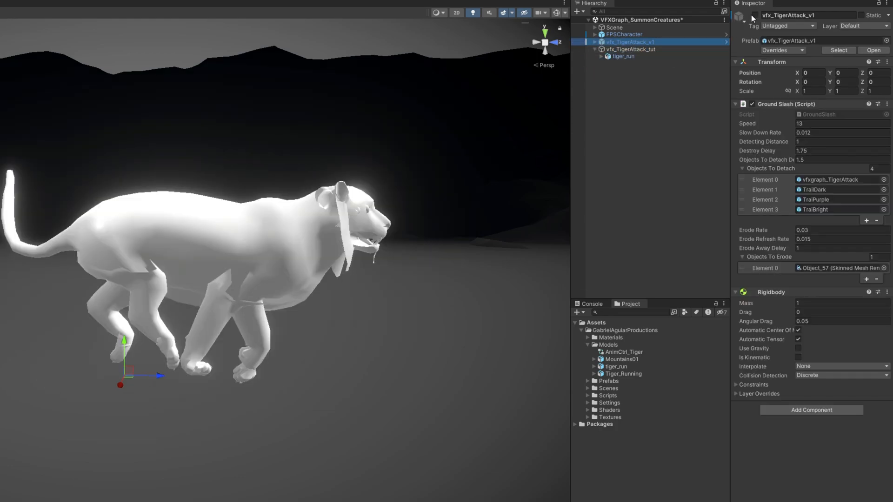
pyautogui.click(755, 16)
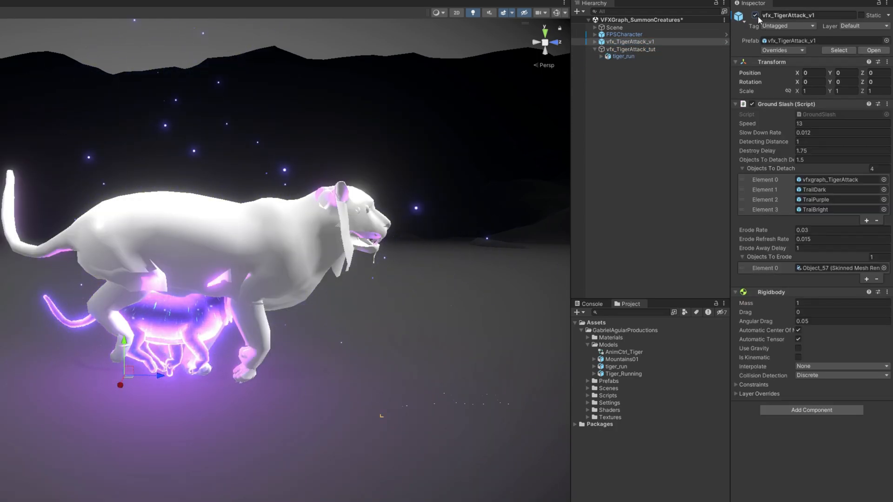
pyautogui.click(622, 56)
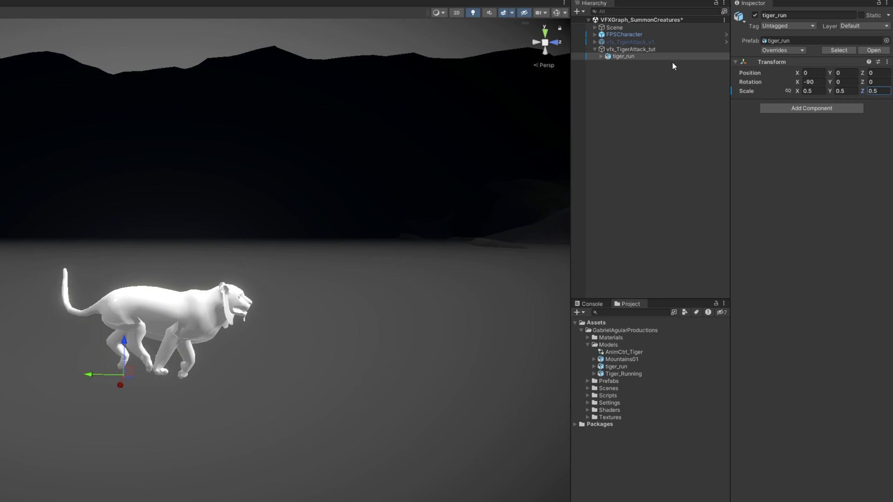
# - Inspect the Tiger(0) child mesh of tiger_run inside vfx_TigerAttack_tut
pyautogui.click(600, 56)
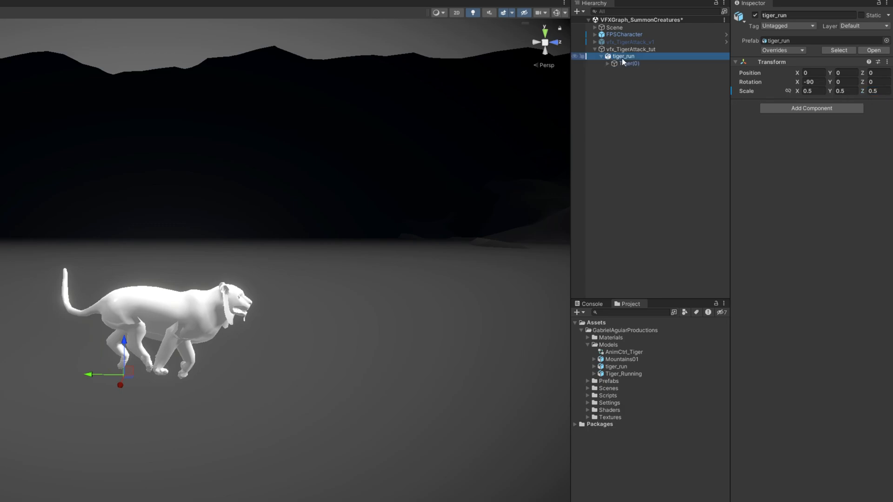
pyautogui.click(630, 63)
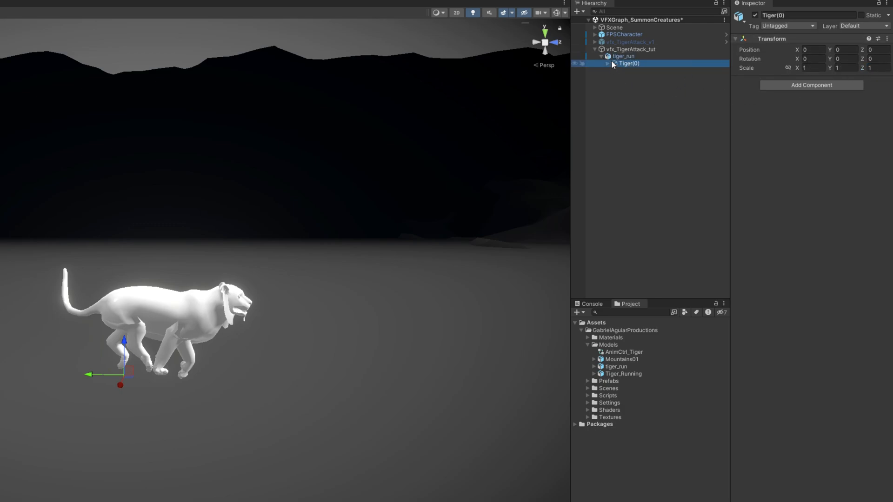
pyautogui.click(624, 56)
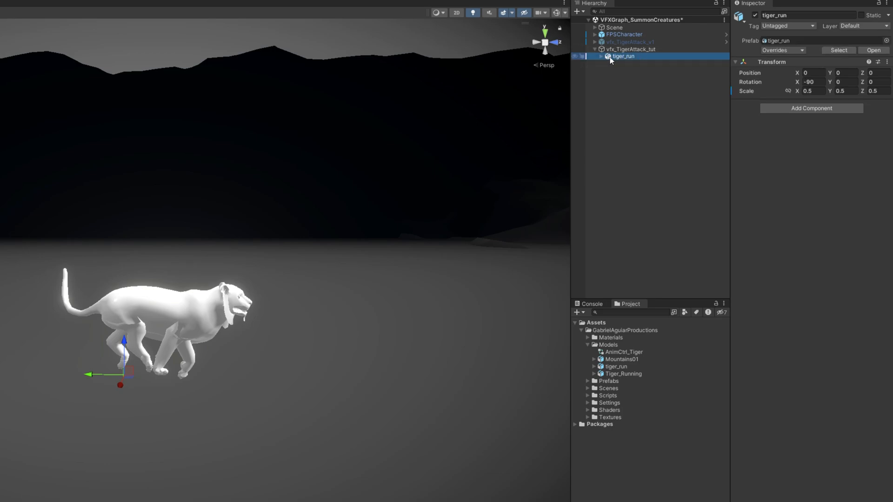
pyautogui.click(615, 366)
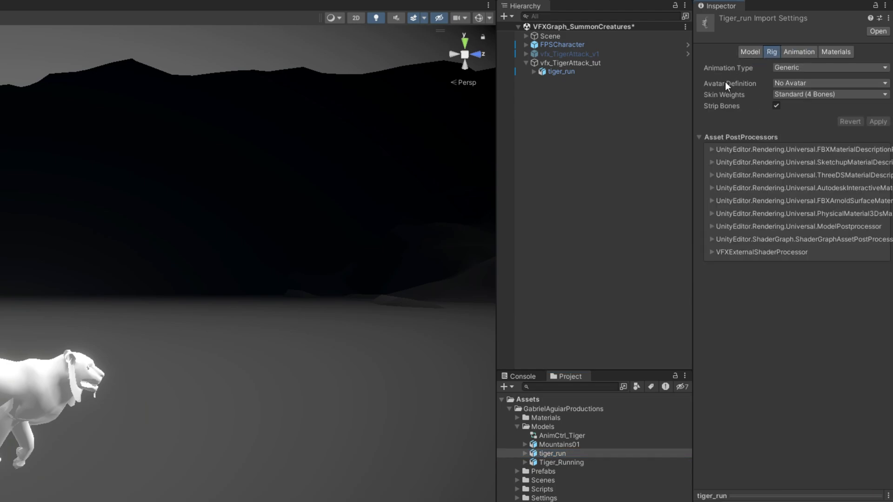
# - Set the tiger rig's Avatar Definition to Create From This Model and apply it
pyautogui.click(828, 82)
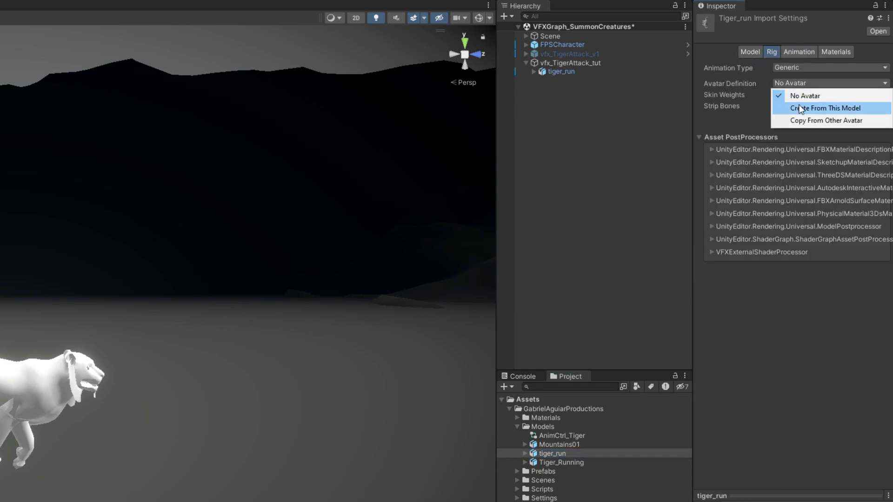
pyautogui.click(825, 108)
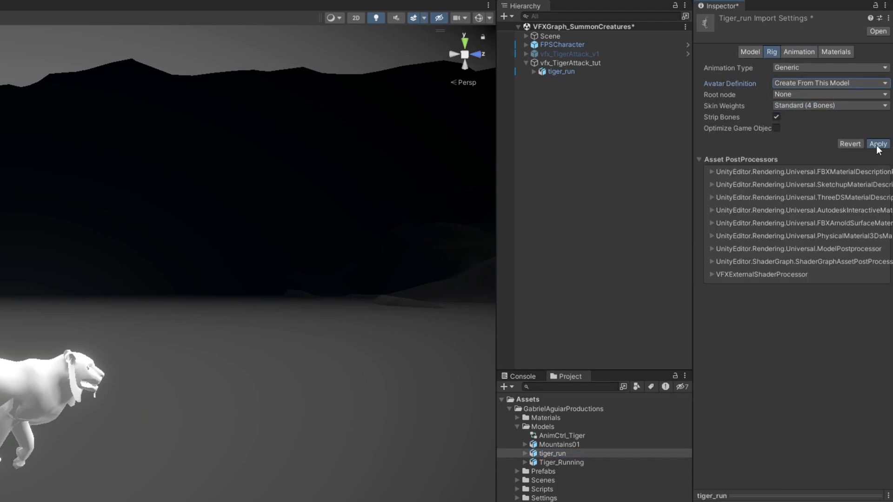
pyautogui.click(877, 143)
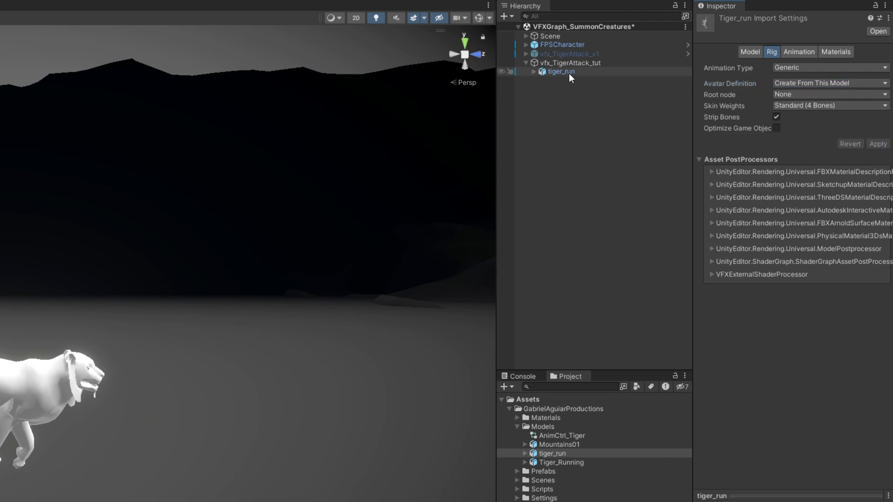
pyautogui.click(560, 71)
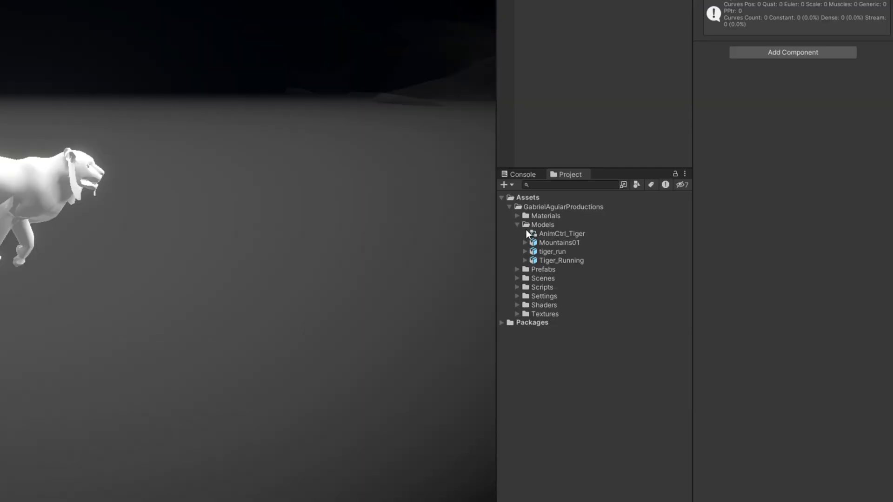
# - Create animator controller AnimCtrl_Tiger_tut in Models and add a Run state to it
pyautogui.rightClick(542, 224)
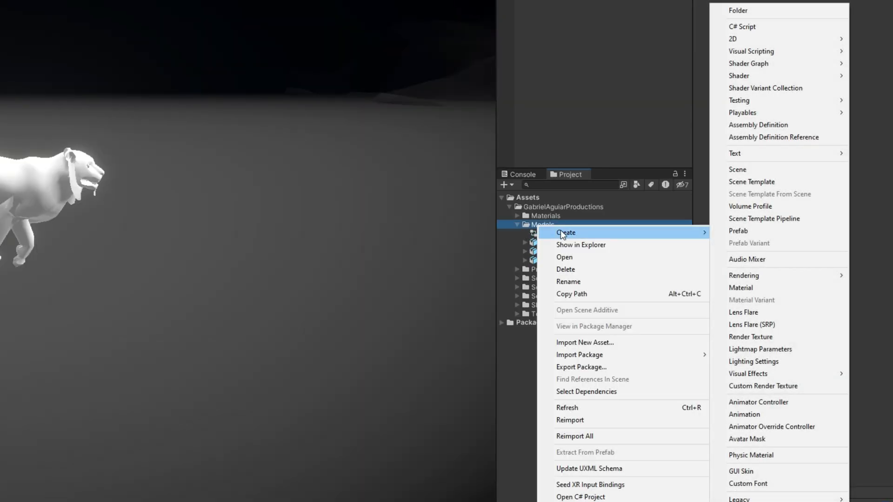
pyautogui.moveTo(789, 402)
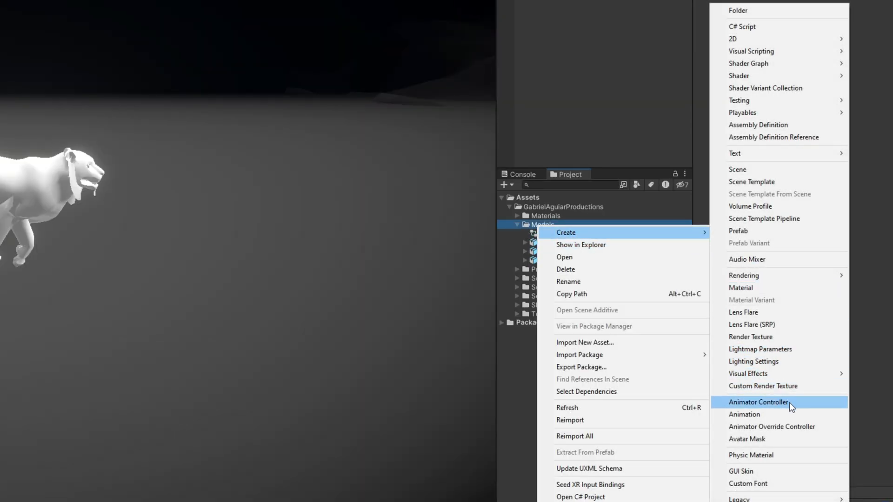
pyautogui.click(758, 402)
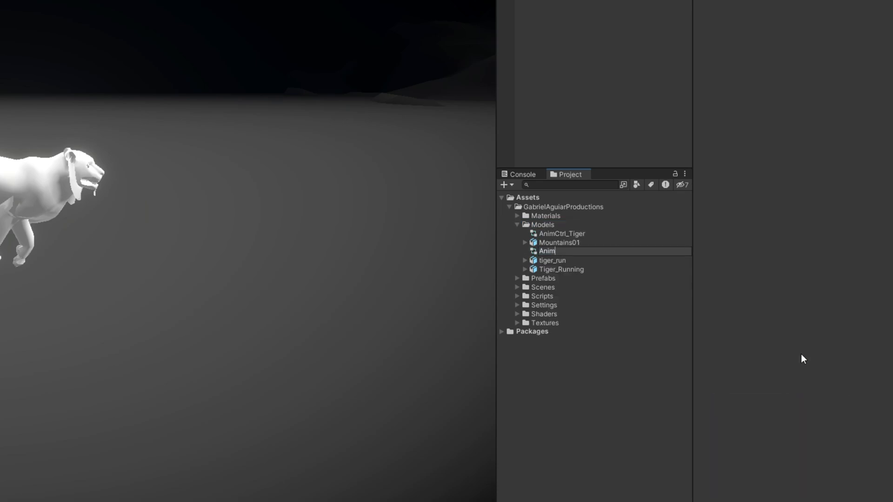
pyautogui.write('AnimCtrl_Tiger_tut')
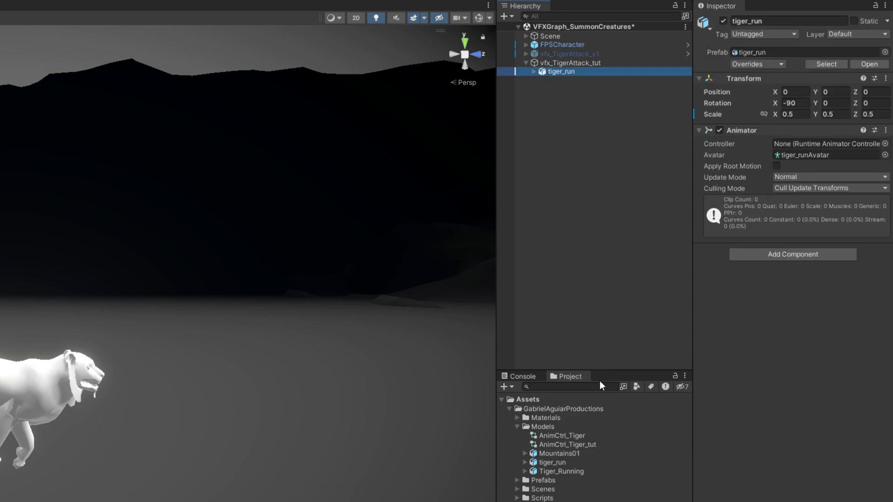
pyautogui.click(825, 144)
pyautogui.write('R')
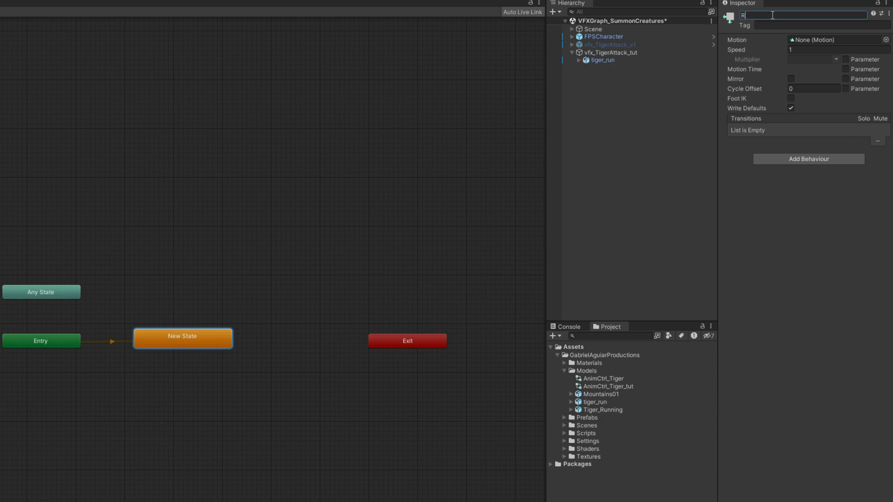
pyautogui.write('un')
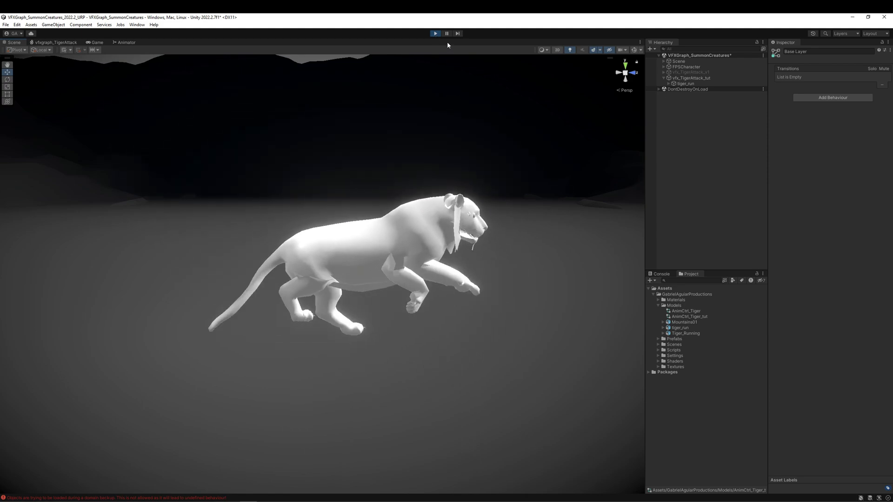
# - Stop Play mode and create a Blank Shader Graph in the Shaders folder
pyautogui.click(690, 78)
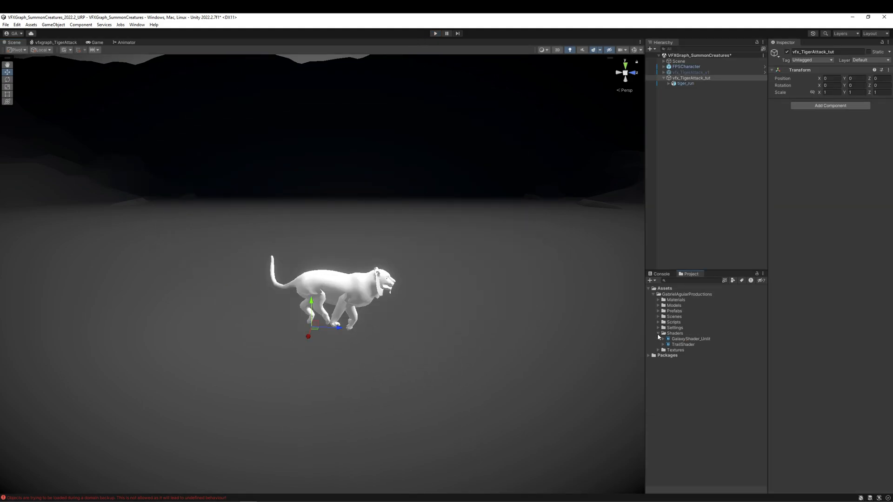
pyautogui.rightClick(674, 333)
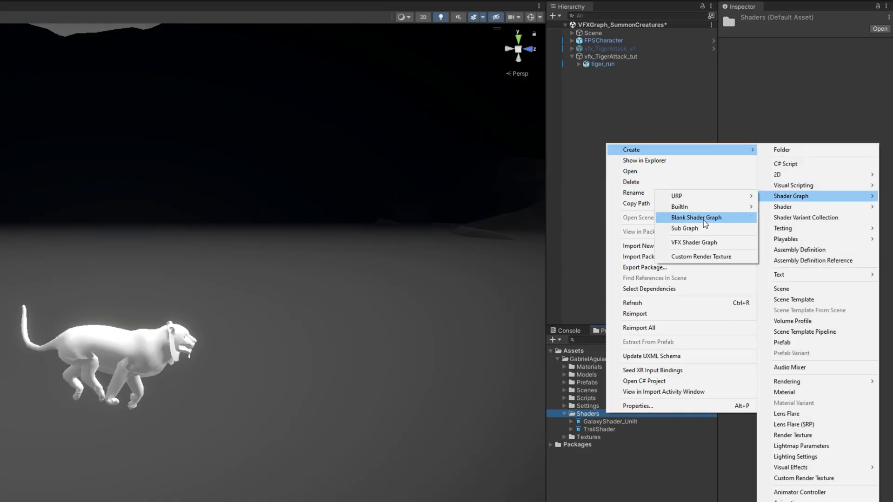
pyautogui.click(695, 217)
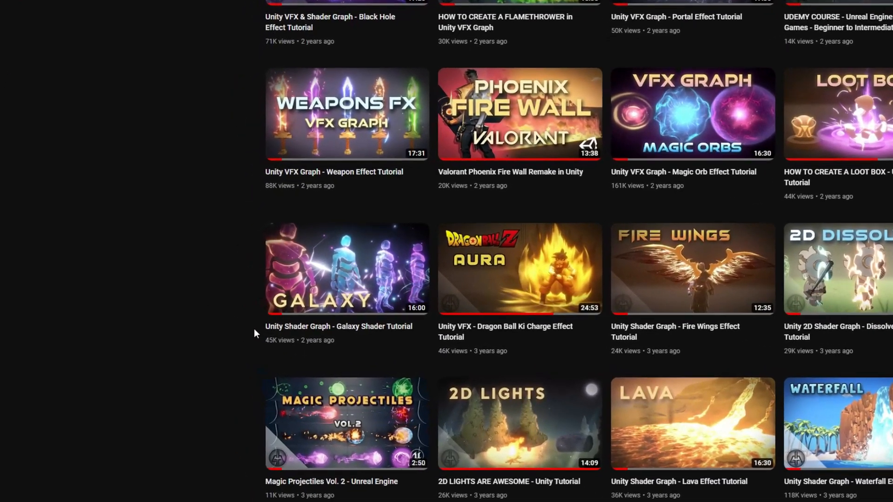
# - Browse the YouTube channel's videos for the Galaxy Shader tutorial
pyautogui.click(346, 267)
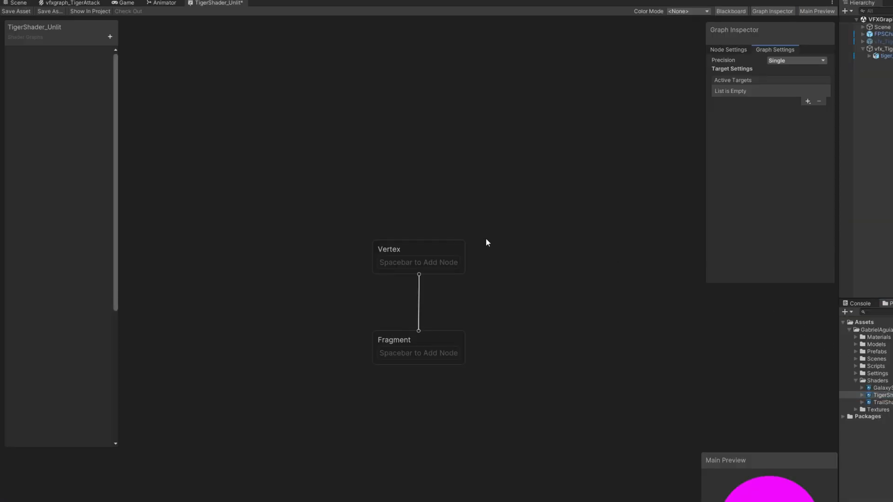
pyautogui.moveTo(748, 3)
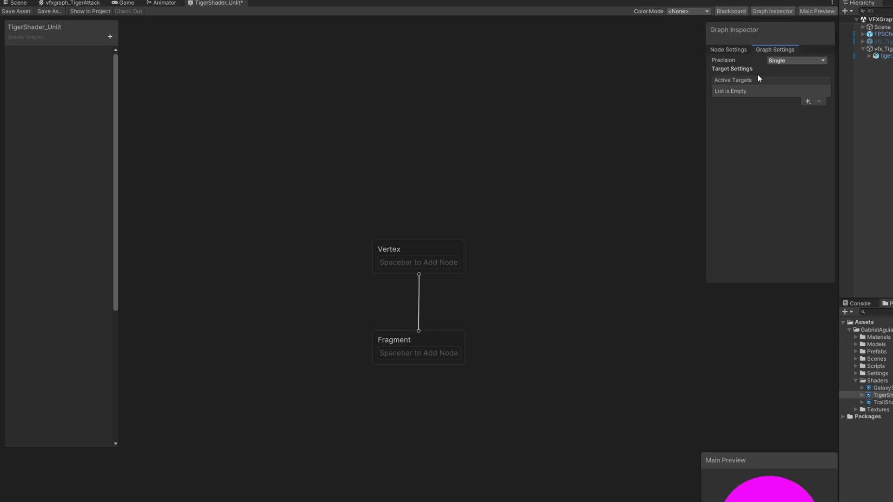
# - Add the Universal active target, set its material to Unlit and allow material override
pyautogui.click(807, 100)
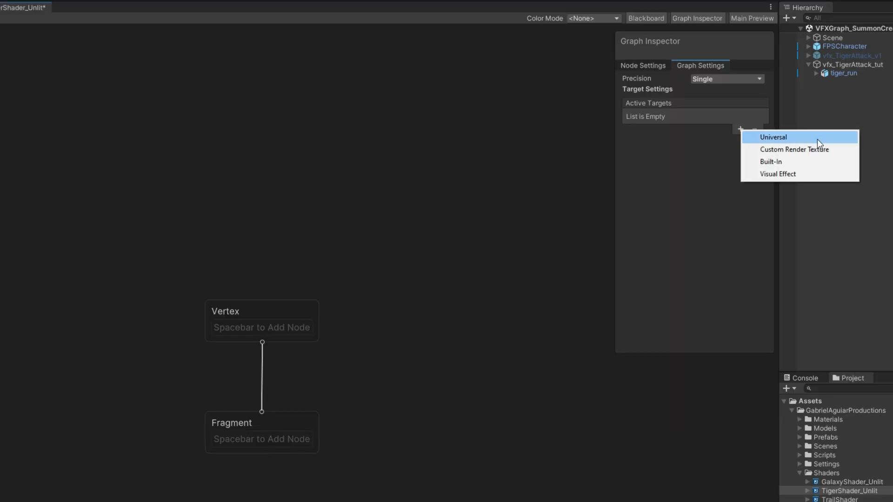
pyautogui.click(772, 137)
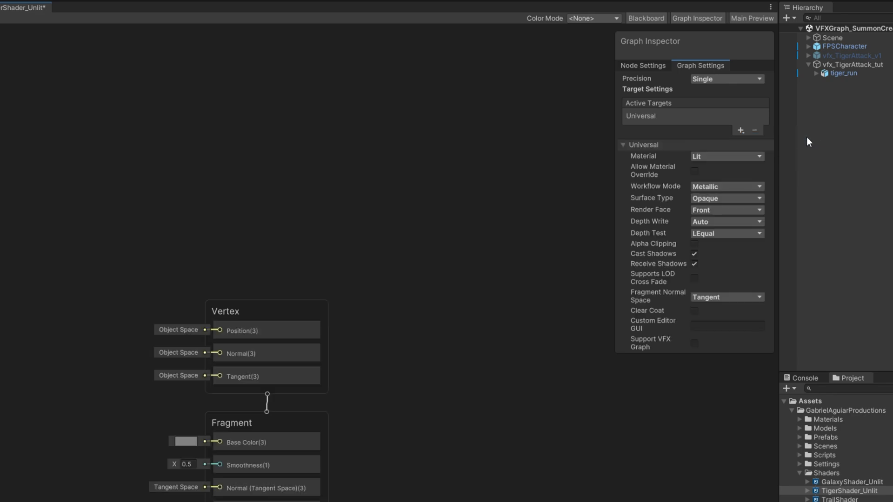
pyautogui.click(726, 156)
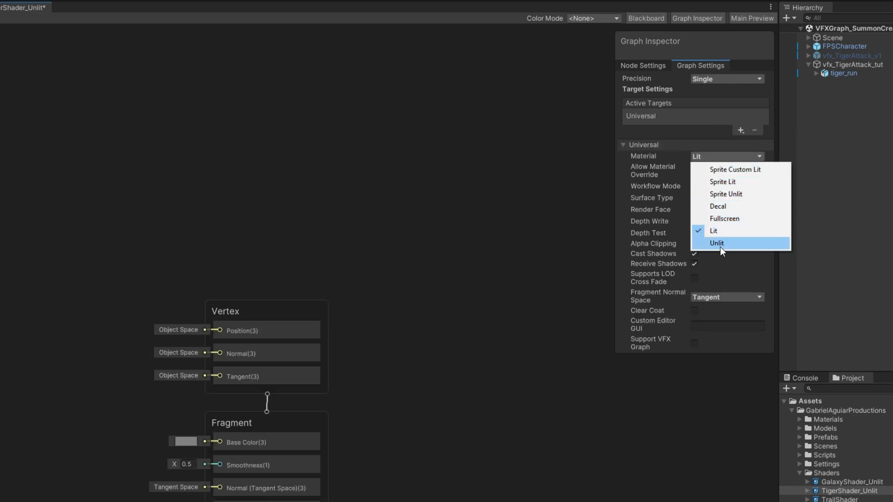
pyautogui.click(716, 243)
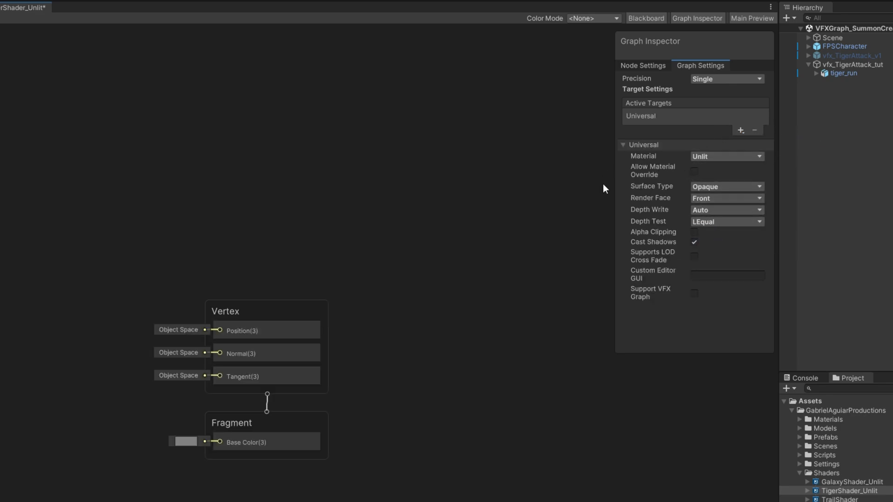
pyautogui.click(694, 171)
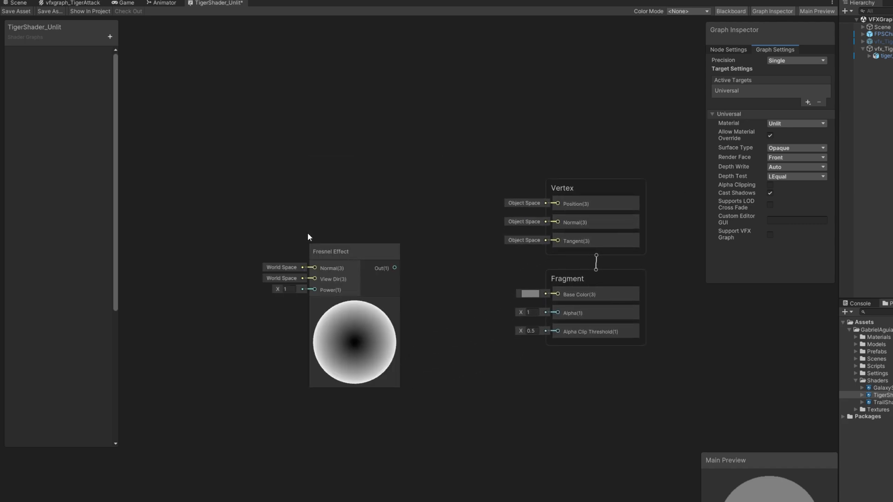
# - Add Color and FresnelPower properties, with Color in HDR mode defaulting to white
pyautogui.click(330, 252)
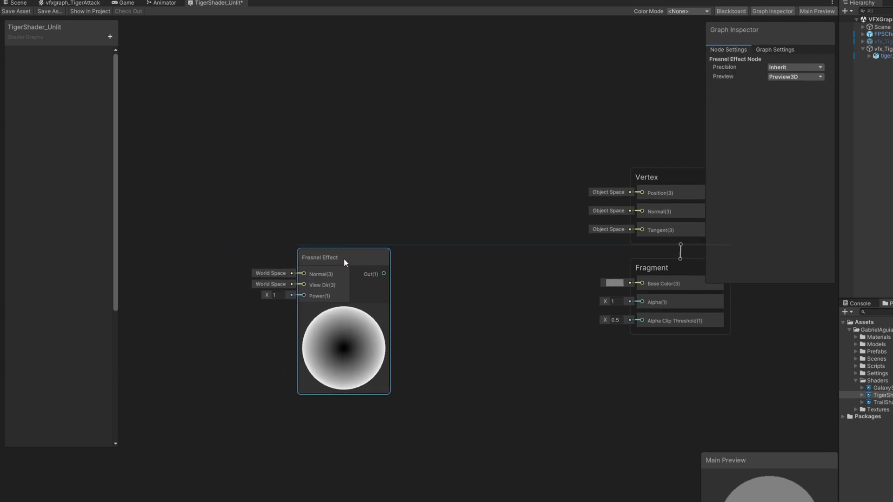
pyautogui.click(109, 37)
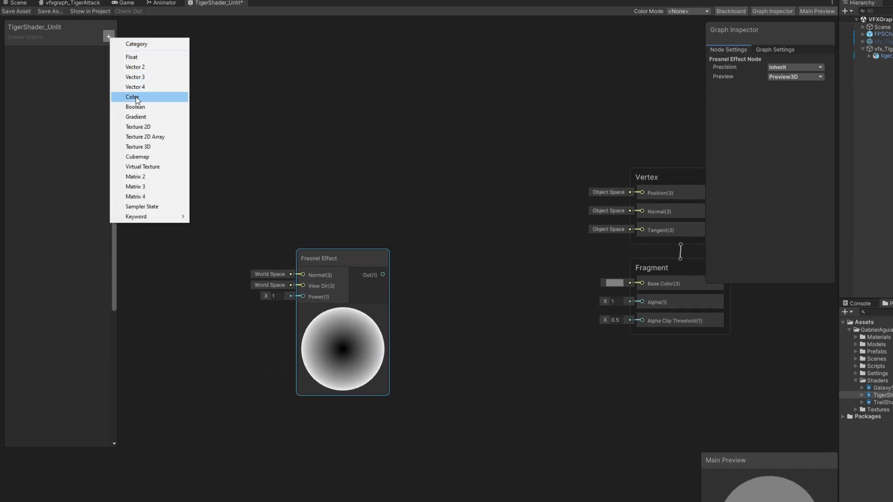
pyautogui.click(132, 97)
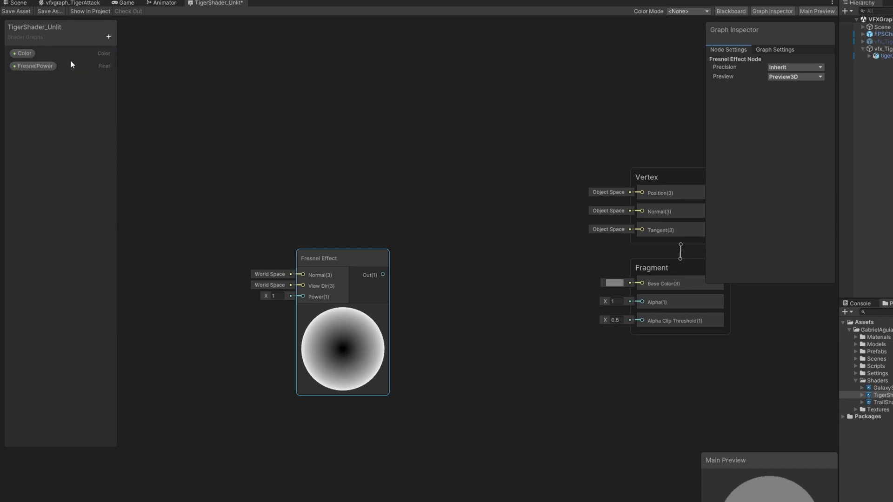
pyautogui.click(34, 65)
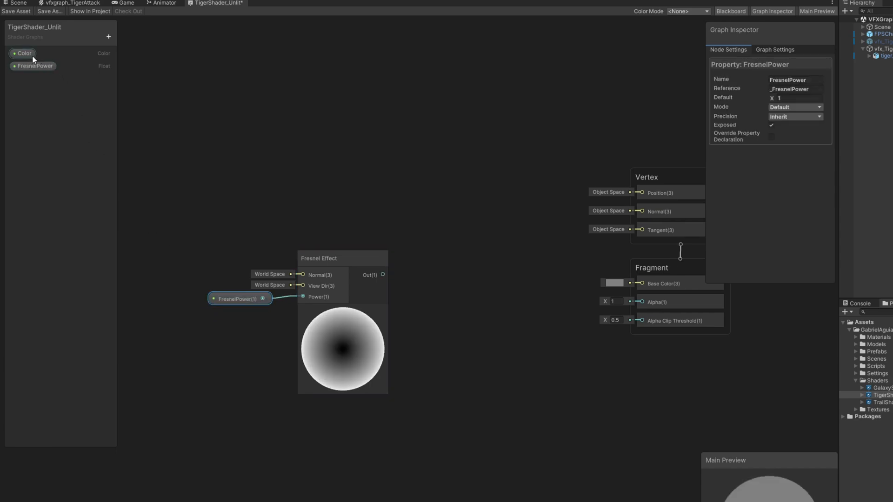
pyautogui.click(24, 53)
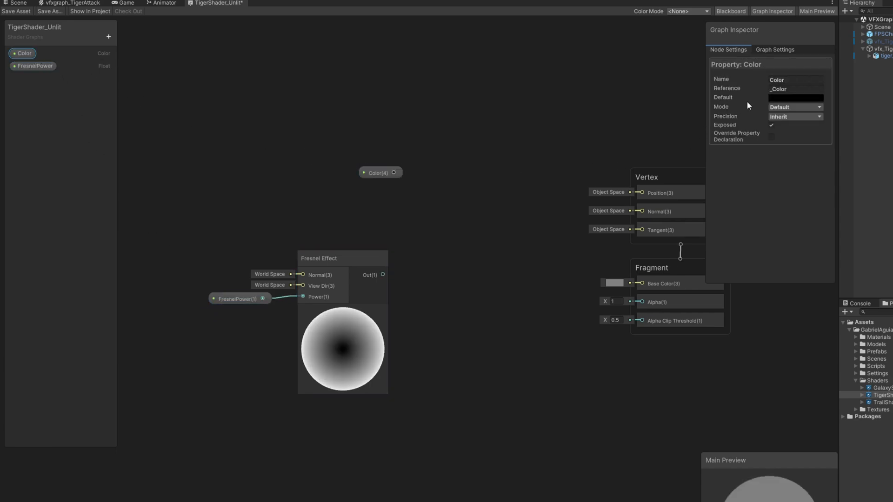
pyautogui.click(795, 107)
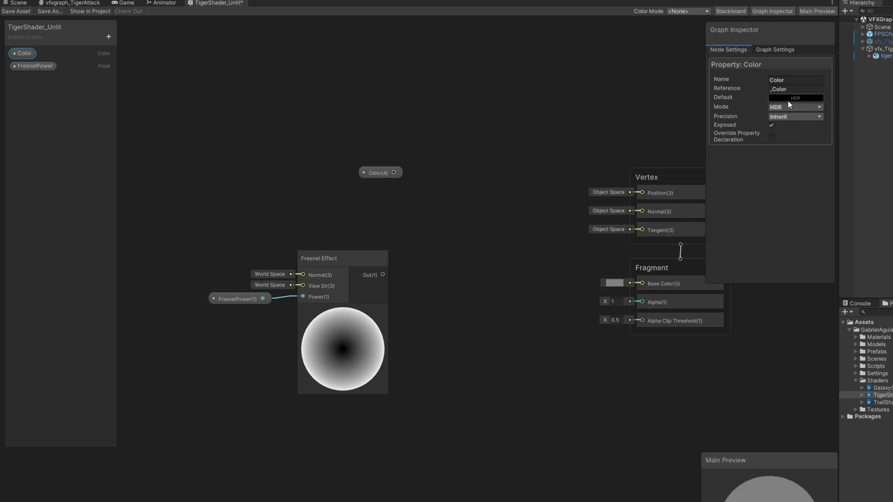
pyautogui.click(795, 98)
pyautogui.write('mu')
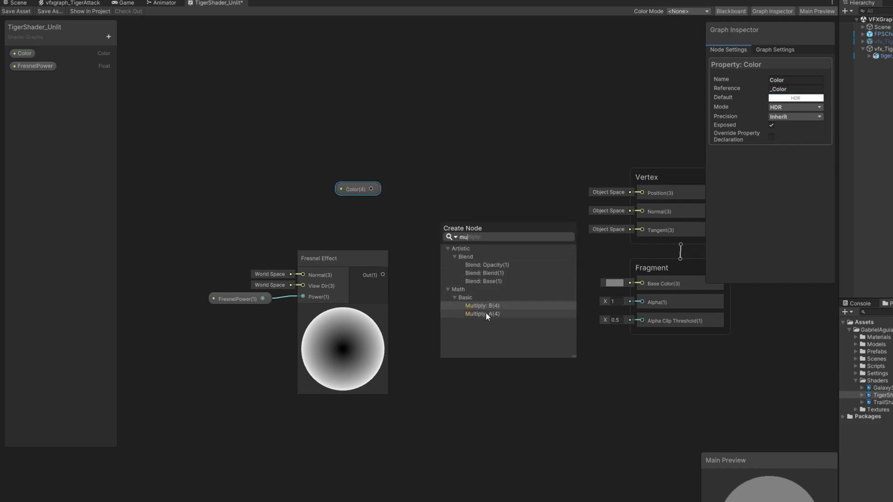
# - Multiply Color by the Fresnel Effect and feed it into Base Color, then save
pyautogui.click(481, 314)
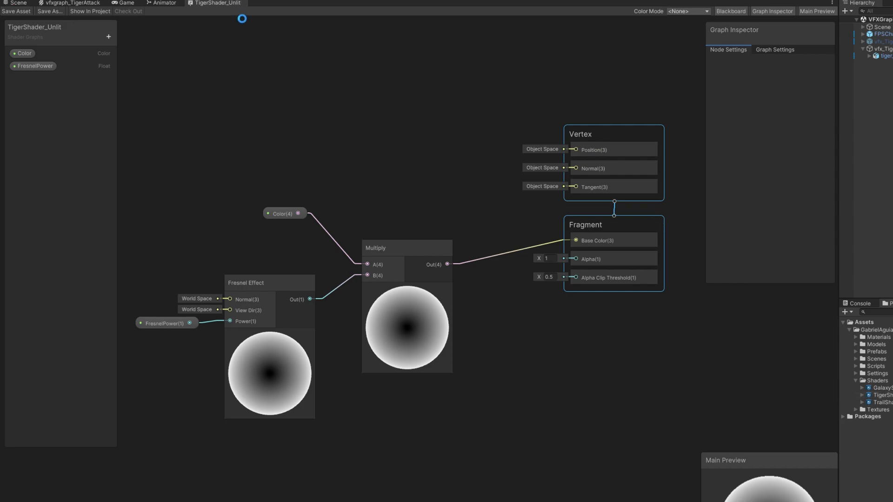
pyautogui.rightClick(628, 321)
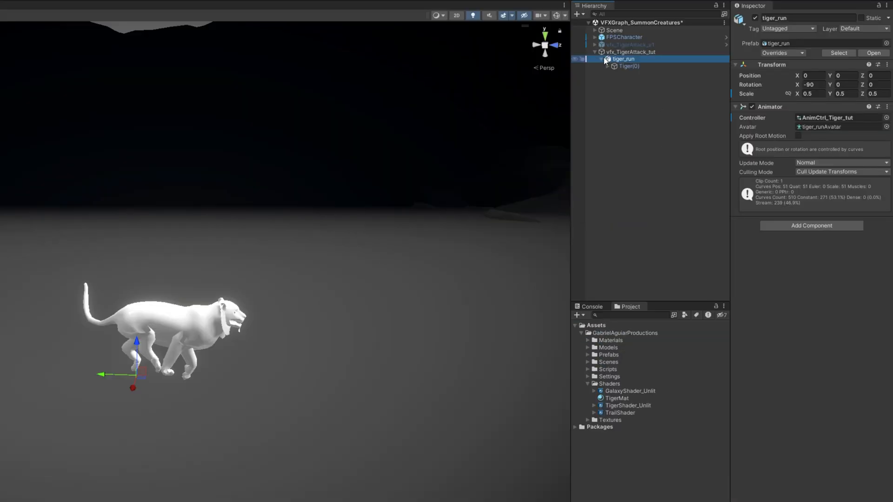
# - Set TigerMat's HDR Color on the tiger mesh to purple at about 2.7 intensity
pyautogui.click(628, 65)
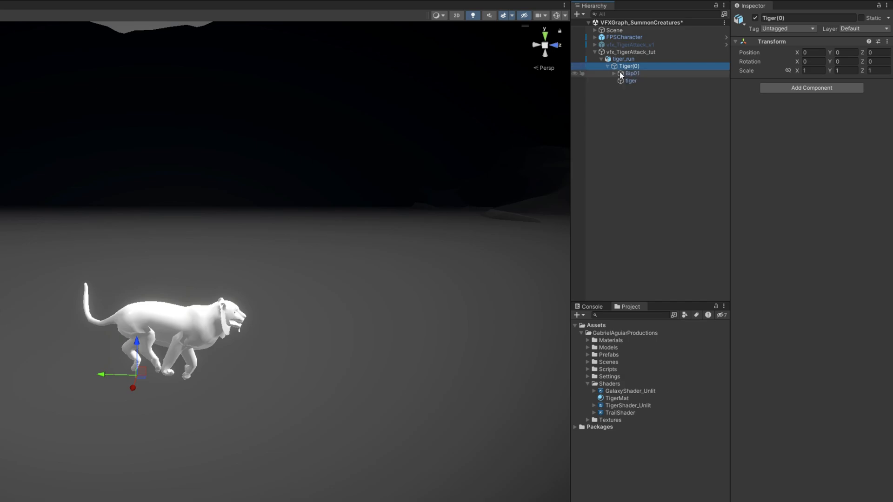
pyautogui.click(630, 80)
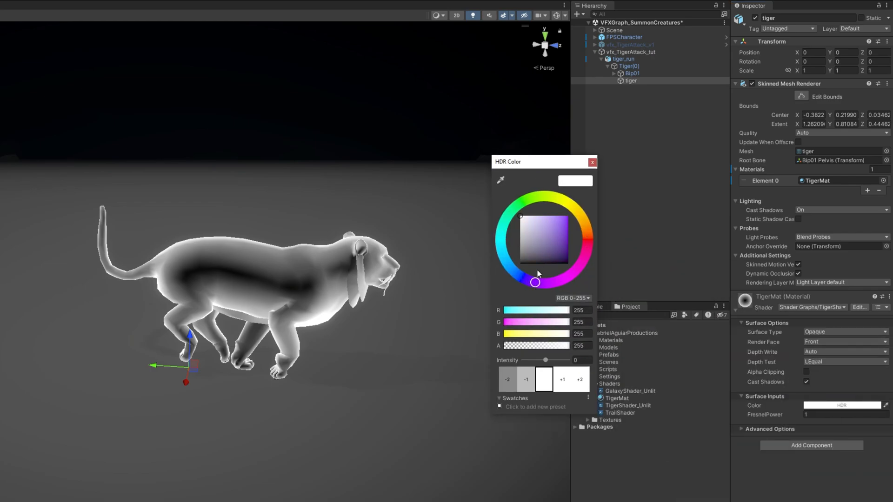
pyautogui.click(561, 215)
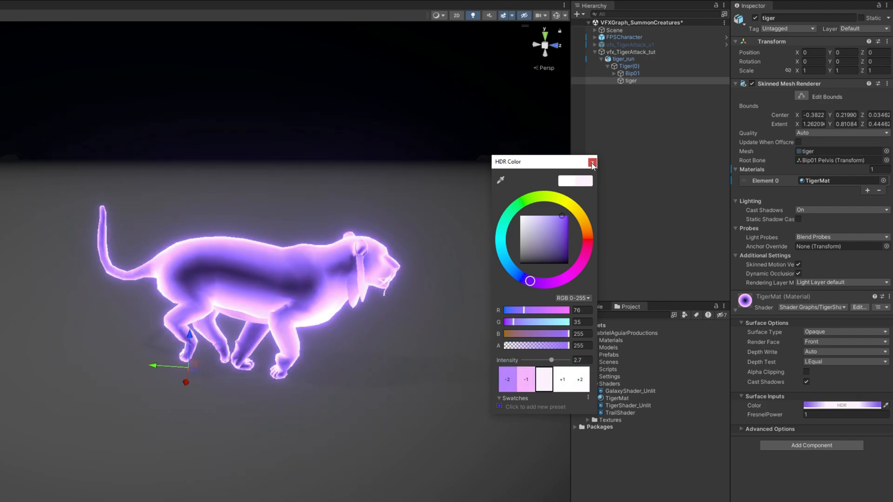
pyautogui.click(592, 162)
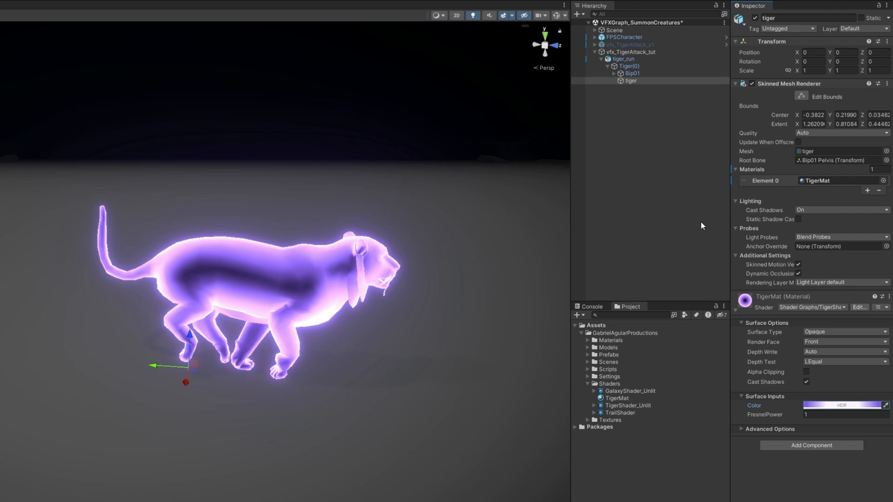
pyautogui.click(631, 52)
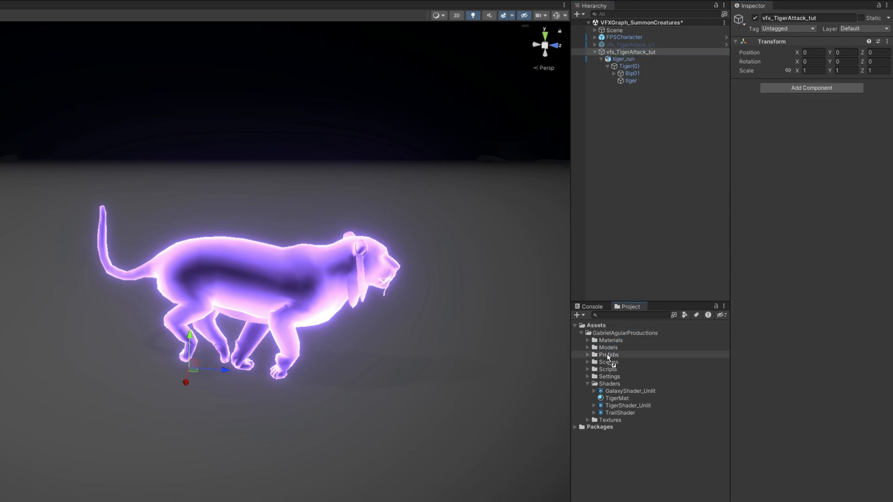
# - Confirm the vfx_TigerAttack_tut prefab sits in the Prefabs folder, then collapse the folder
pyautogui.click(608, 354)
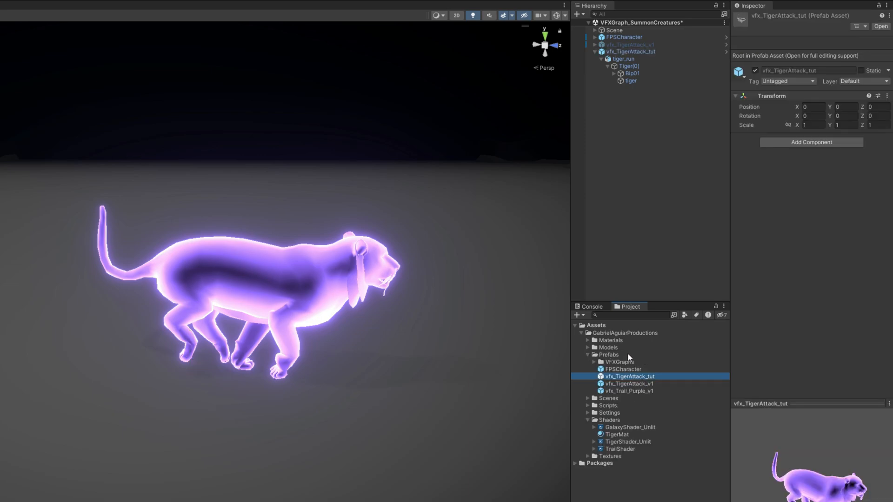
pyautogui.click(588, 354)
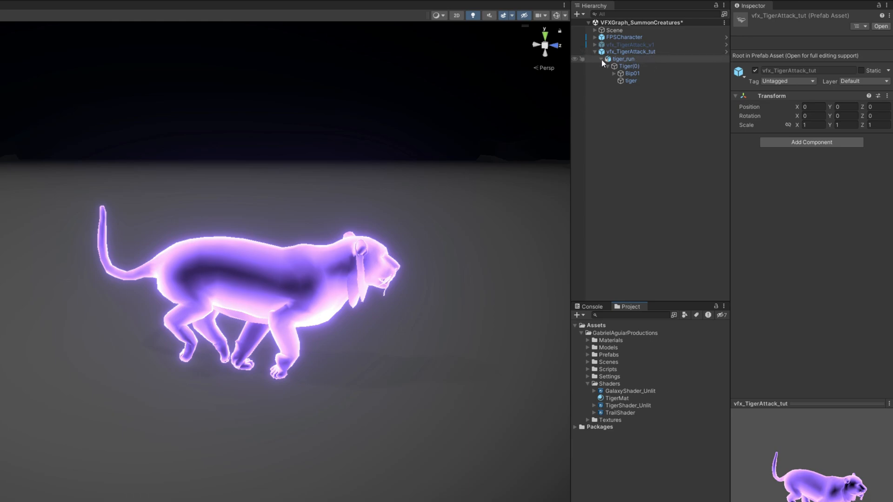
pyautogui.click(608, 58)
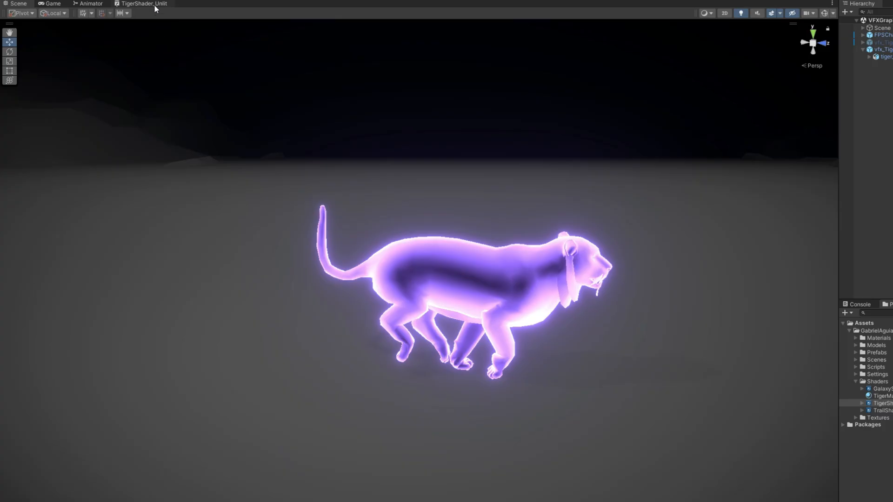
# - Wire a Simple Noise node into the tiger shader's Alpha and enable alpha clipping on the Fragment stage
pyautogui.click(145, 4)
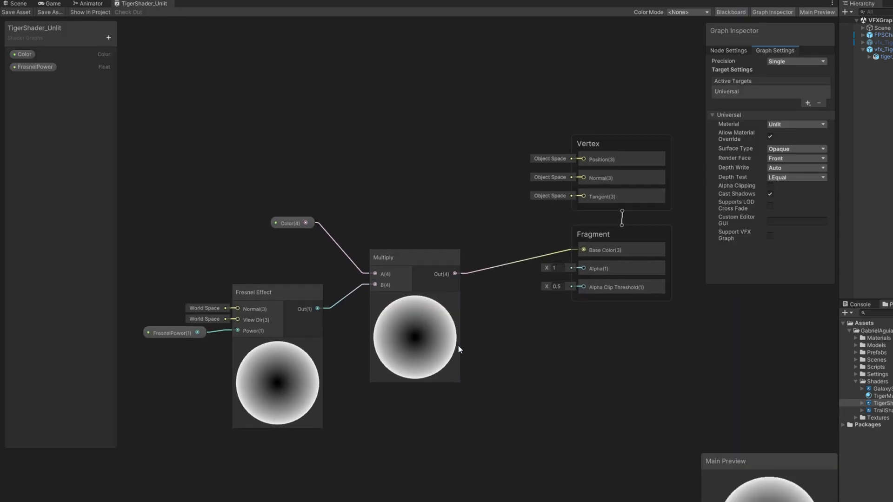
pyautogui.write('noise')
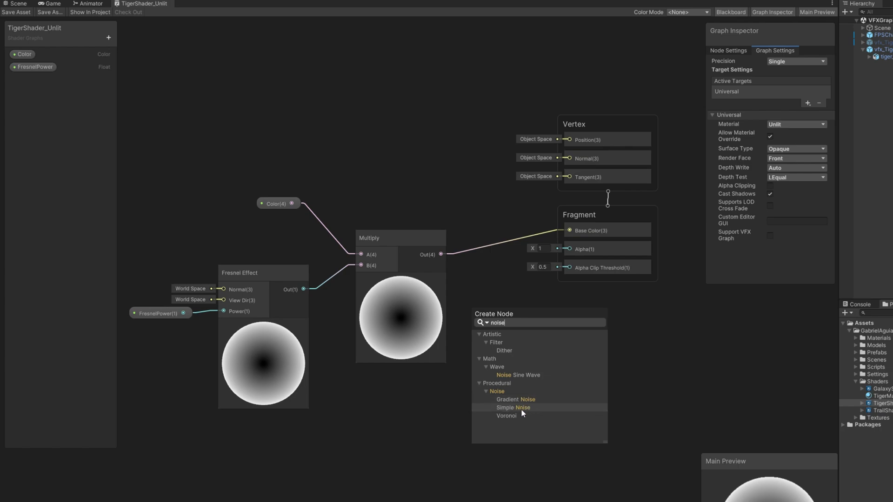
pyautogui.click(513, 407)
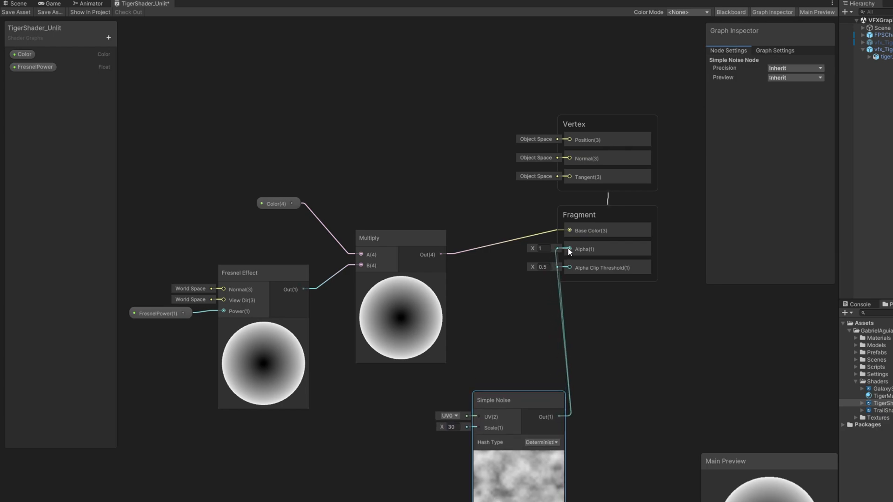
pyautogui.click(579, 215)
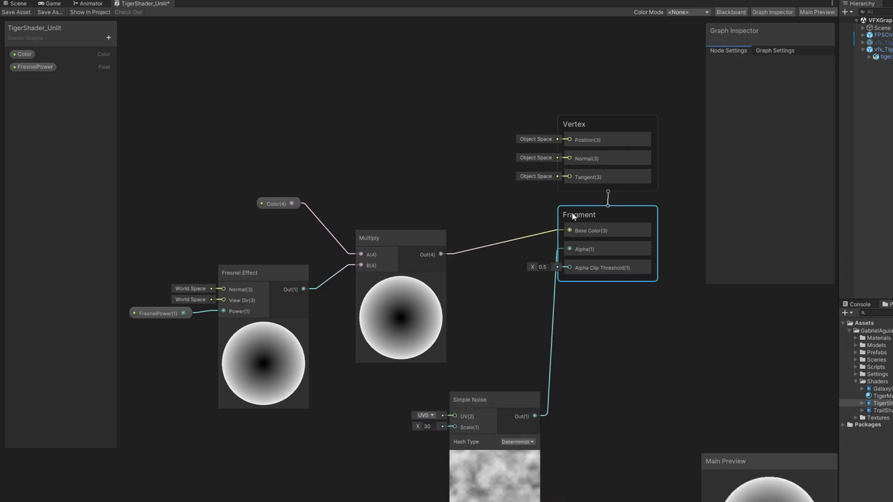
pyautogui.click(775, 50)
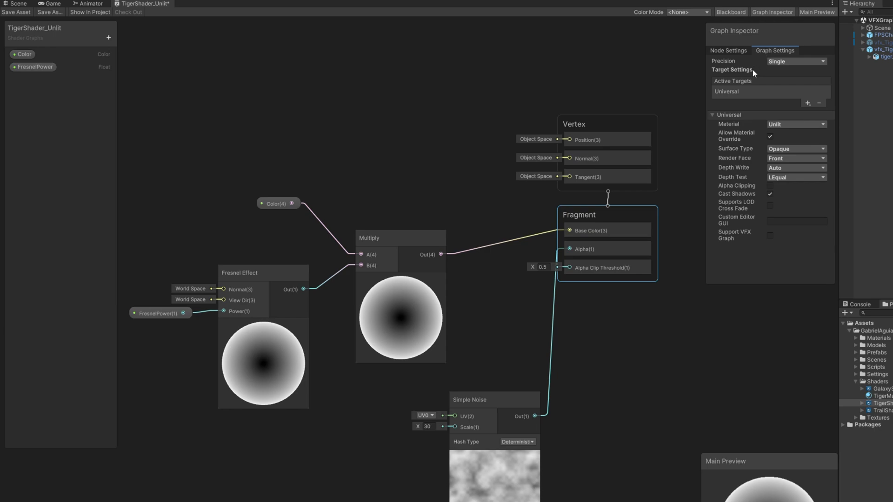
pyautogui.click(770, 187)
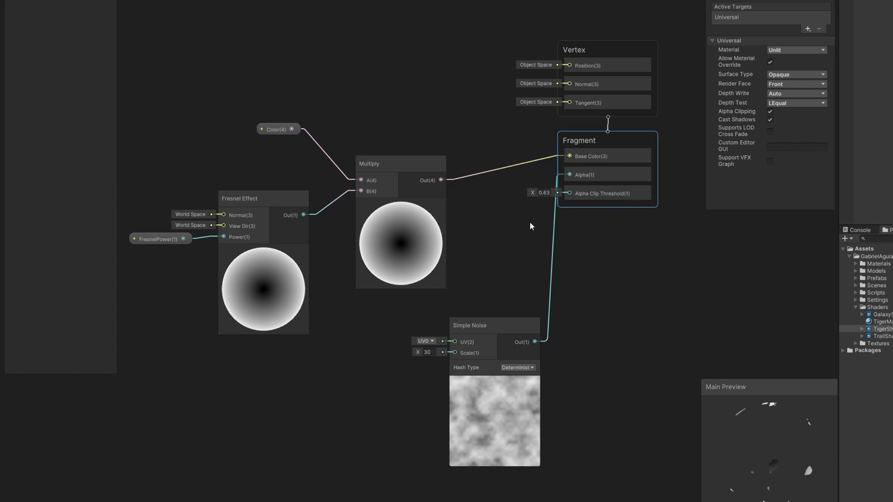
# - Add an Erode float property and make it a slider ranging 0 to 1
pyautogui.click(108, 37)
pyautogui.write('Er')
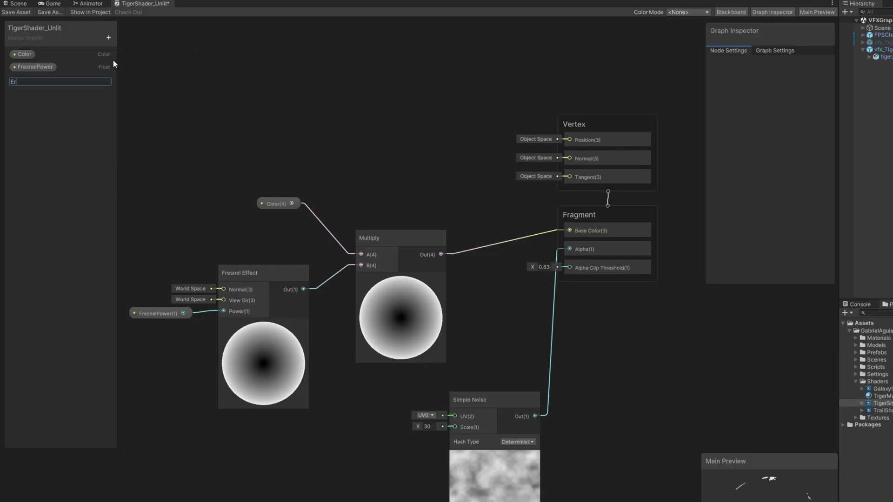
pyautogui.press('Return')
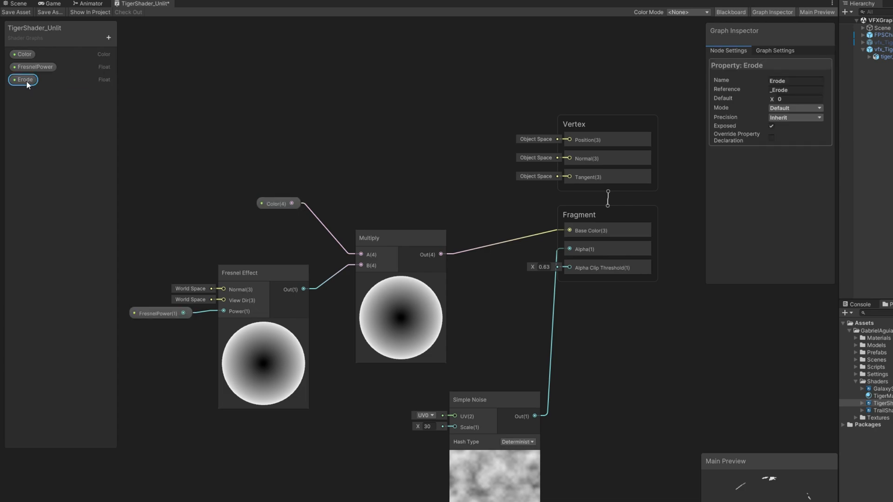
pyautogui.click(795, 108)
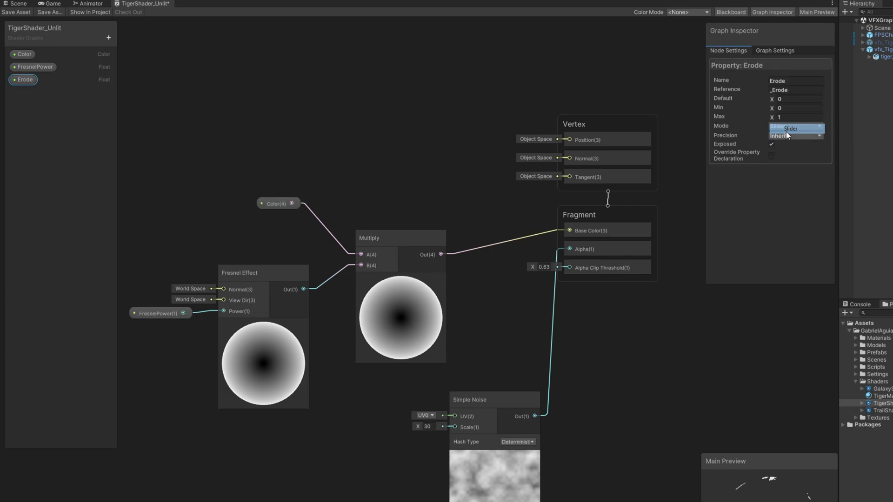
pyautogui.click(787, 128)
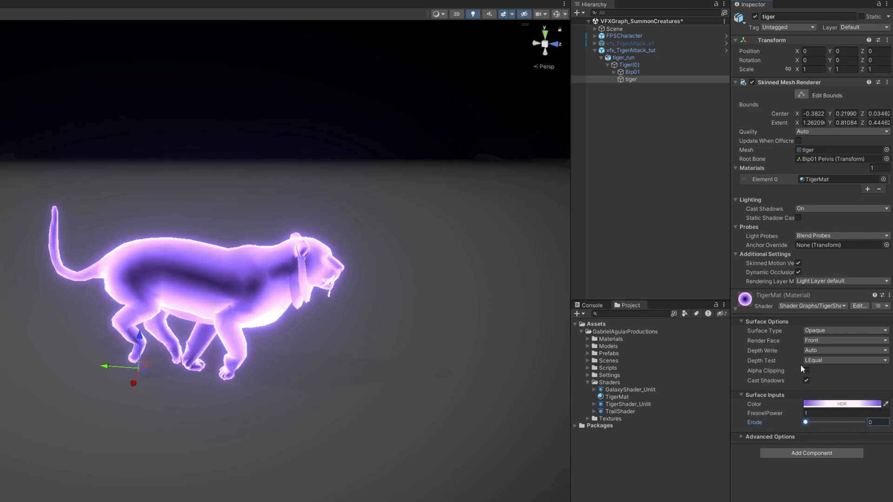
# - Bring up asset creation options on the Scripts folder containing TigerAttack and TigerAttackShooter
pyautogui.click(805, 371)
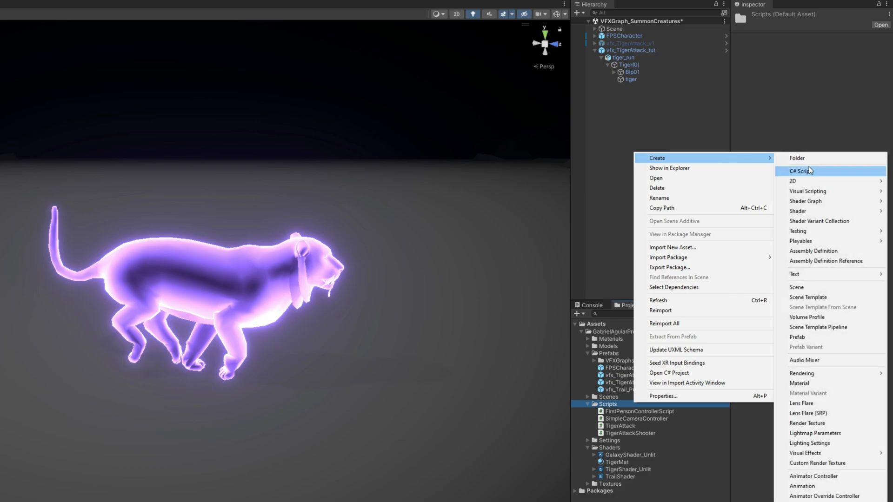
# - Create a TigerAttackTut C# script in Scripts and attach it to the vfx_TigerAttack_tut prefab
pyautogui.click(803, 171)
pyautogui.write('TigerAttackTut')
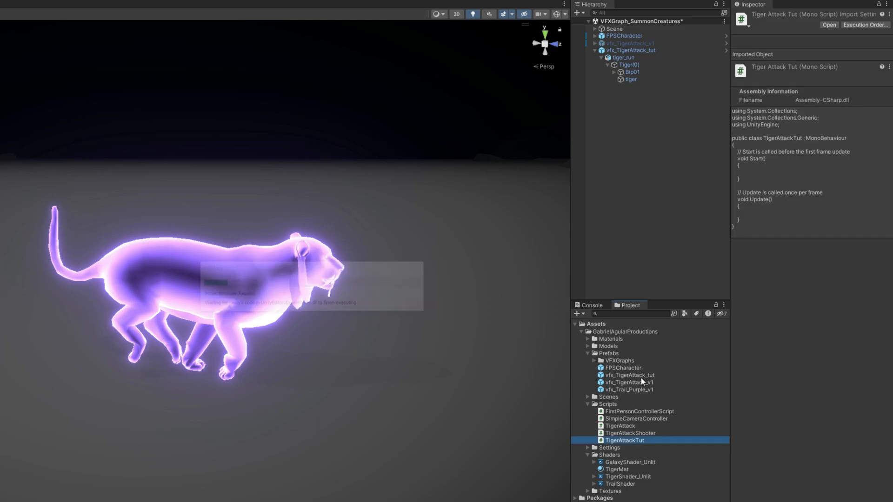
pyautogui.click(629, 375)
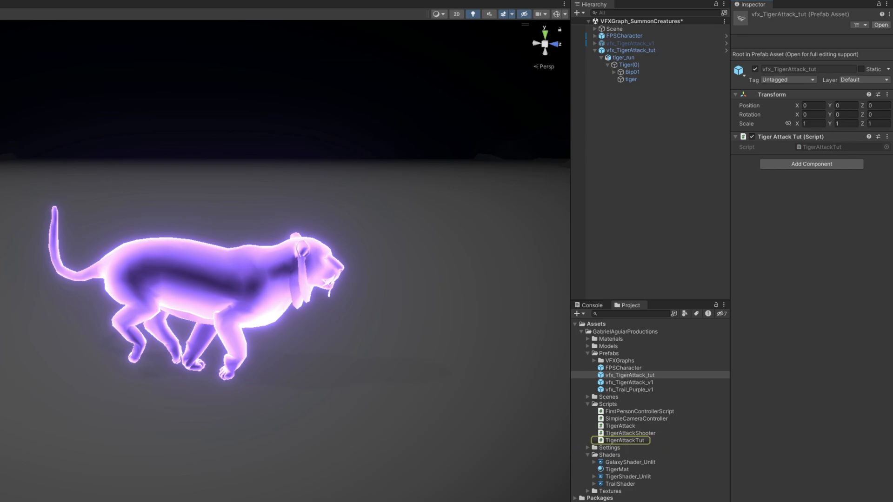
# - Declare public floats erodeRate = 0.03 and erodeRefreshRate = 0.01 in TigerAttackTut
pyautogui.doubleClick(624, 439)
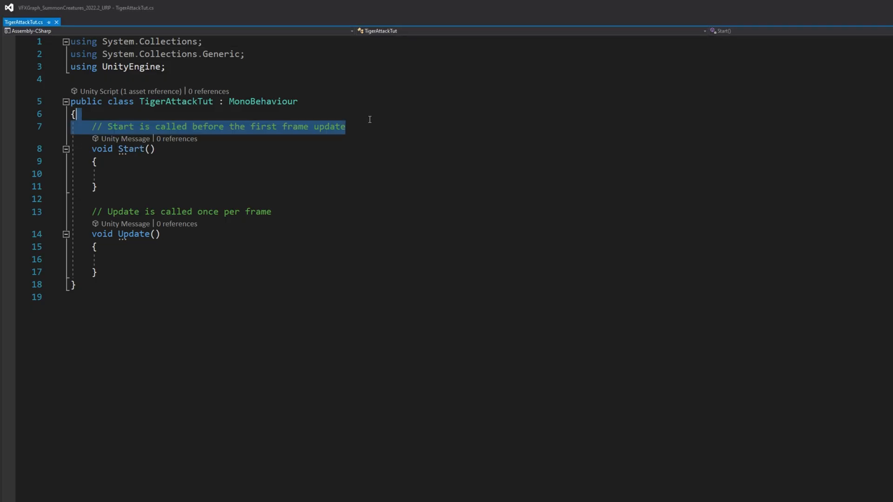
pyautogui.write('public f')
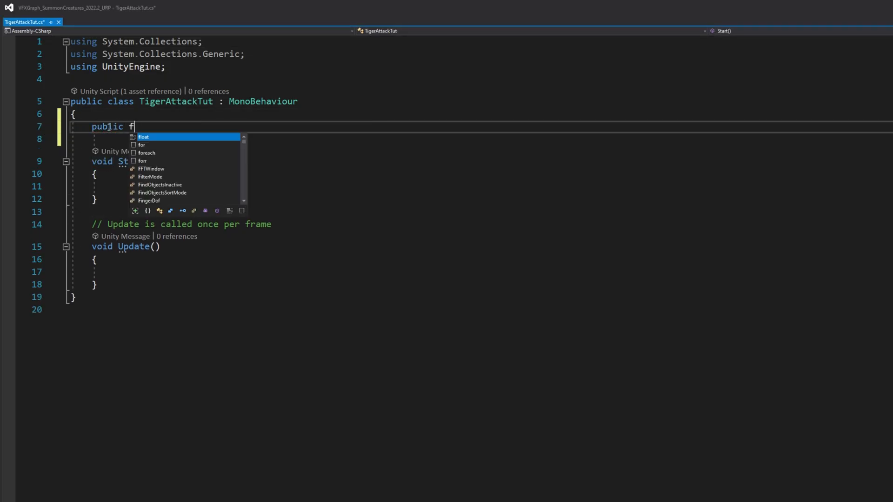
pyautogui.write('loat erode')
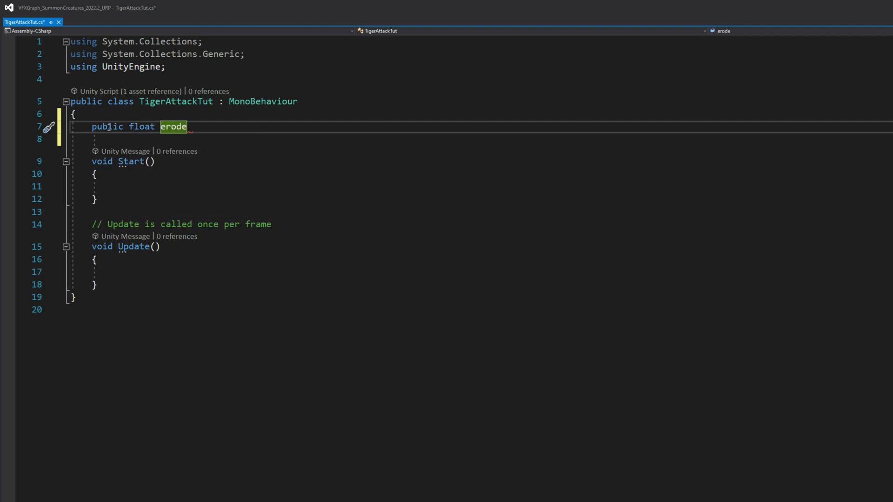
pyautogui.write('Rate = 0.03f;')
pyautogui.click(481, 139)
pyautogui.write('public float erod')
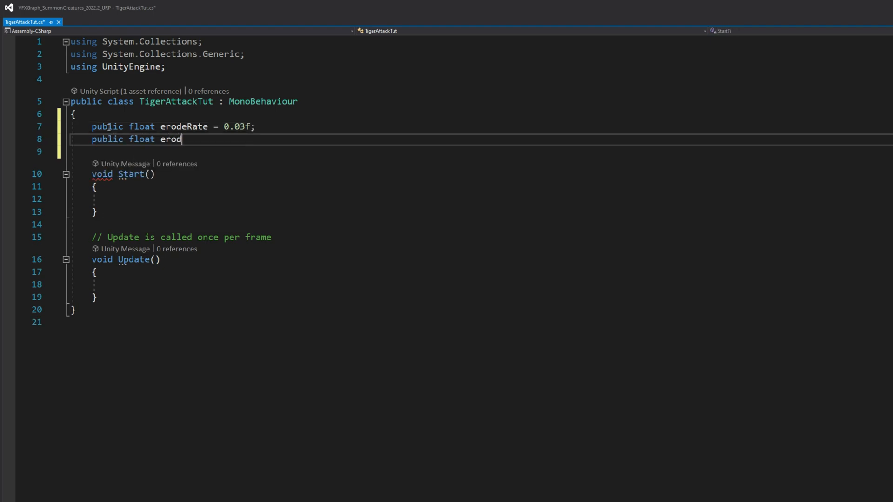
pyautogui.write('eRef')
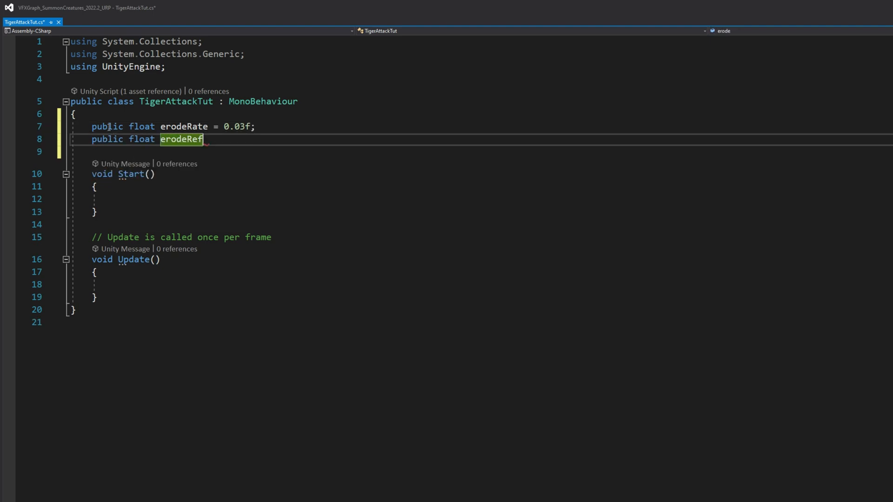
pyautogui.write('freshRate')
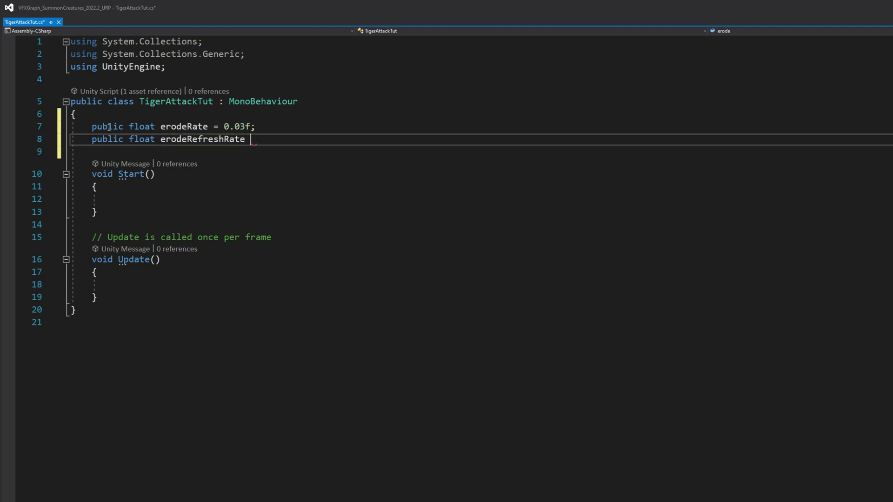
pyautogui.write('= 0.0')
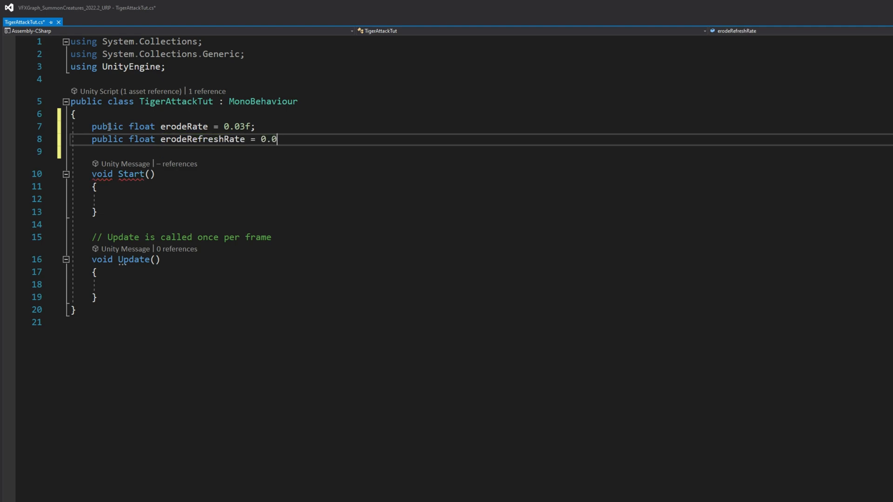
pyautogui.write('1f;')
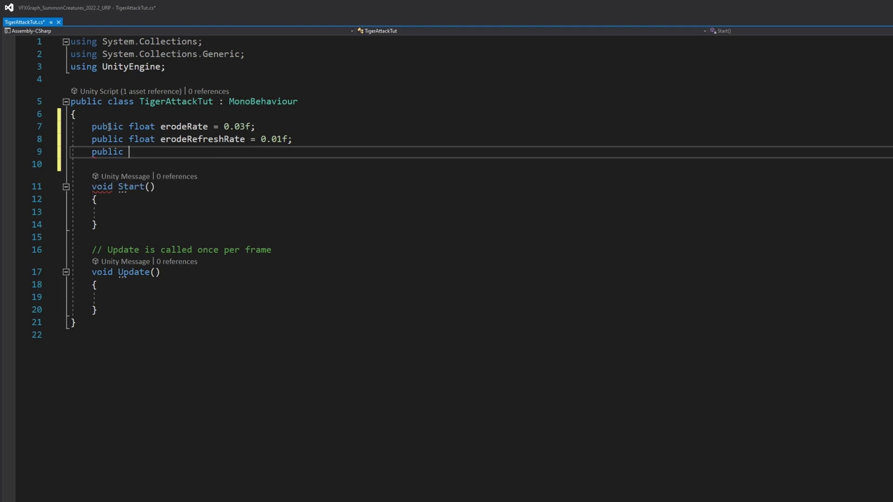
# - Add public float erodeDelay = 1.25 and a public SkinnedMeshRenderer erodeObject field
pyautogui.write('float erodeDe')
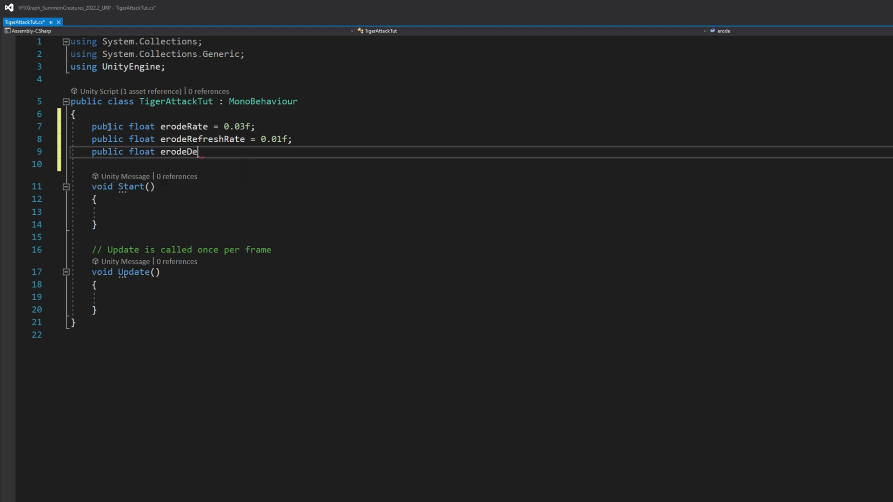
pyautogui.write('lay = 1')
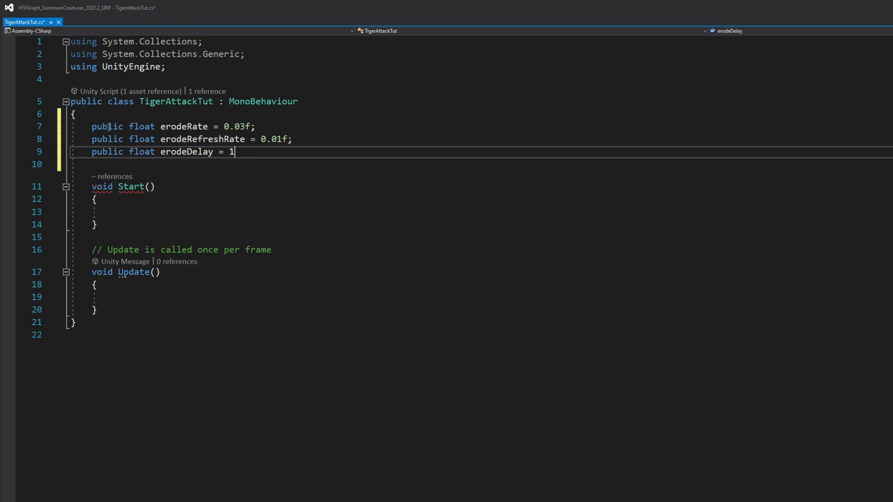
pyautogui.write('.25f;')
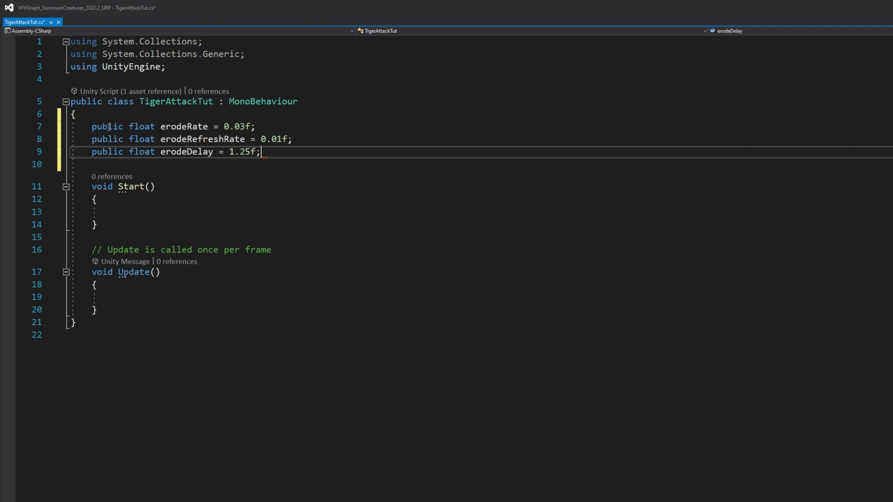
pyautogui.write('public SkinnedMeshRenderer erodeObject;')
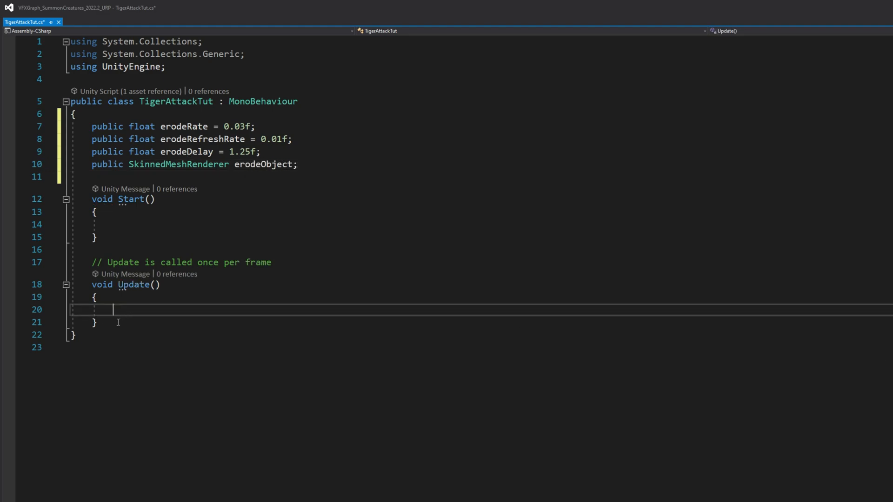
# - Write an ErodeObject IEnumerator that waits erodeDelay, then loops while t < 1 adding erodeRate
pyautogui.write('Ien')
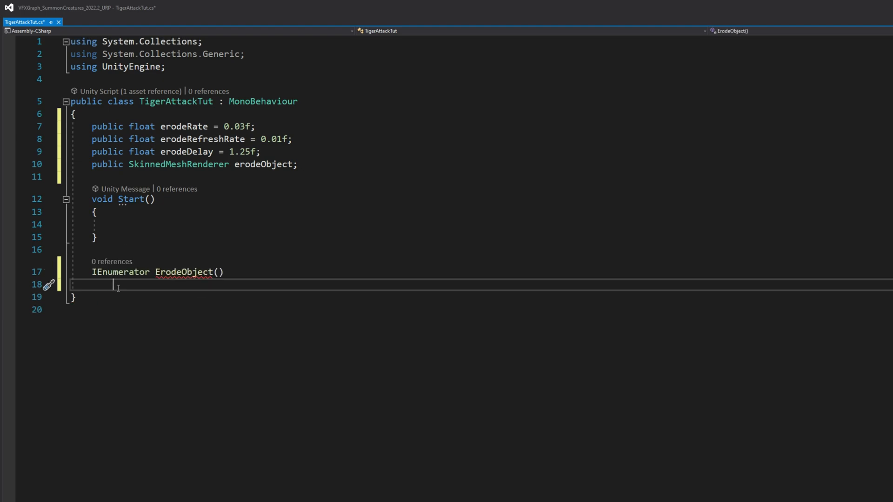
pyautogui.write('yield ret')
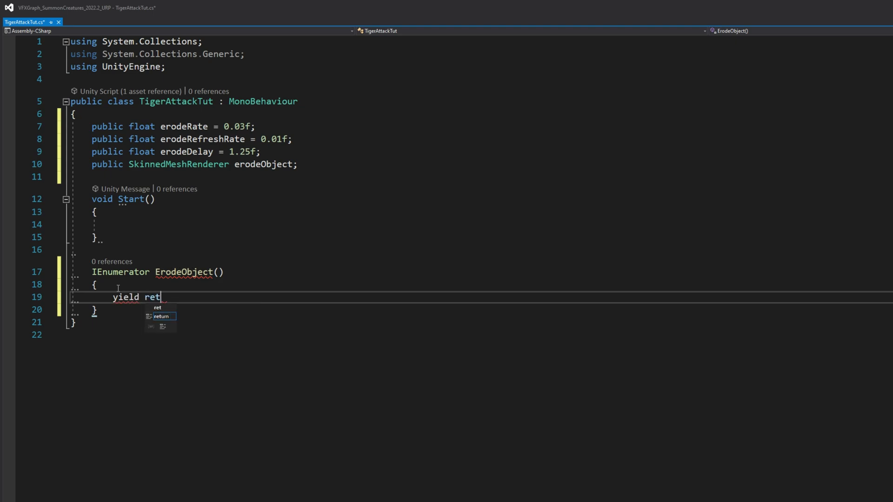
pyautogui.write('urn new waitForSeconds (')
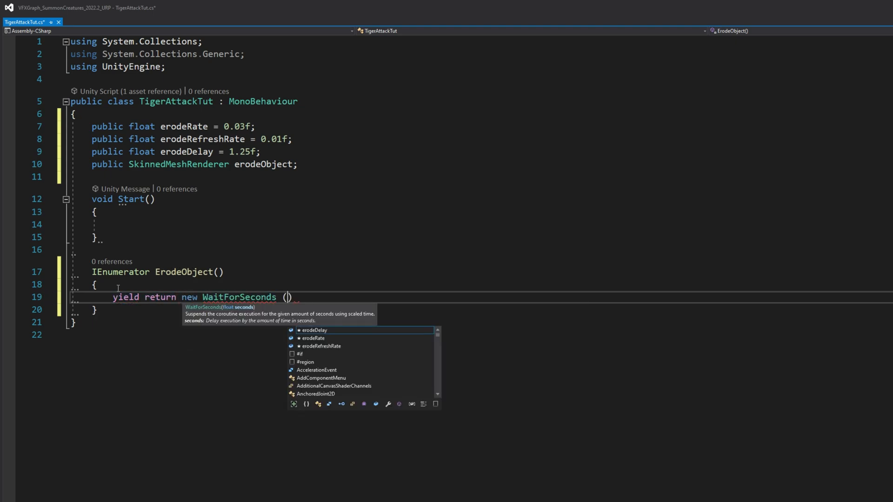
pyautogui.write('erodeDelay')
pyautogui.write('while (')
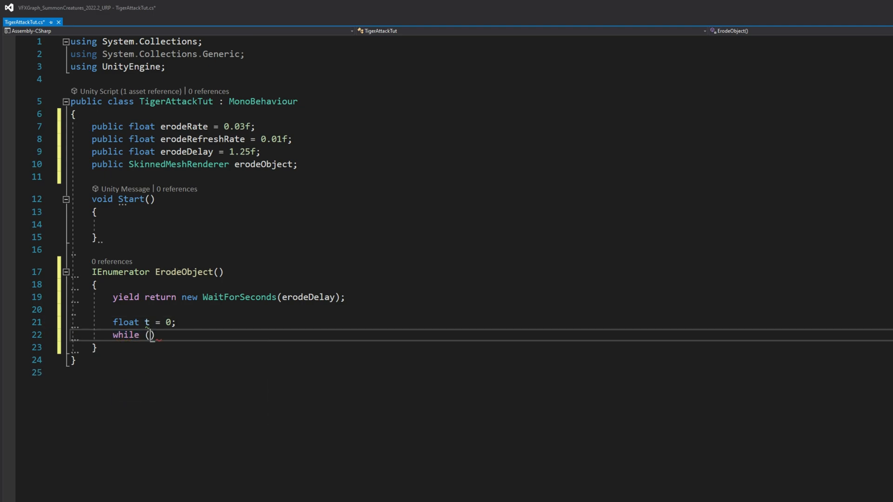
pyautogui.write('t <')
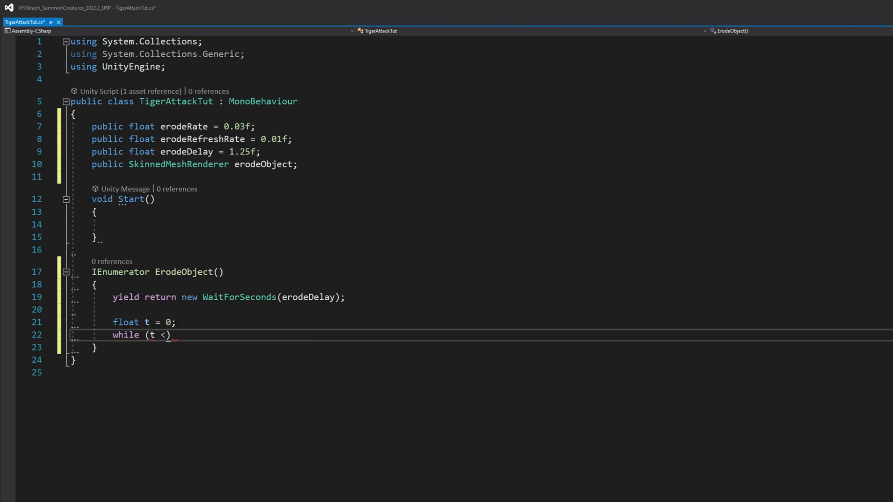
pyautogui.write('1)')
pyautogui.write('{')
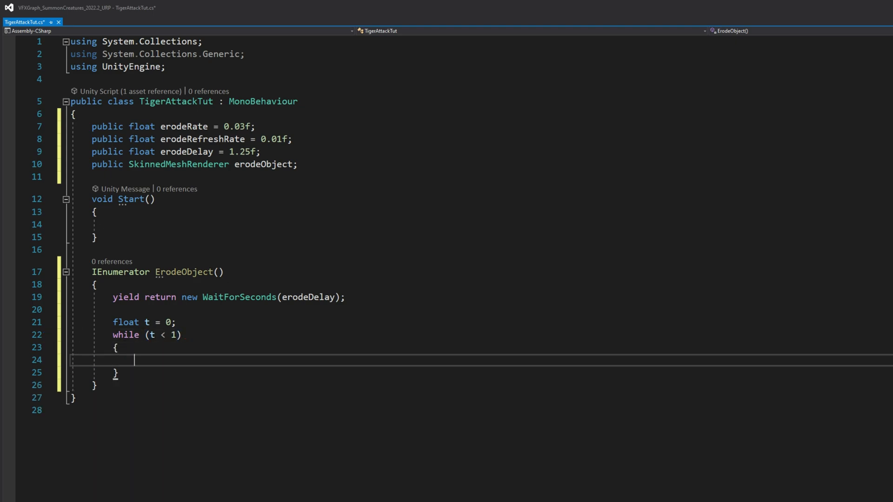
pyautogui.write('t +=')
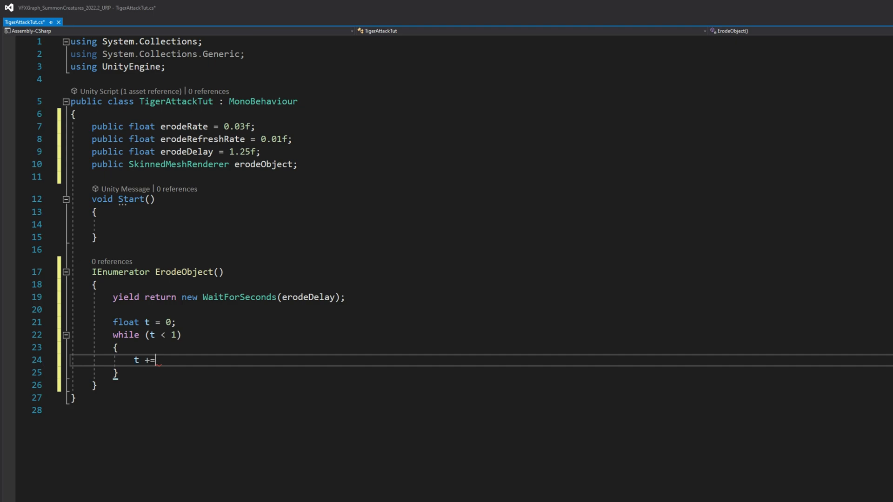
pyautogui.write('erodeRate;')
pyautogui.write('erodeObject.')
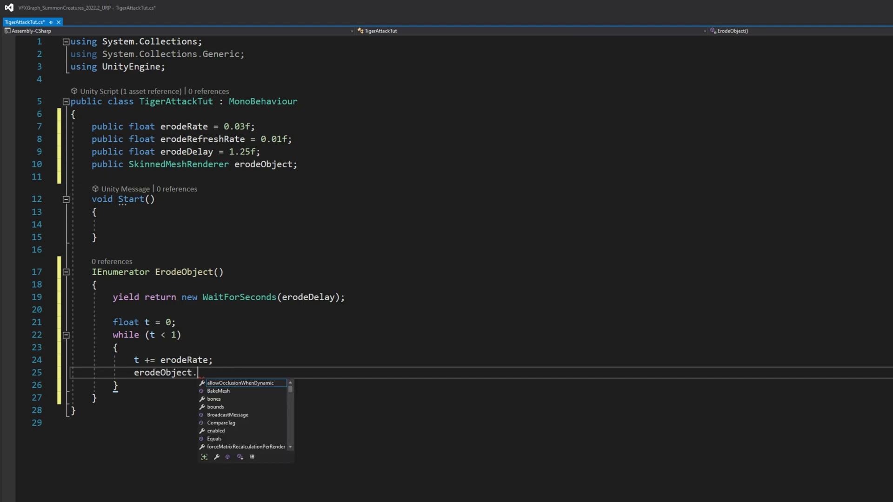
# - Set material _Erode to t each loop, wait erodeRefreshRate between steps, and start the coroutine from Start
pyautogui.write('material')
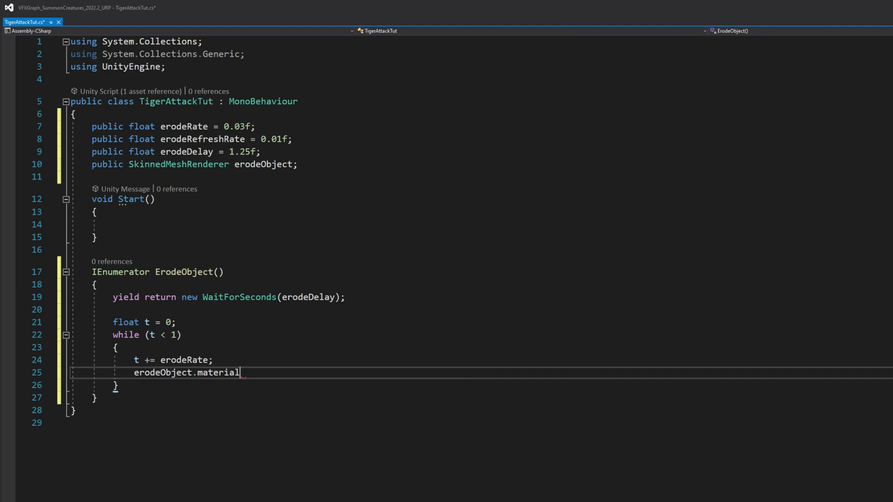
pyautogui.write('.Setf')
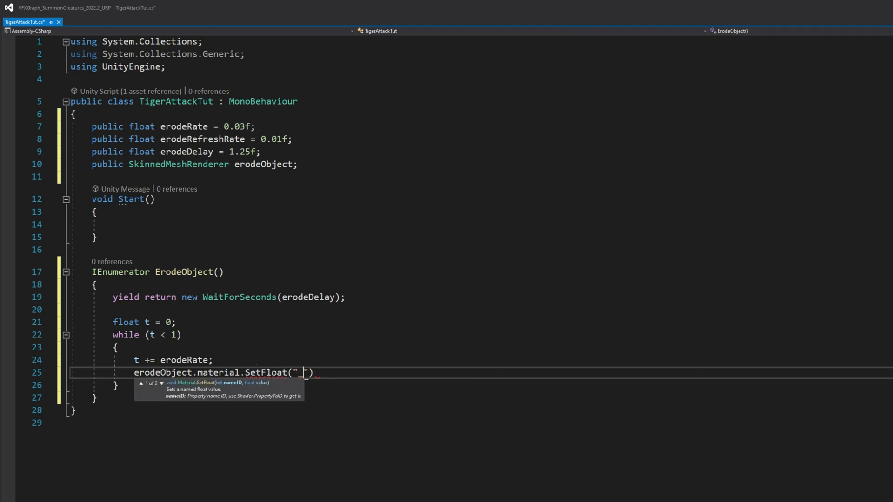
pyautogui.write('_Erode')
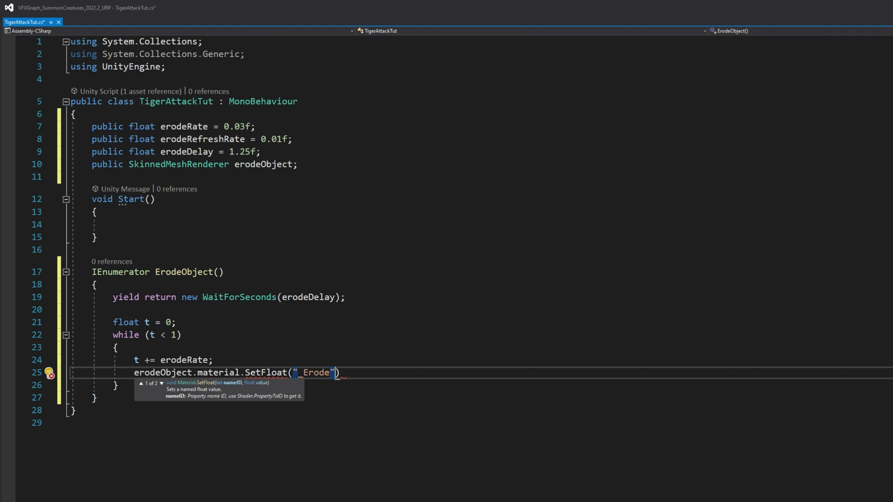
pyautogui.write(', t);')
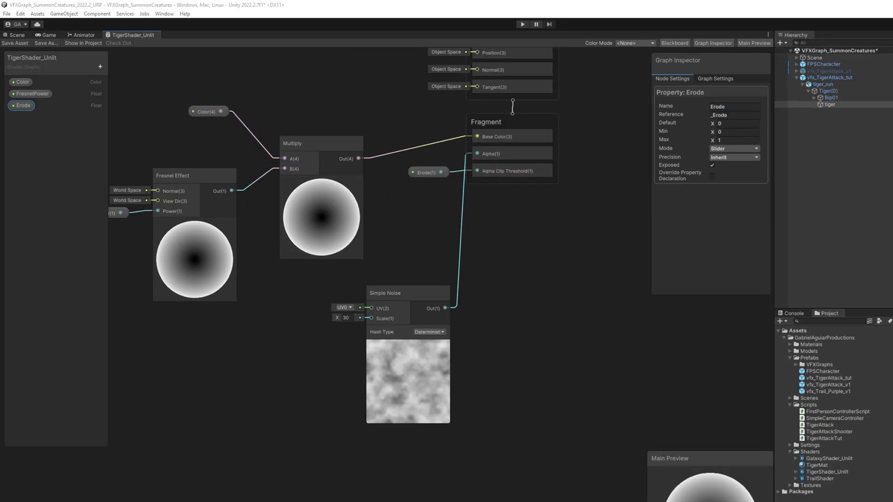
pyautogui.doubleClick(822, 438)
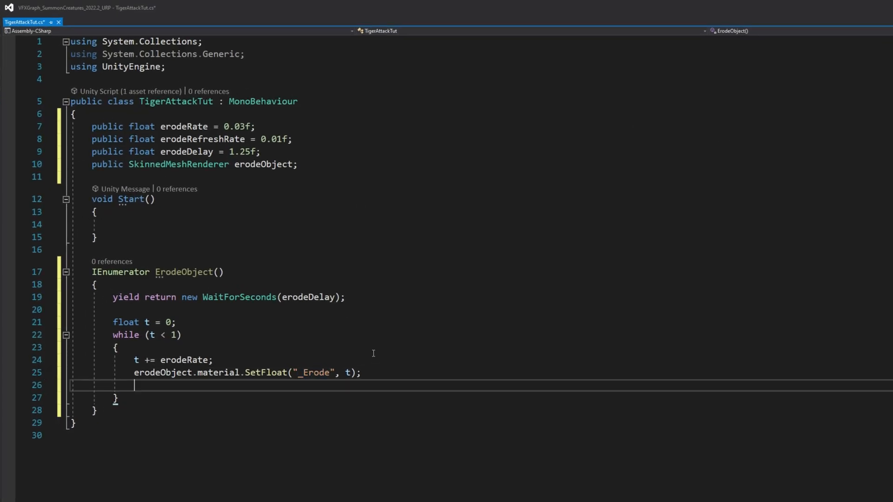
pyautogui.write('yield return new WaitForSeconds')
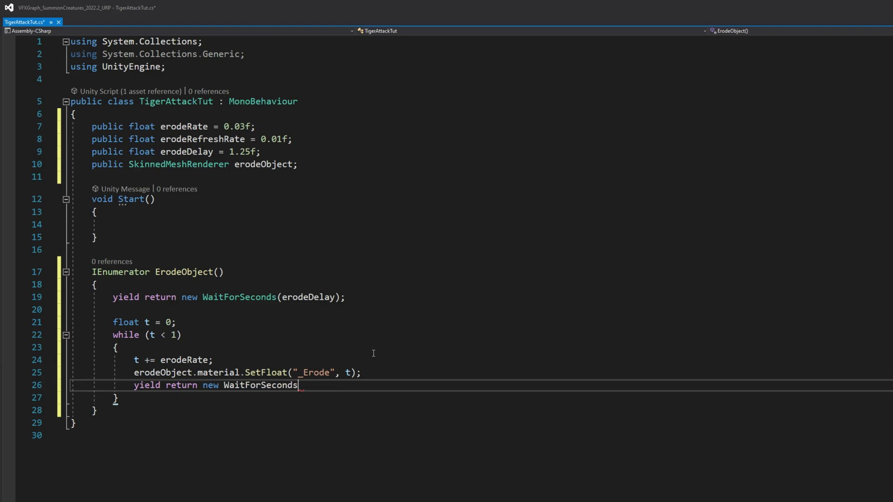
pyautogui.write('(erodeRefreshRate')
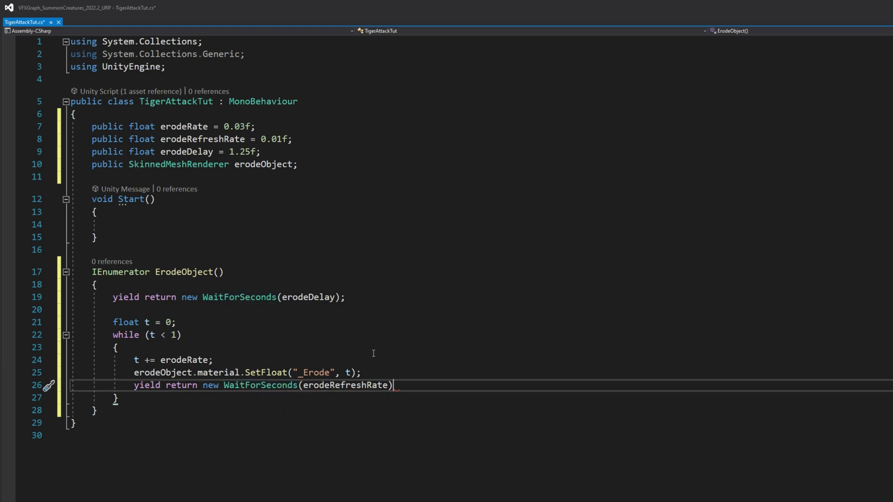
pyautogui.write(';')
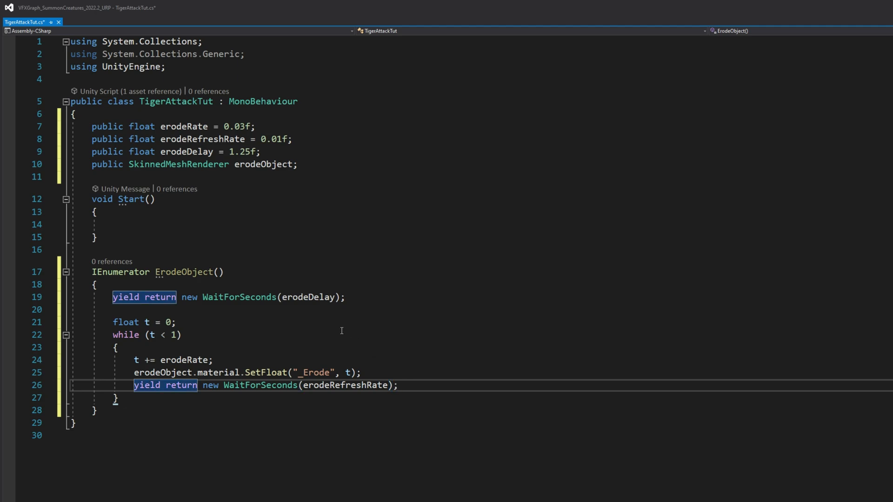
pyautogui.write('Start')
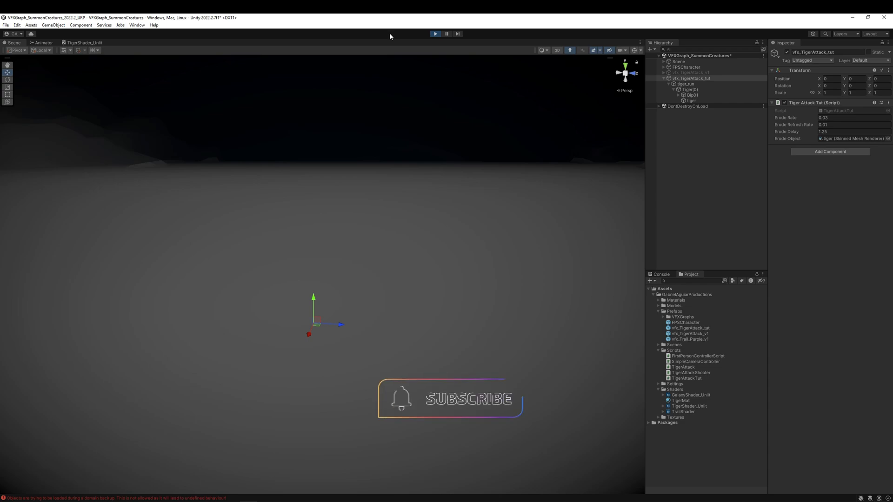
# - Nest tiger_run under a new empty GameObject inside the prefab and scale that parent to 0.5
pyautogui.click(435, 34)
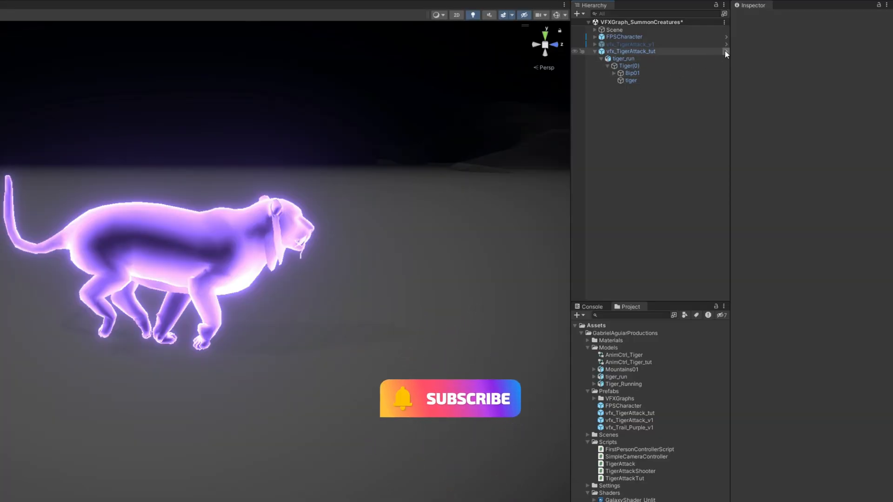
pyautogui.click(630, 50)
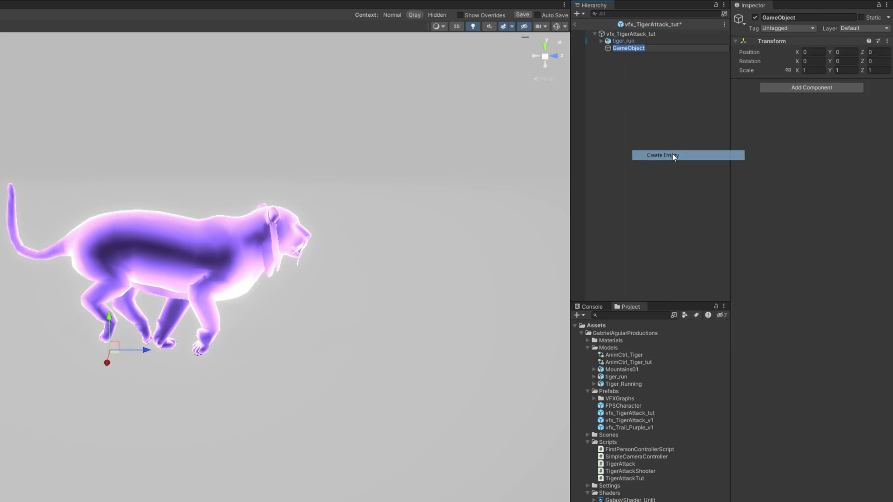
pyautogui.click(661, 155)
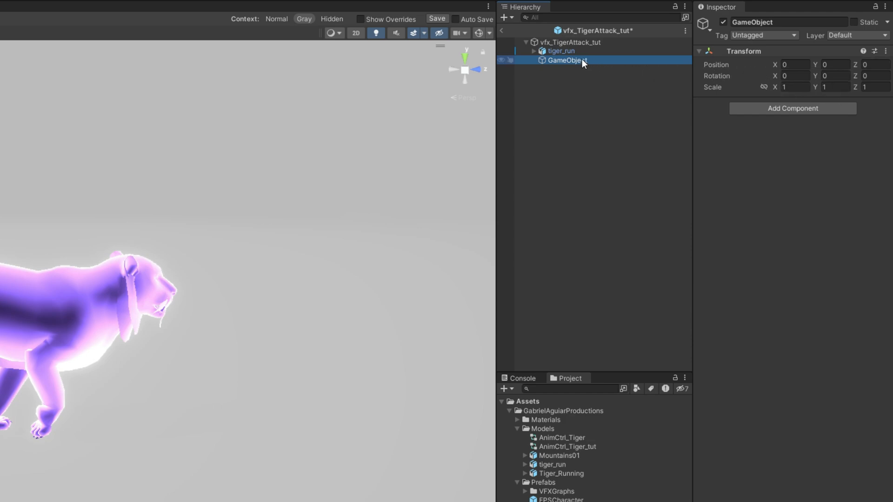
pyautogui.moveTo(557, 52)
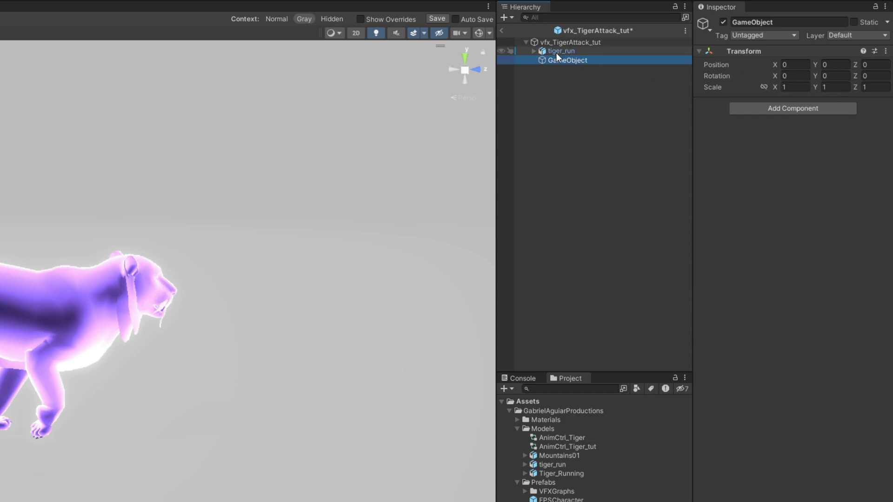
pyautogui.click(569, 59)
pyautogui.write('.5')
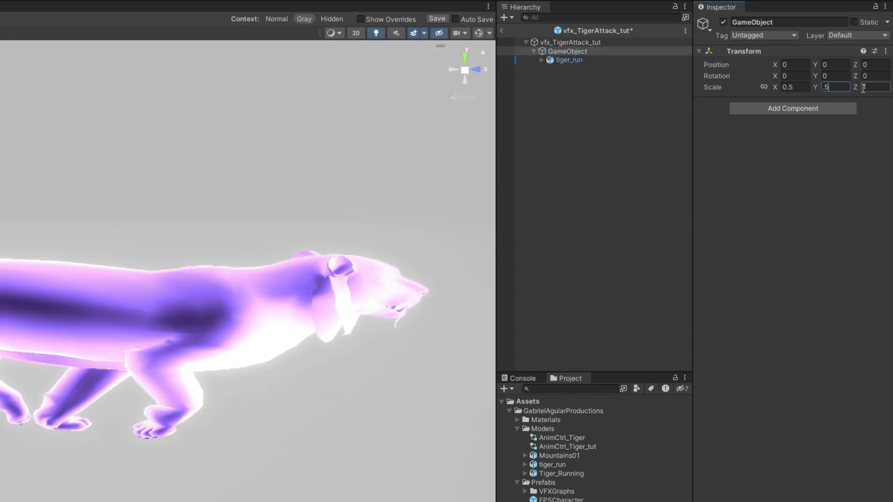
pyautogui.click(503, 30)
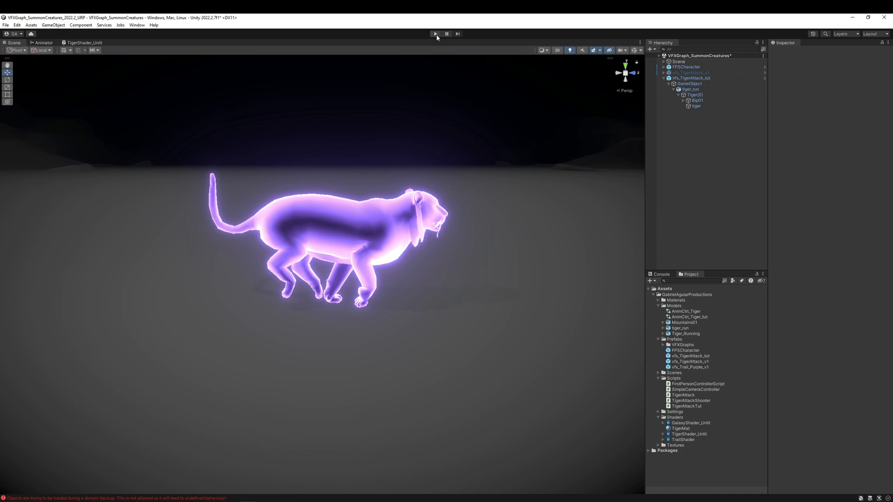
pyautogui.moveTo(435, 34)
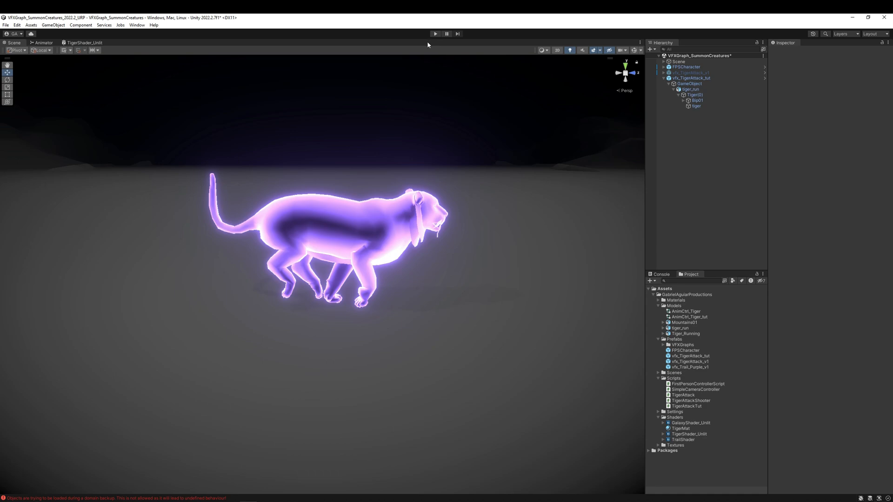
pyautogui.moveTo(427, 46)
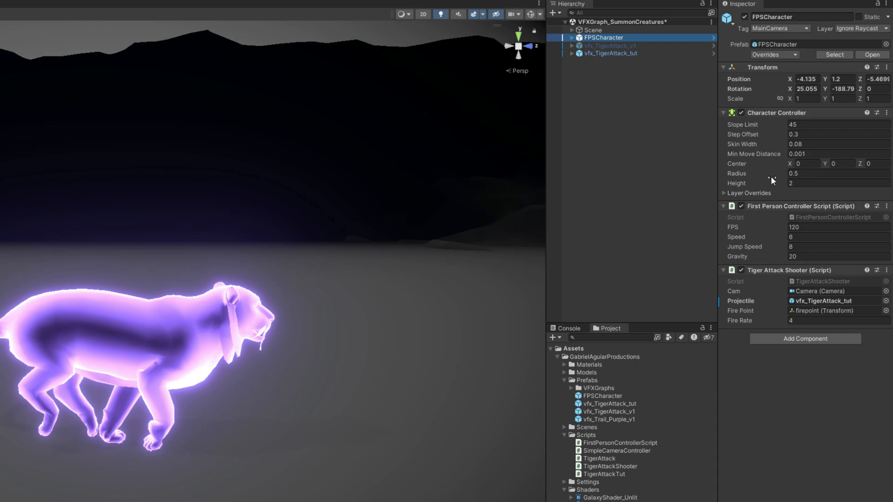
pyautogui.click(600, 46)
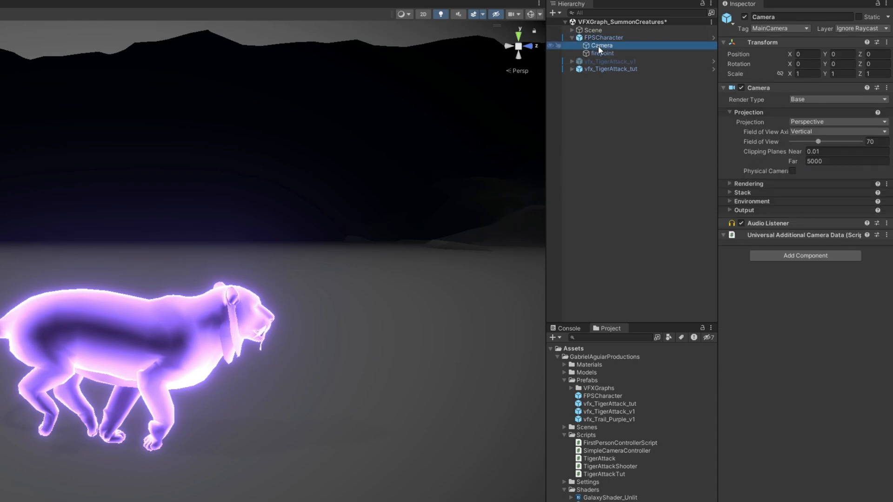
pyautogui.click(602, 53)
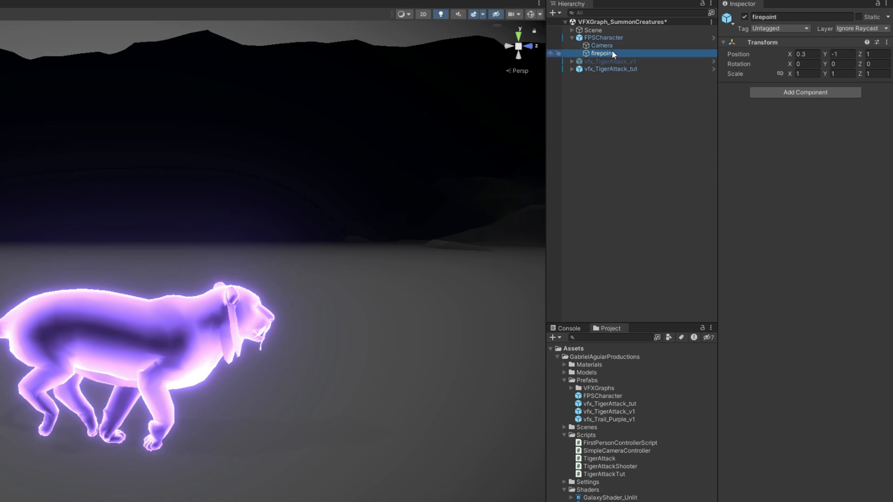
pyautogui.click(603, 37)
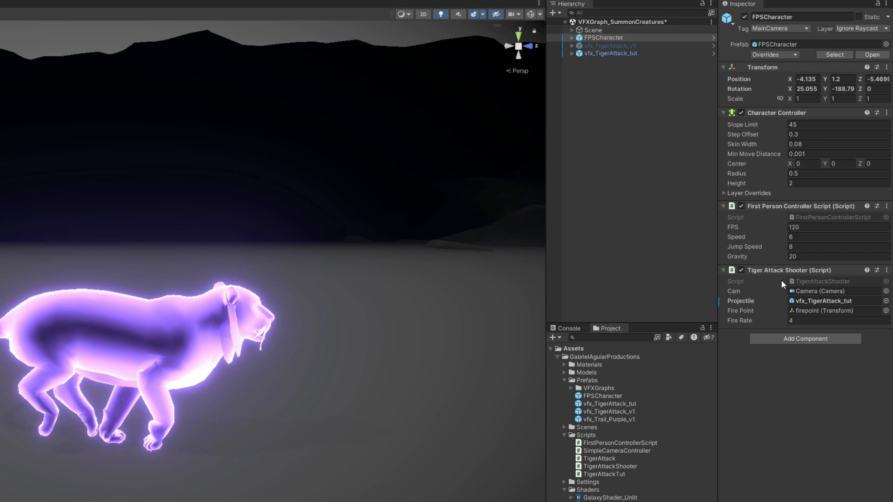
pyautogui.moveTo(826, 286)
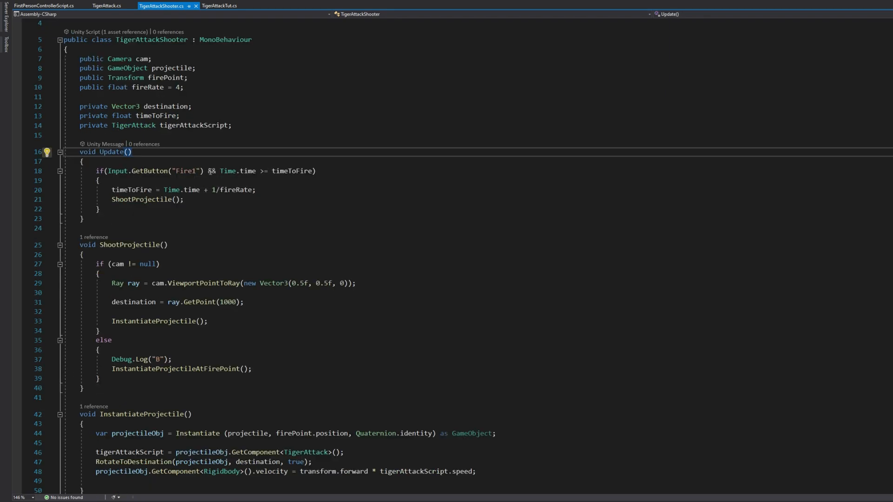
pyautogui.doubleClick(131, 190)
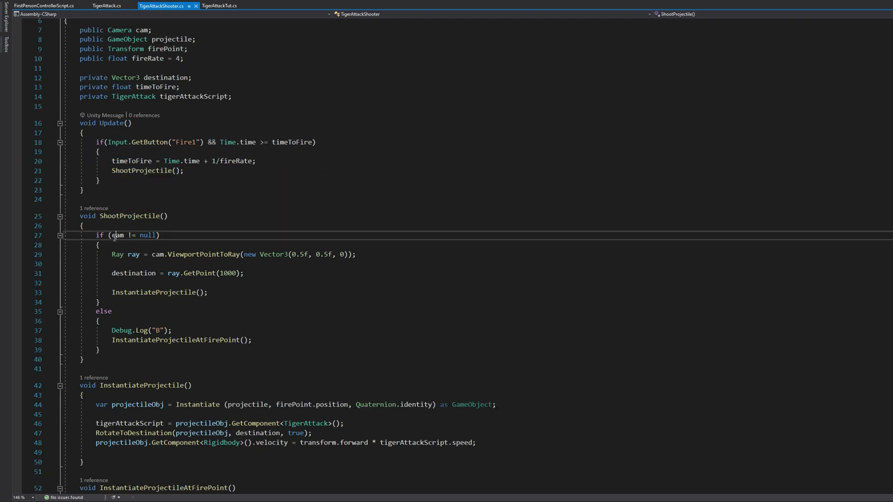
pyautogui.doubleClick(118, 255)
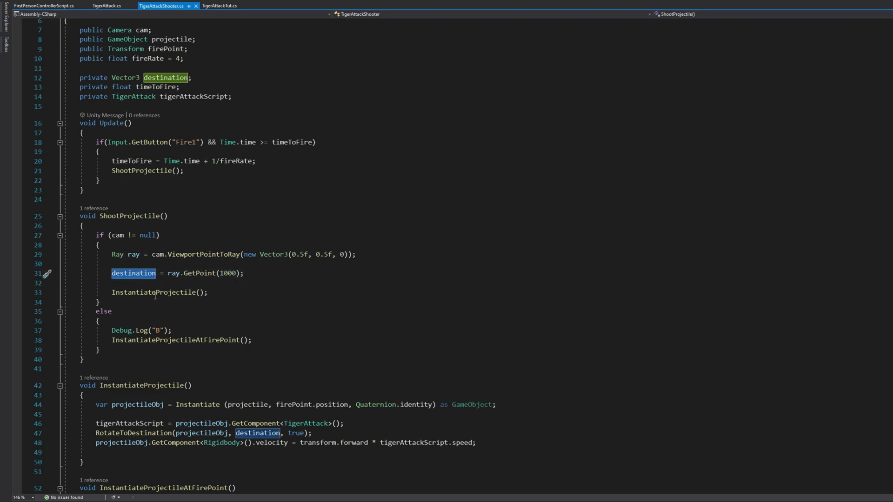
pyautogui.scroll(-3)
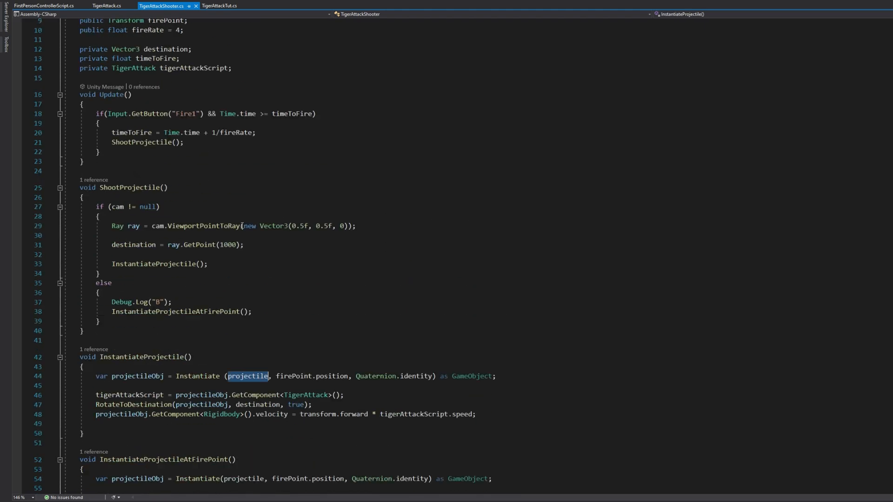
pyautogui.scroll(-3)
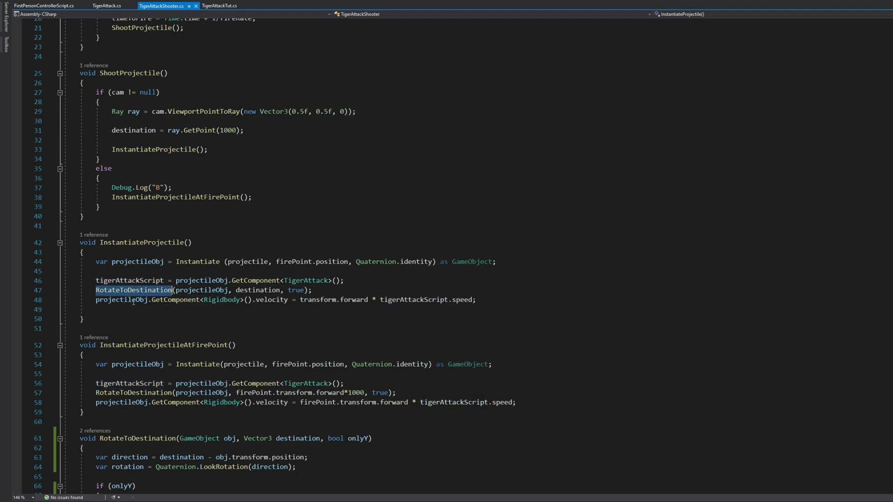
pyautogui.scroll(-3)
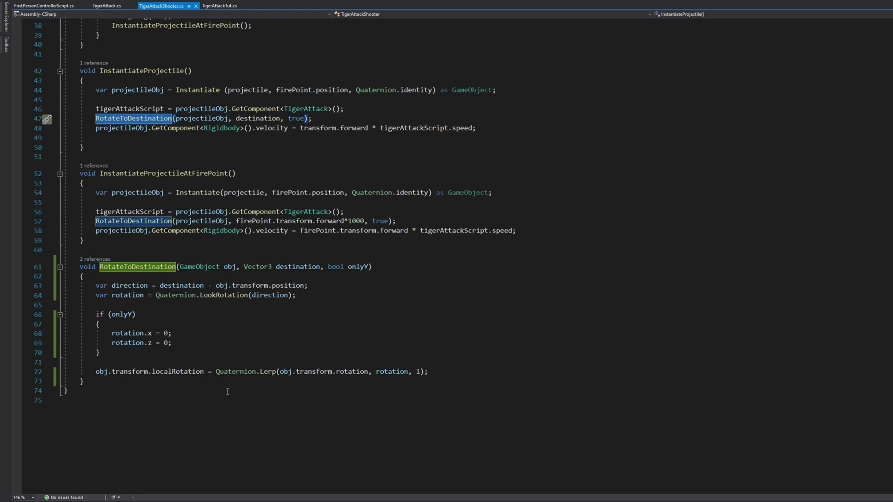
pyautogui.scroll(3)
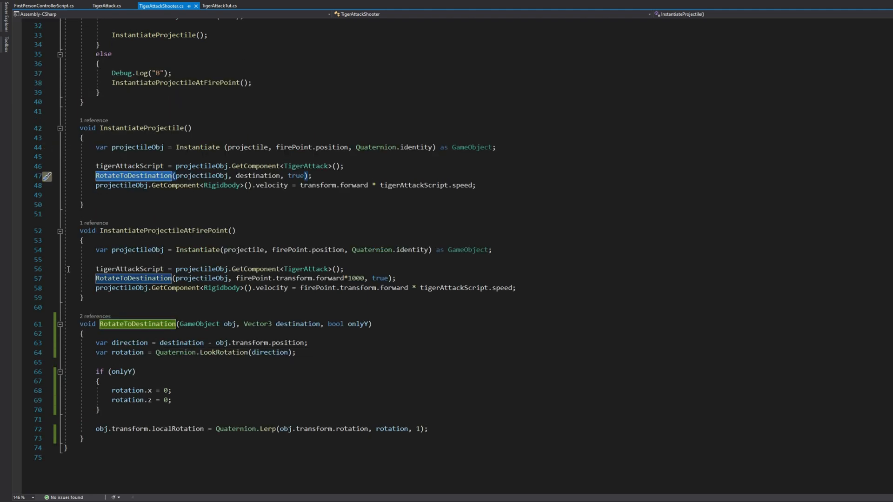
pyautogui.scroll(3)
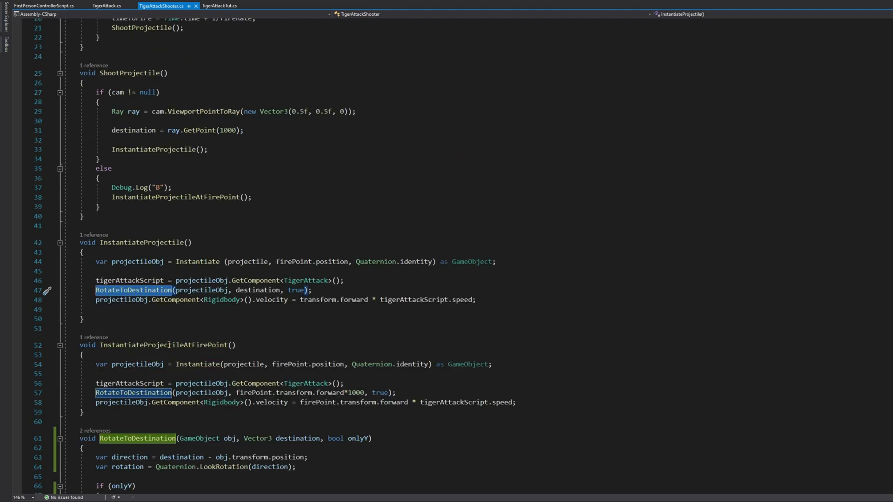
pyautogui.click(219, 6)
pyautogui.write('public float d')
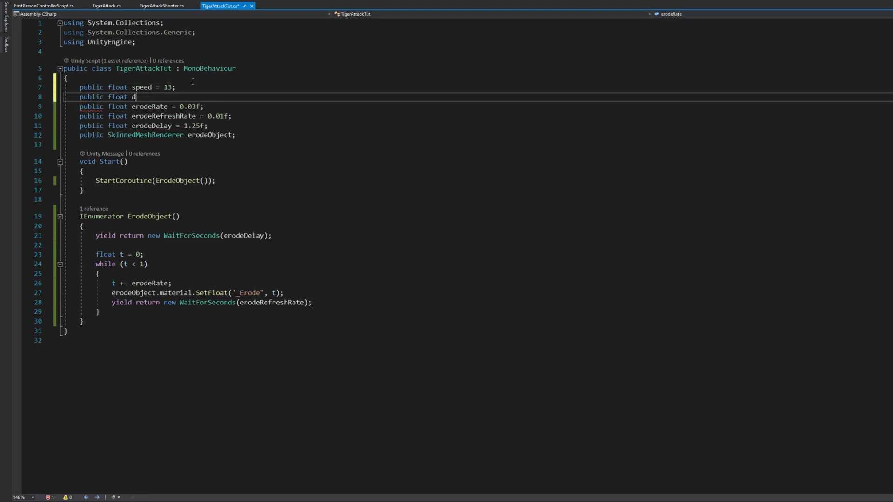
# - Give TigerAttackTut a destroyDelay of 1.75 and destroy its gameObject after that delay
pyautogui.write('estroyDelay = 1')
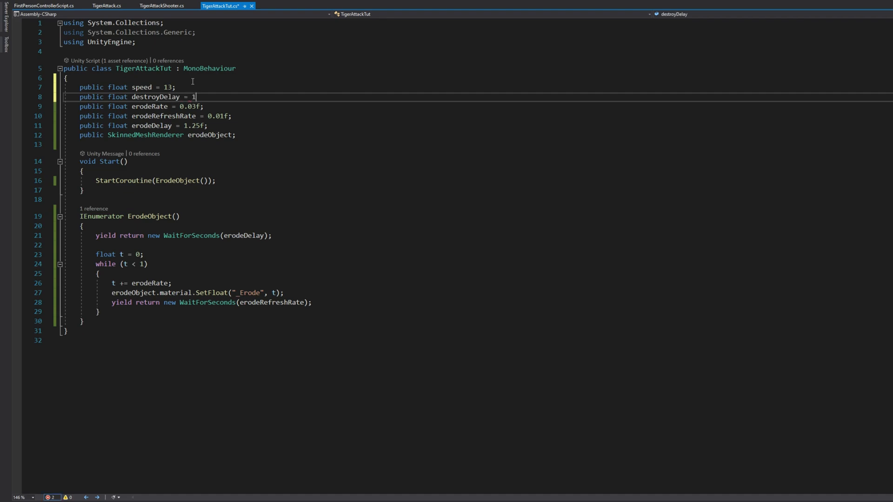
pyautogui.write('destroy (gameObject')
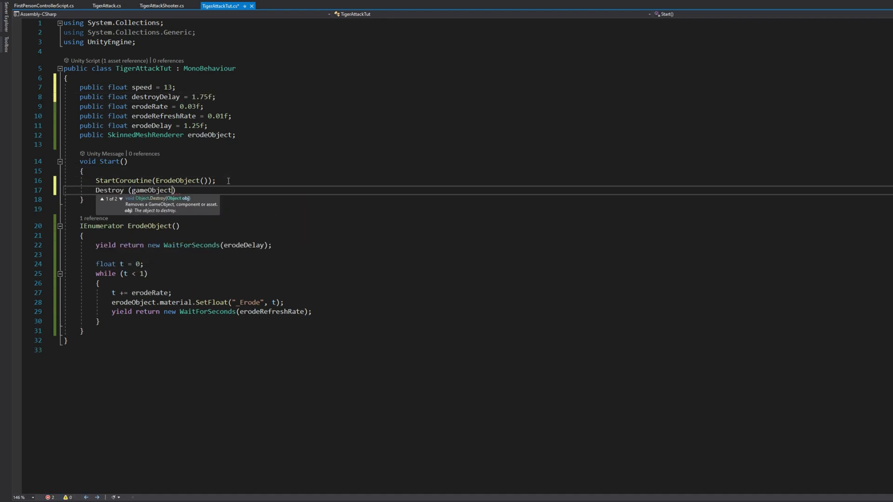
pyautogui.write(', destroyDelay);')
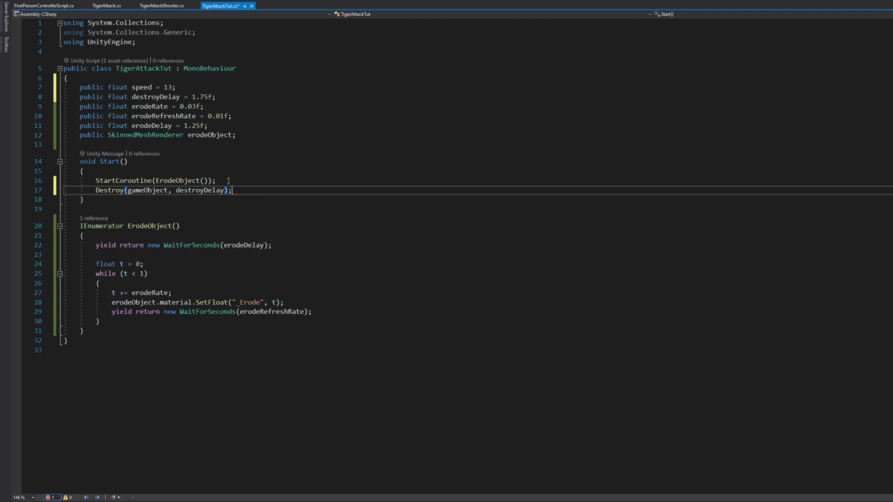
pyautogui.press('enter')
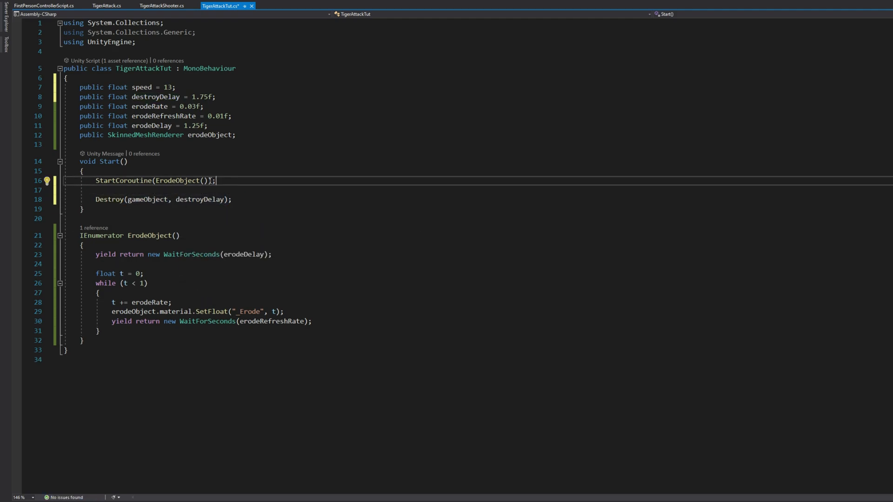
# - Change TigerAttackShooter's GetComponent<TigerAttack> calls to GetComponent<TigerAttackTut>
pyautogui.doubleClick(144, 68)
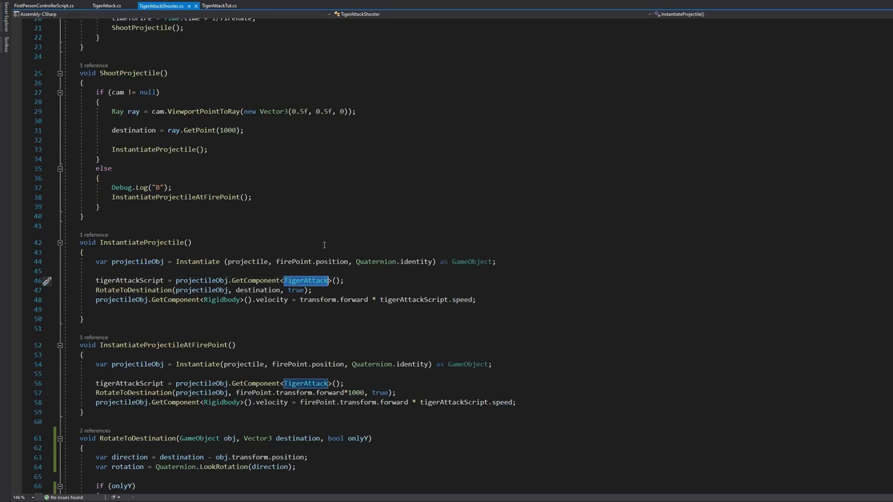
pyautogui.write('Tut')
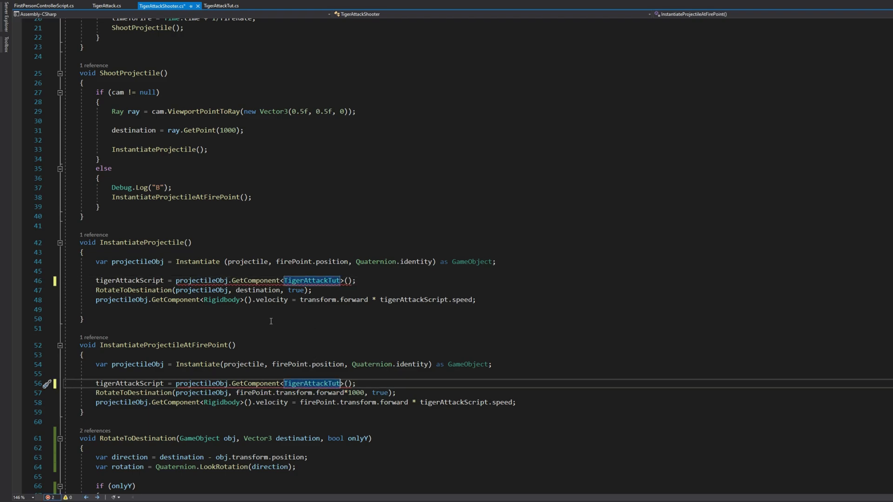
pyautogui.scroll(3)
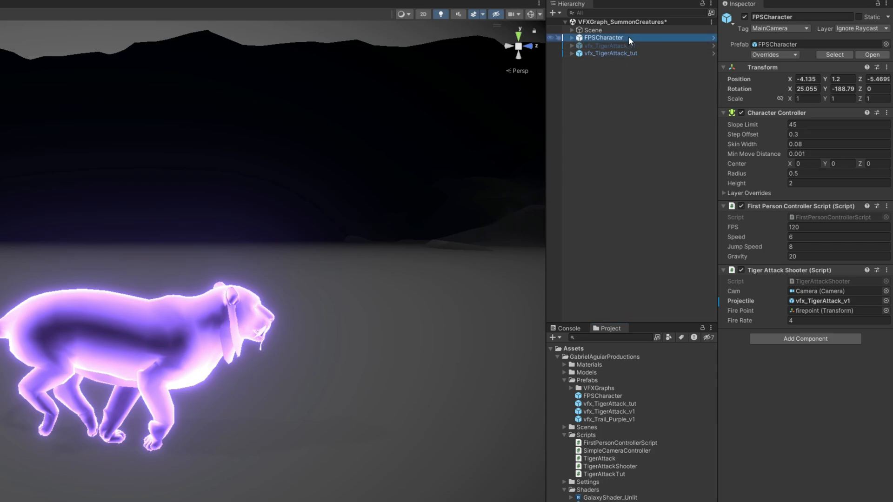
# - Set FPSCharacter's Projectile to vfx_TigerAttack_tut and give the prefab a Rigidbody with Use Gravity off
pyautogui.click(609, 411)
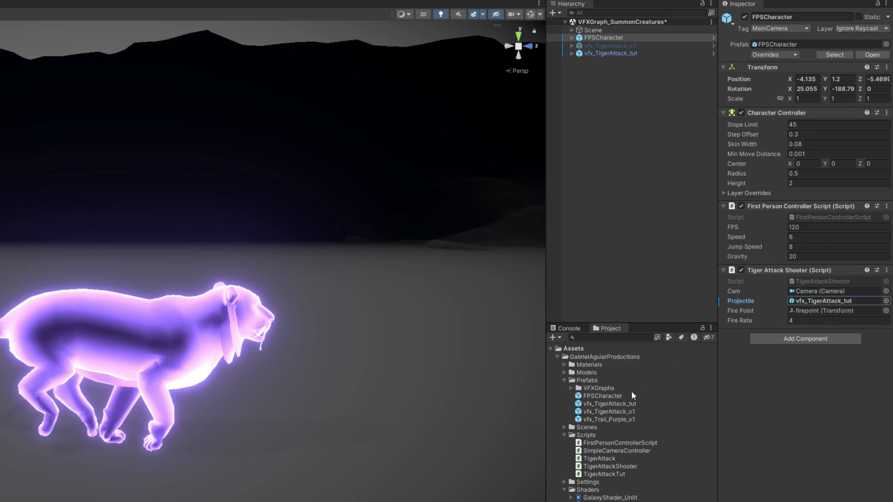
pyautogui.click(609, 402)
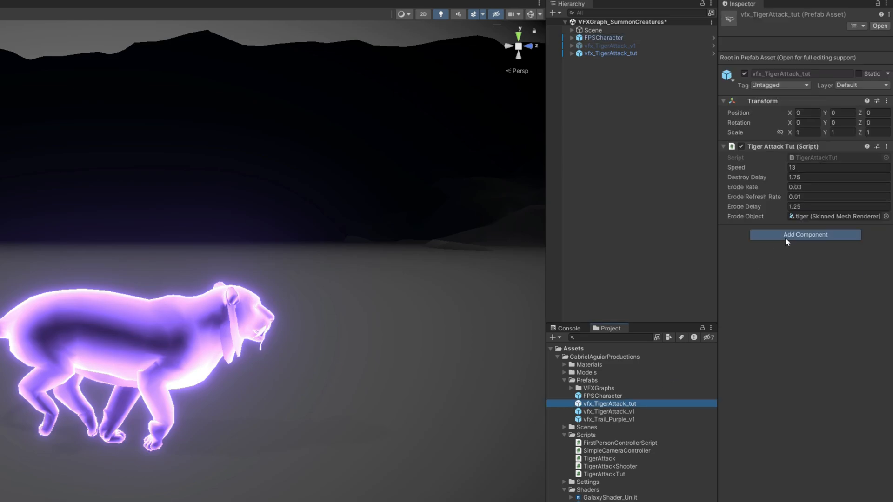
pyautogui.click(805, 234)
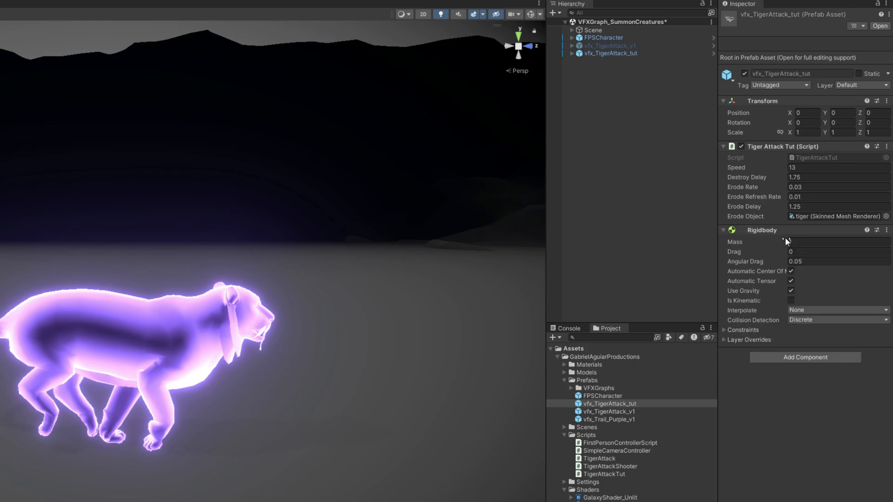
pyautogui.click(791, 291)
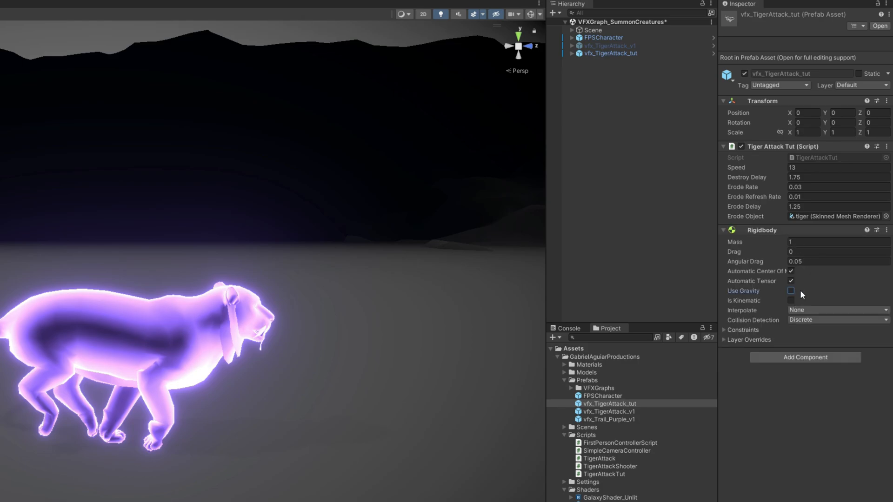
pyautogui.moveTo(800, 292)
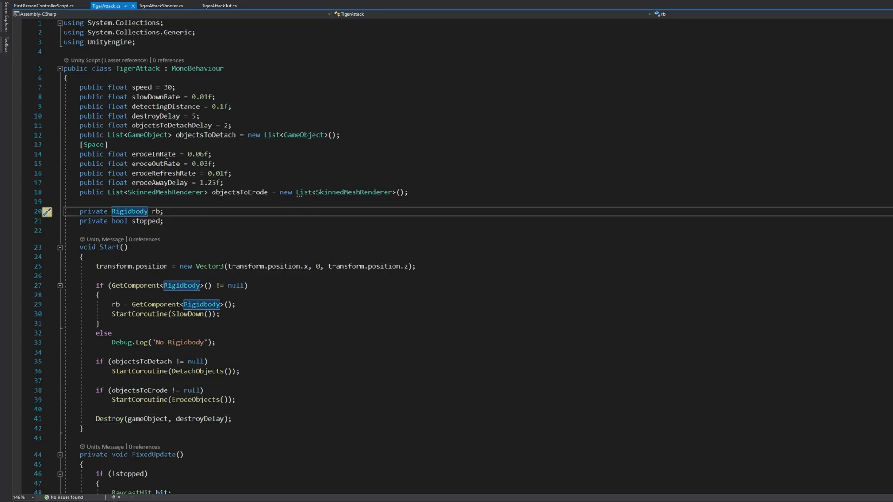
# - Scroll through TigerAttack.cs reviewing its raycast, DetachObjects and ErodeObjects routines
pyautogui.scroll(-3)
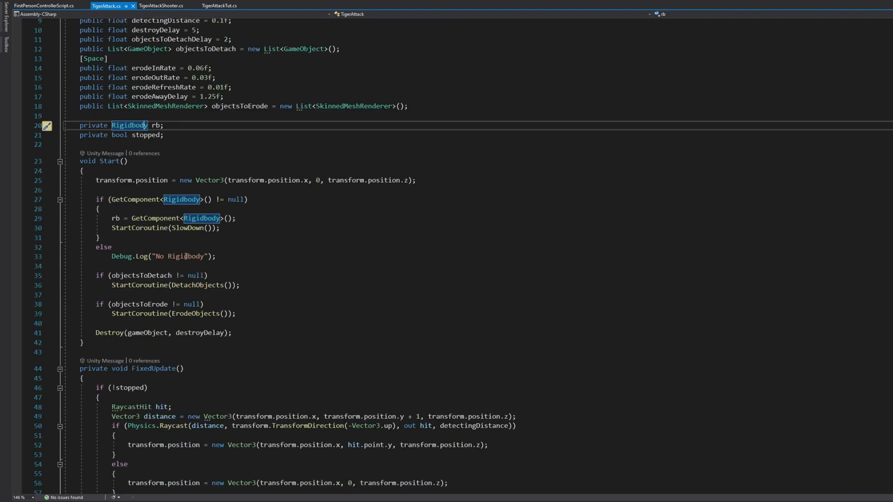
pyautogui.scroll(-3)
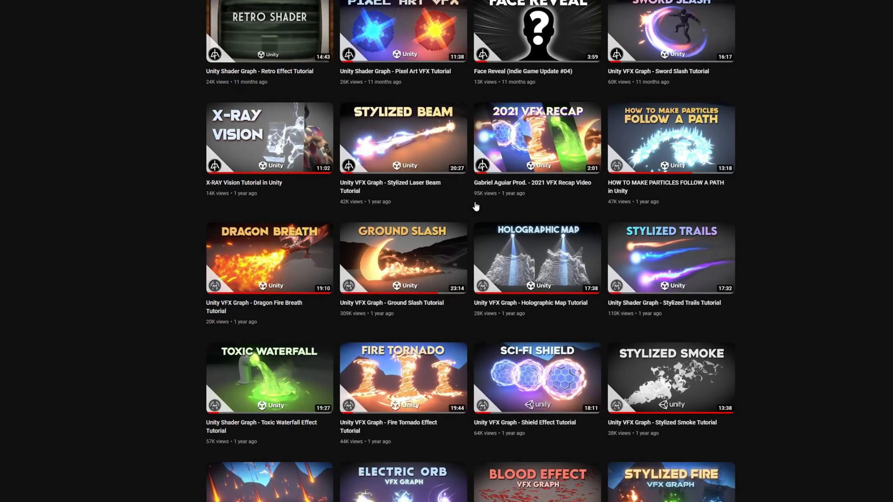
pyautogui.click(402, 257)
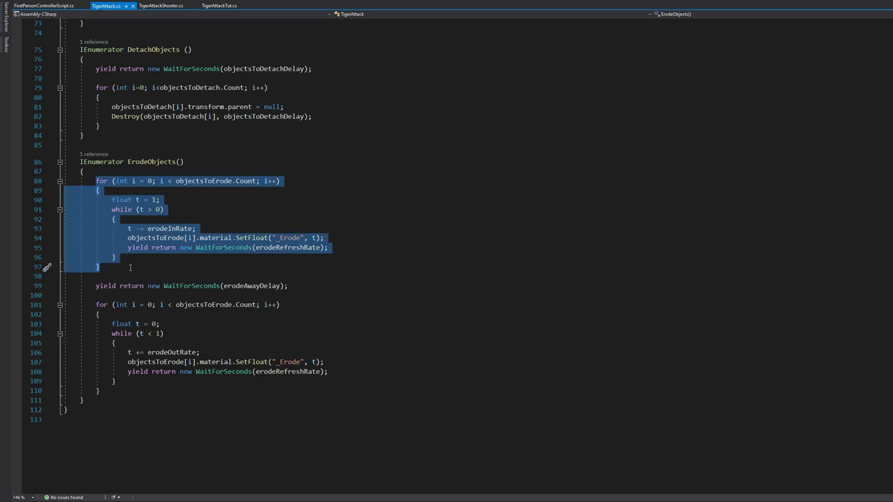
pyautogui.scroll(3)
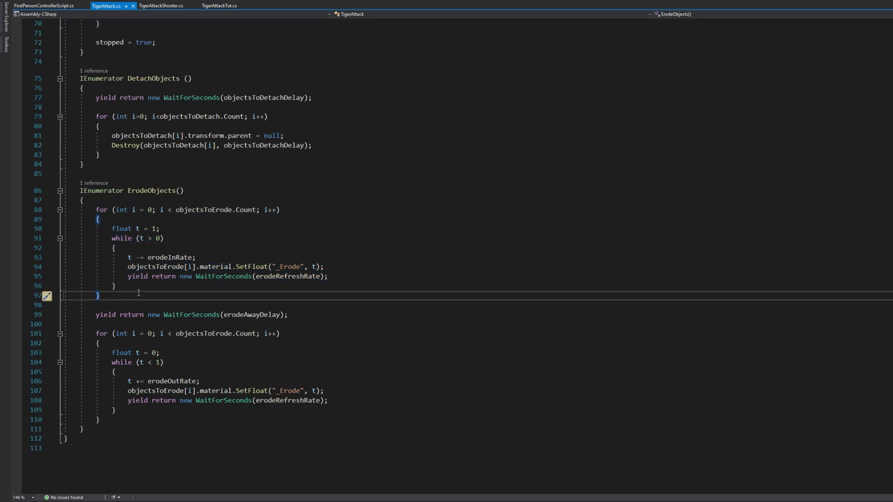
pyautogui.scroll(3)
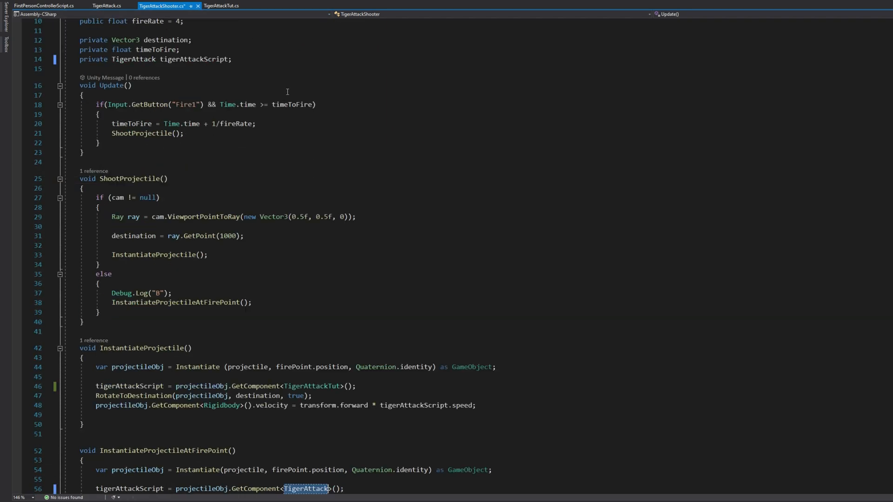
pyautogui.scroll(-3)
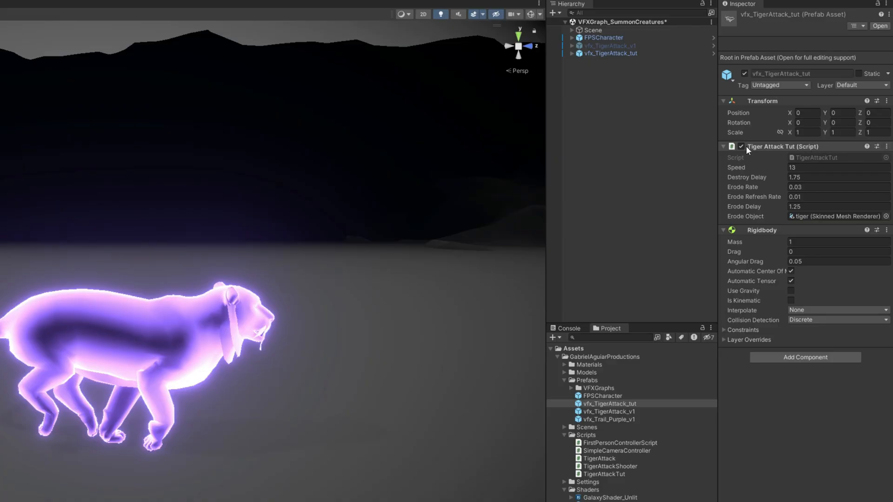
# - Disable TigerAttackTut, add TigerAttack with detecting distance 1, destroy delay 1.75, erode refresh 0.015 and an Objects To Erode entry
pyautogui.click(724, 146)
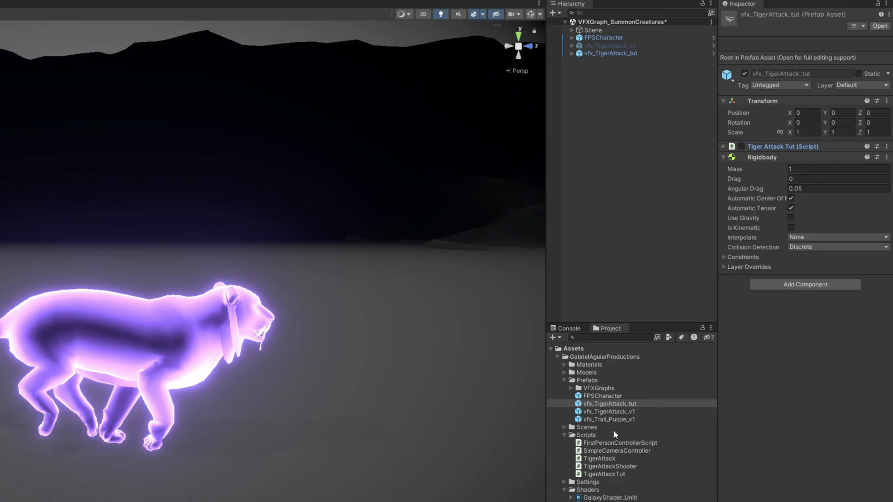
pyautogui.click(805, 285)
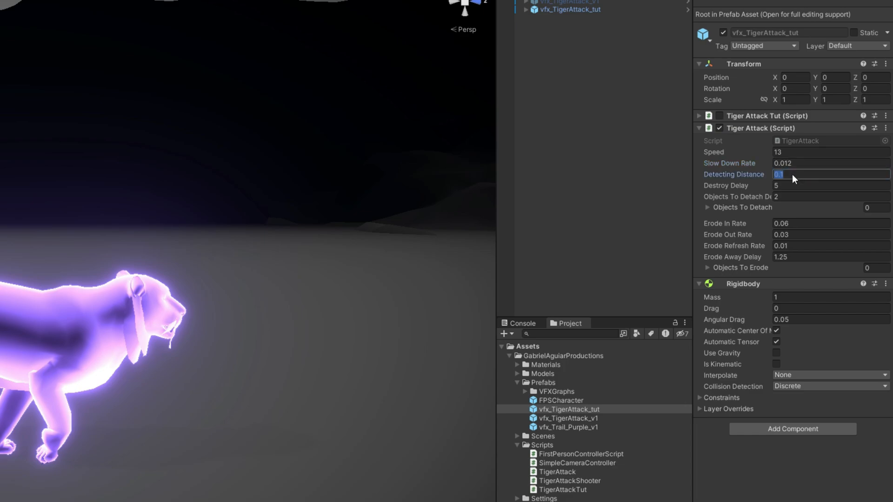
pyautogui.click(828, 185)
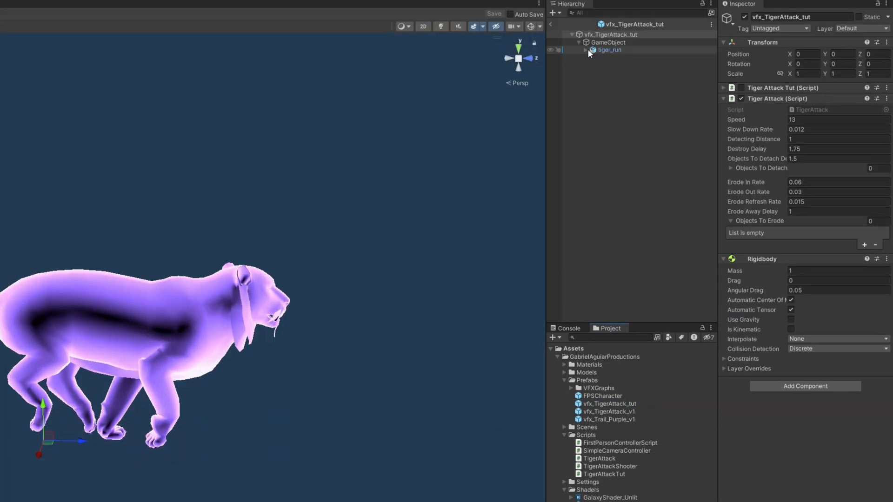
pyautogui.click(585, 50)
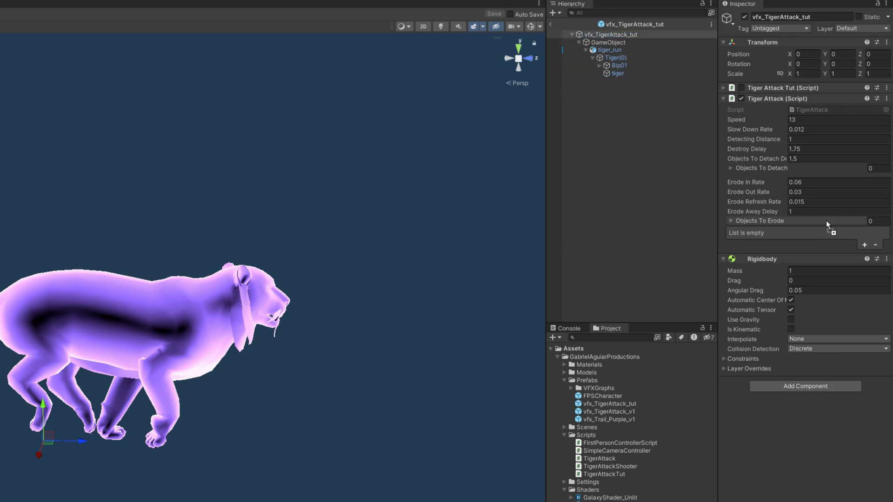
pyautogui.click(863, 244)
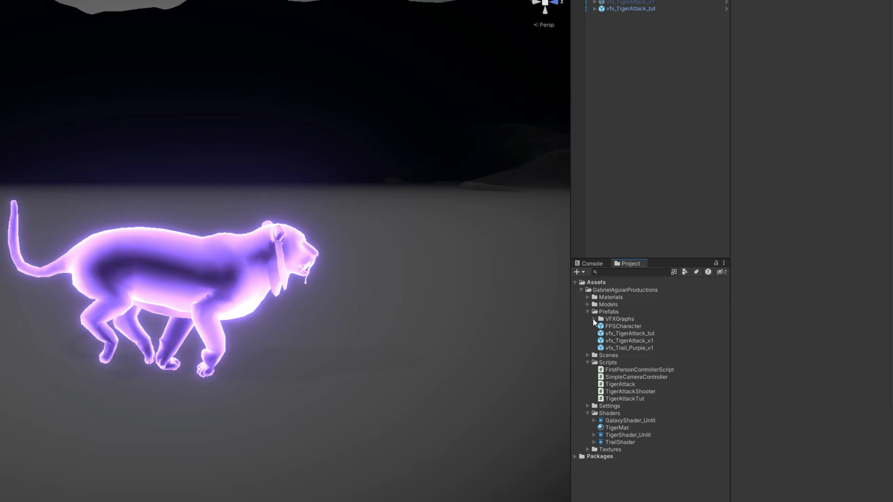
# - Create the vfxgraph_TigerAttack_tut Visual Effect under the tiger and bring its graph up for editing
pyautogui.rightClick(618, 318)
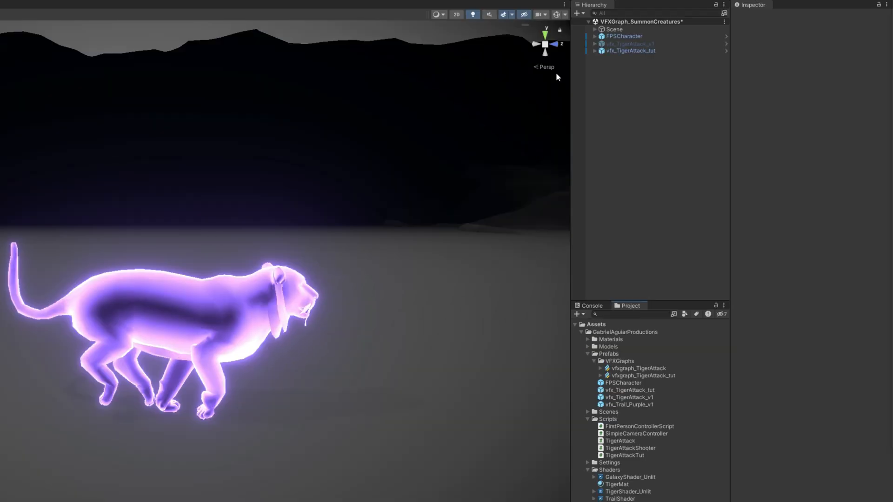
pyautogui.click(589, 50)
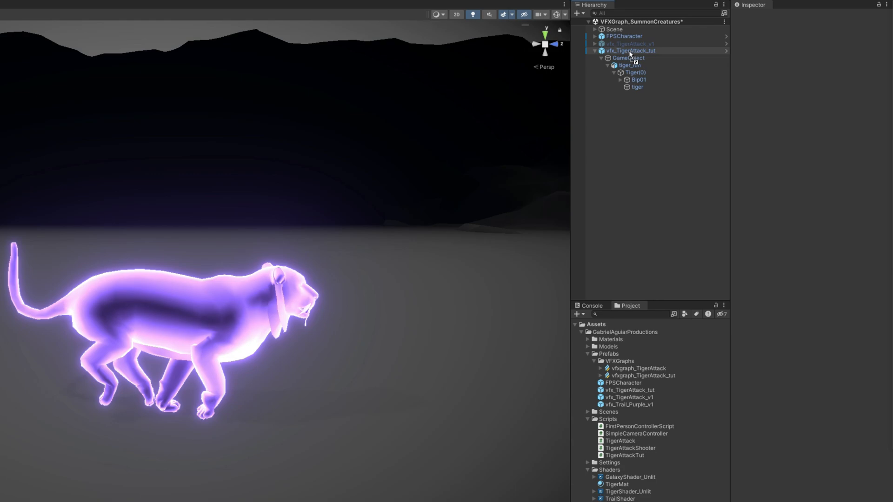
pyautogui.click(643, 95)
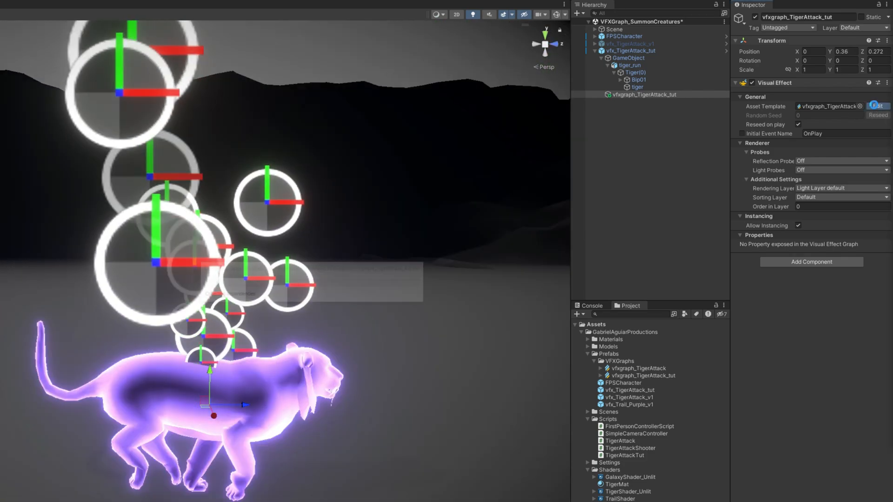
pyautogui.click(876, 106)
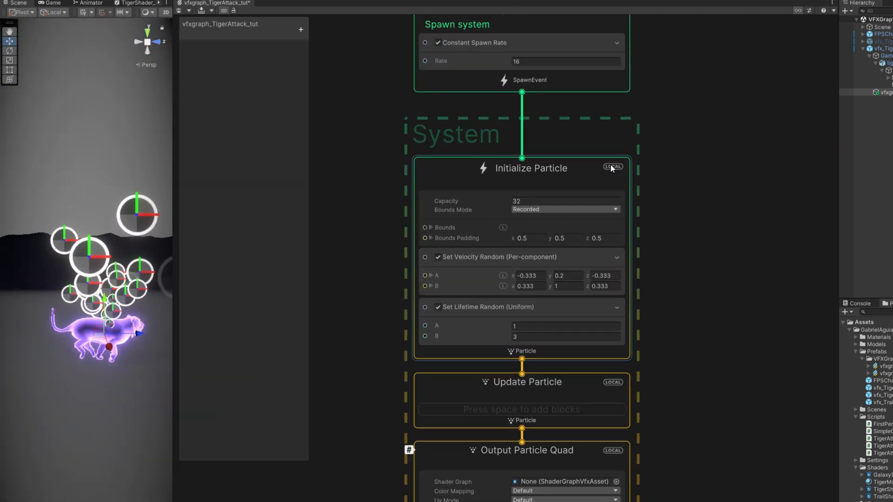
# - Simulate in world space and set particle position on a local Arc Sphere of radius 0.1
pyautogui.click(612, 167)
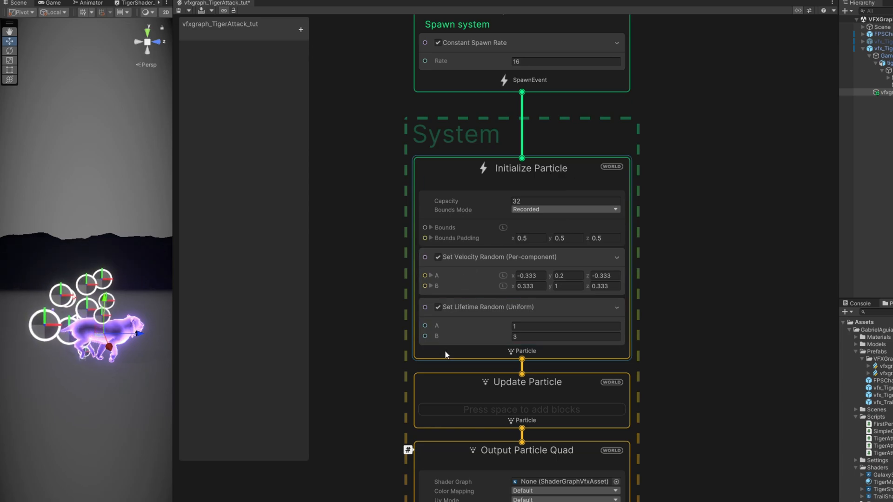
pyautogui.write('set')
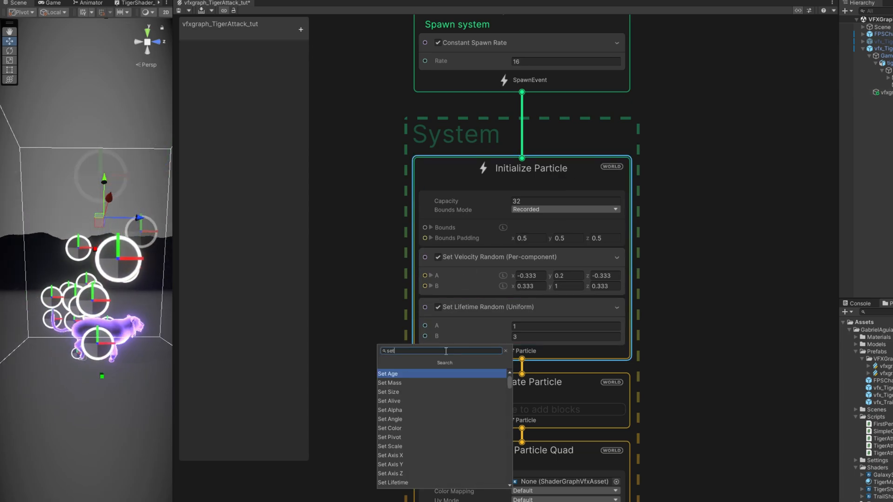
pyautogui.write('sphe')
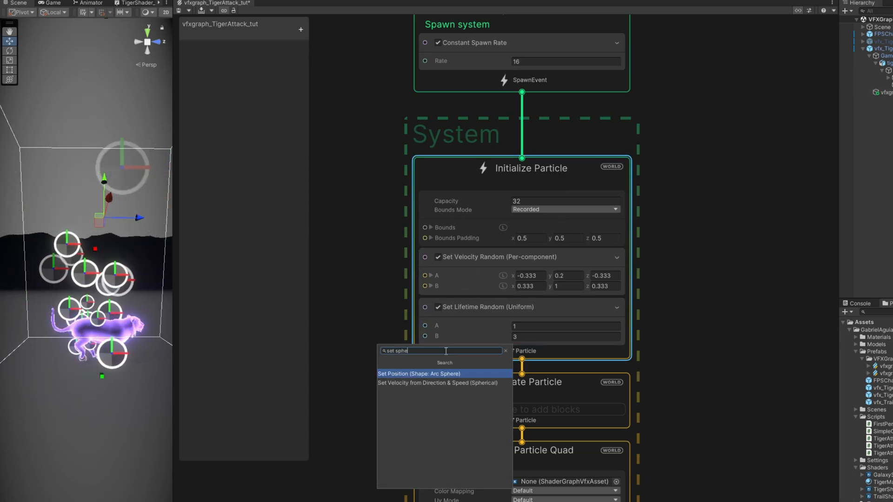
pyautogui.click(419, 374)
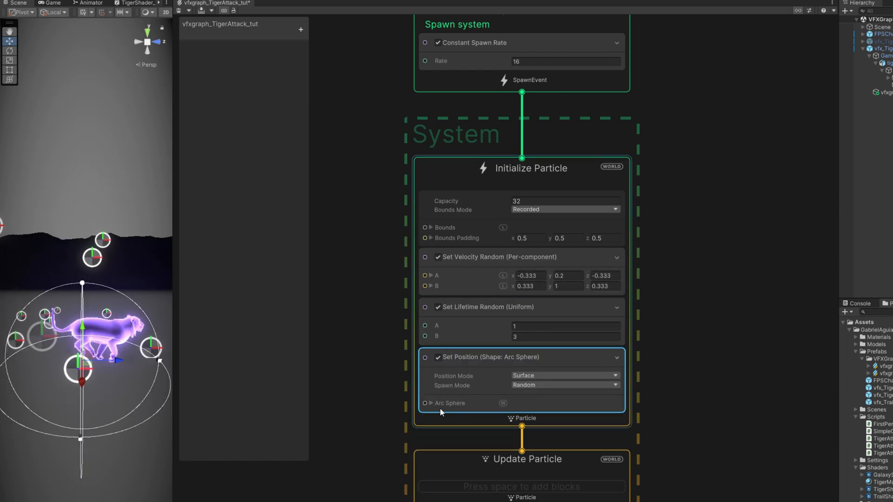
pyautogui.click(431, 403)
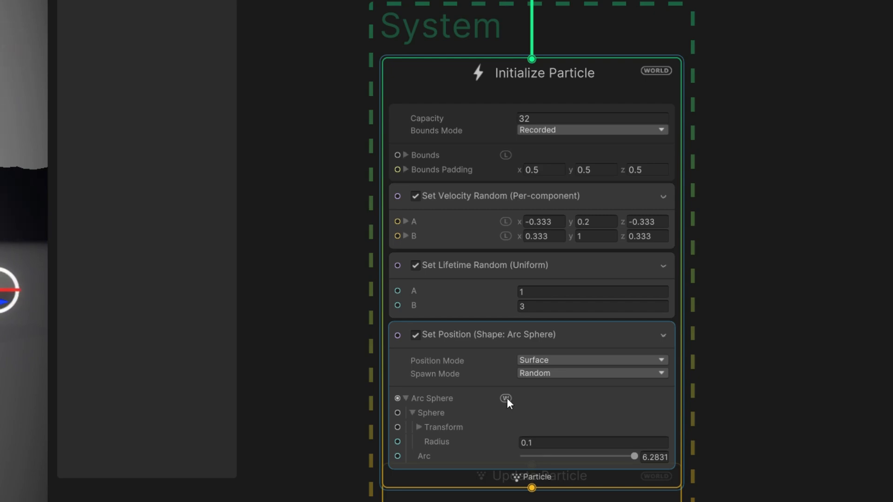
pyautogui.click(504, 398)
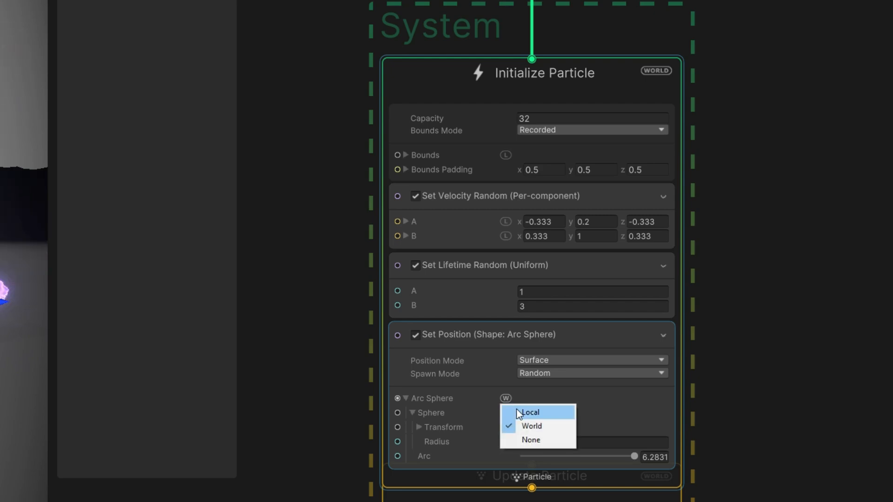
pyautogui.click(529, 412)
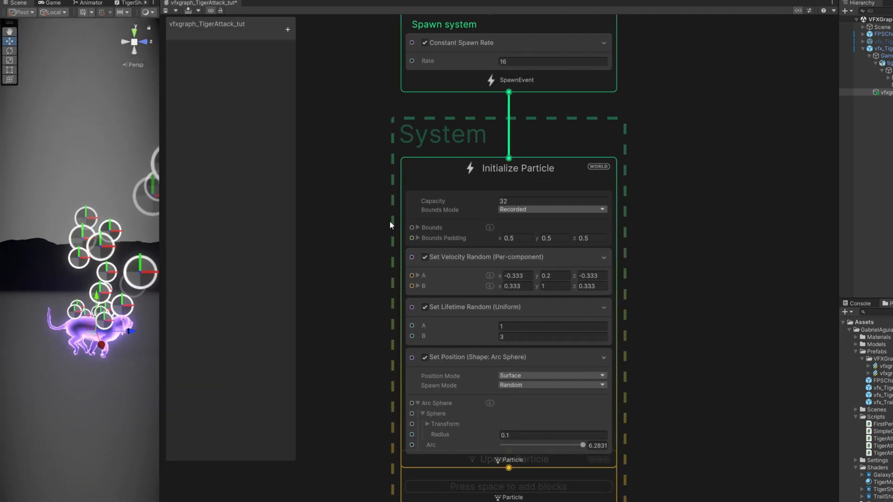
# - Give the spawn system a constant loop count of 1, Duration-driven loop length and spawn rate 250
pyautogui.click(287, 28)
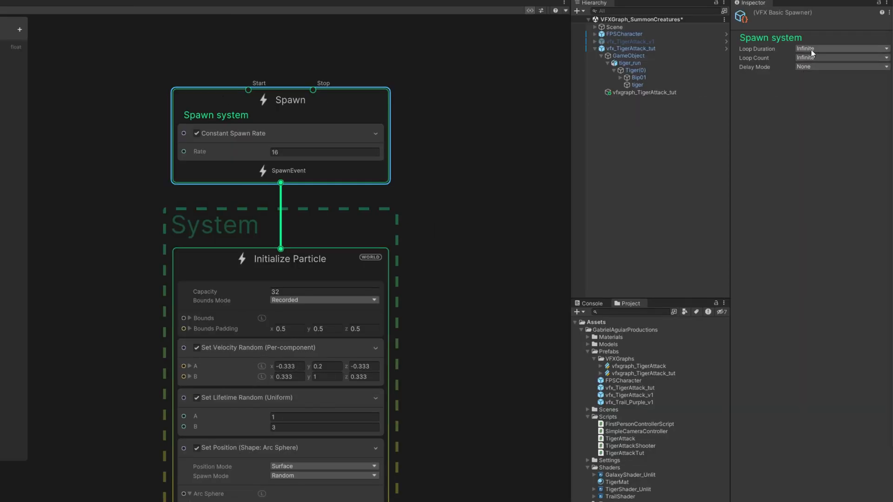
pyautogui.click(839, 48)
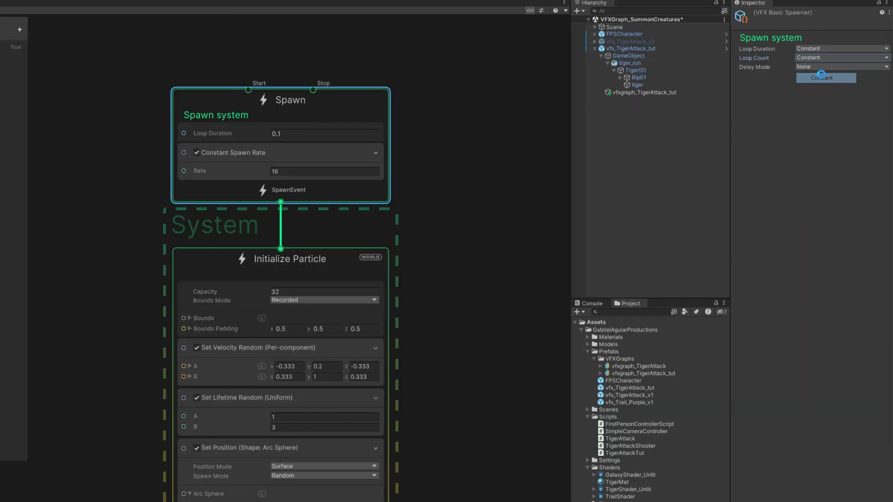
pyautogui.click(824, 77)
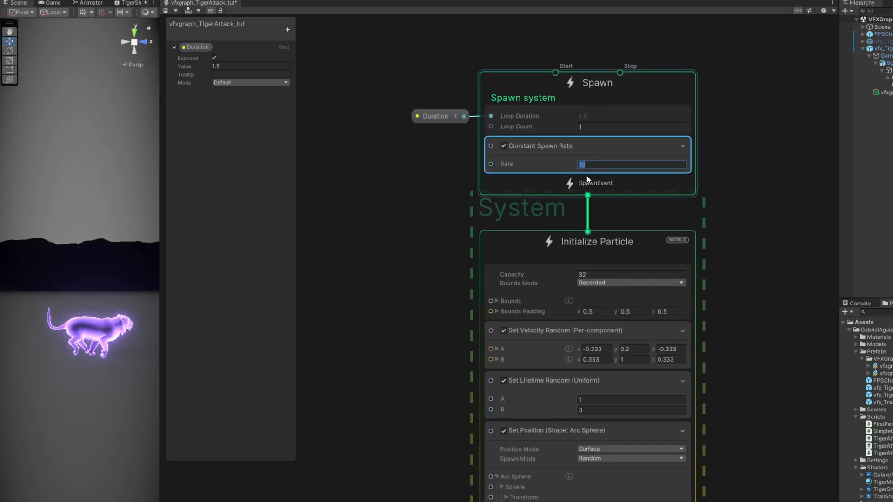
pyautogui.write('250')
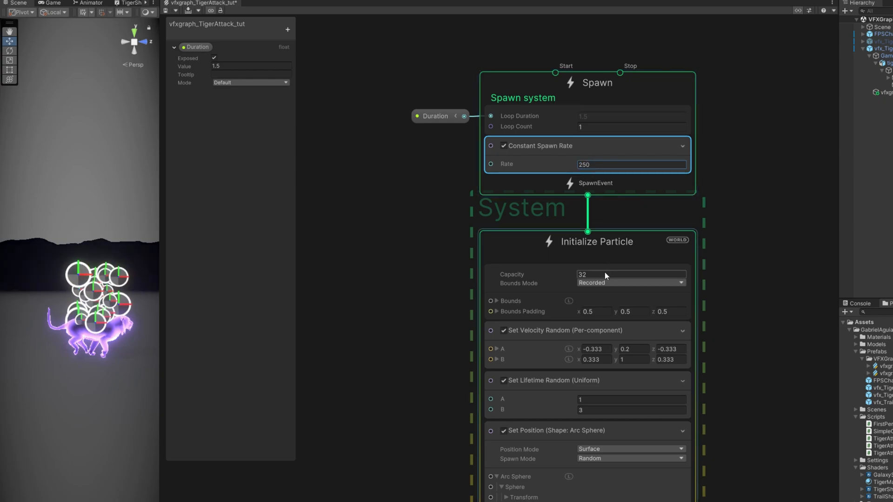
pyautogui.click(631, 275)
pyautogui.write('set si')
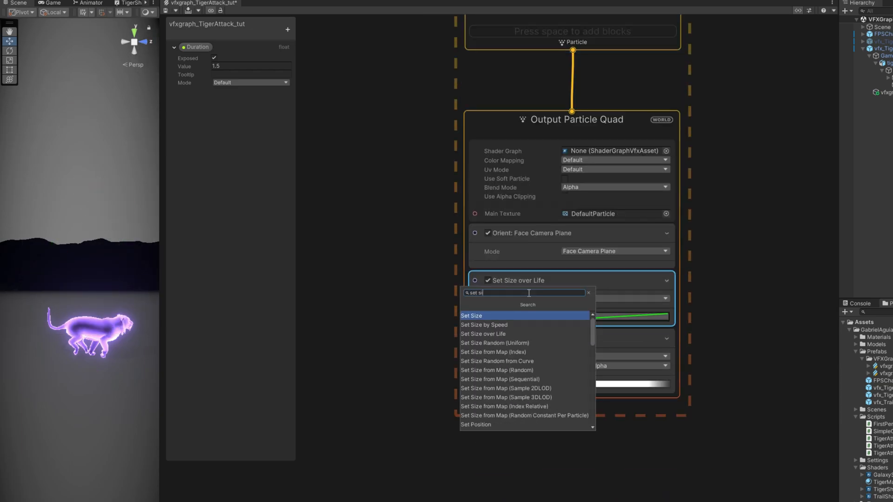
# - Add Set Size Random 0.008–0.04, a falling Size over Life curve composed by Multiply, and a Set Color block
pyautogui.click(470, 315)
pyautogui.write('0.008')
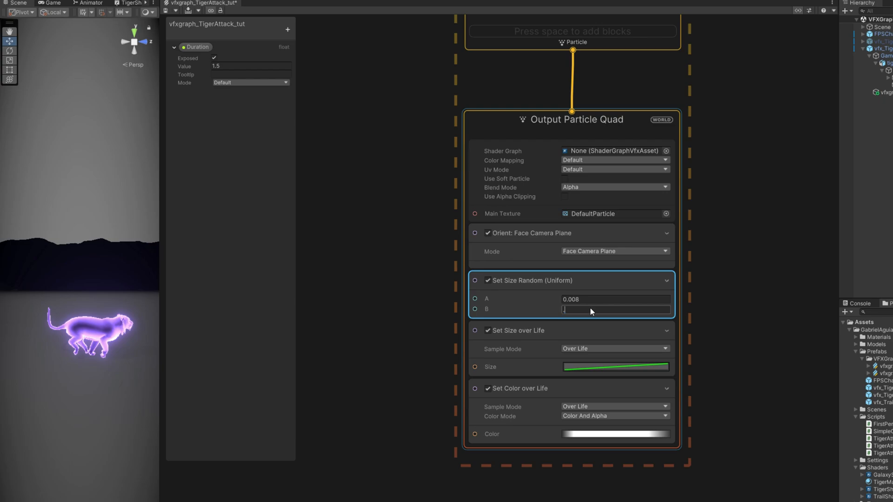
pyautogui.write('0.04')
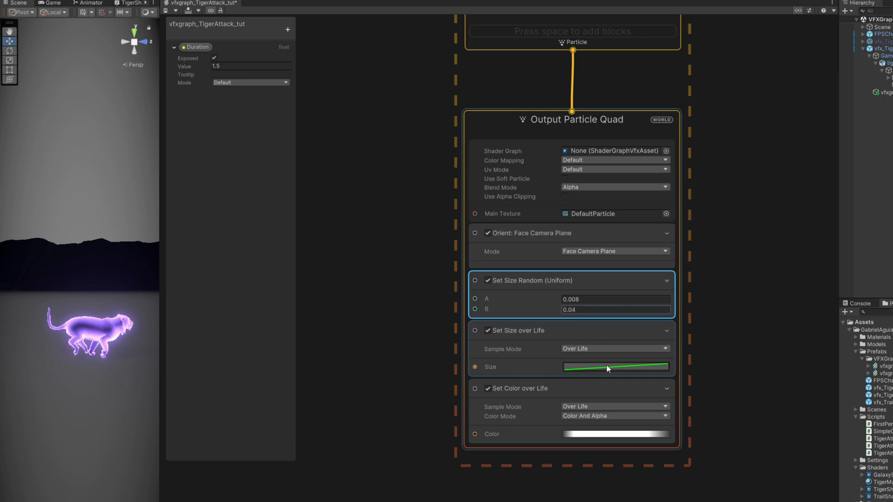
pyautogui.click(614, 367)
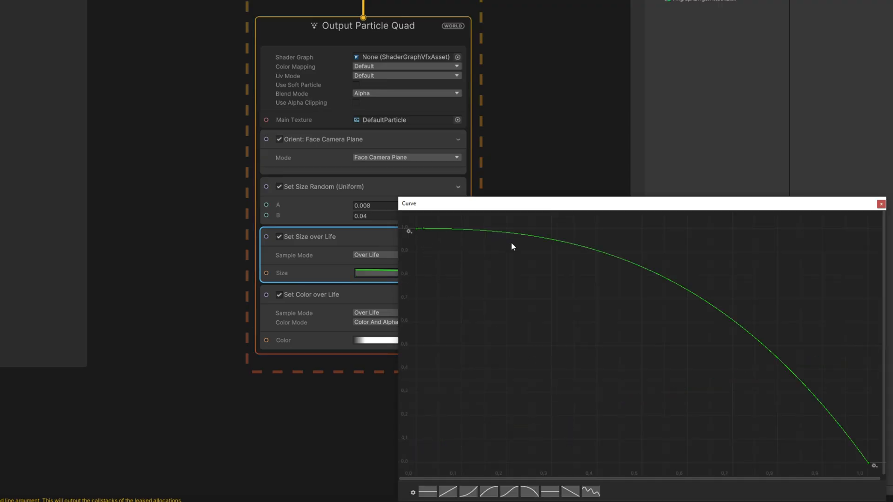
pyautogui.click(881, 203)
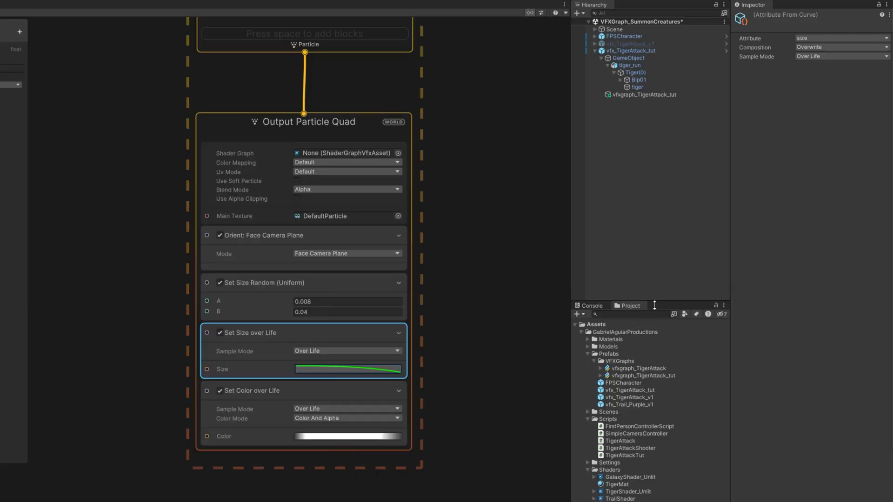
pyautogui.click(841, 47)
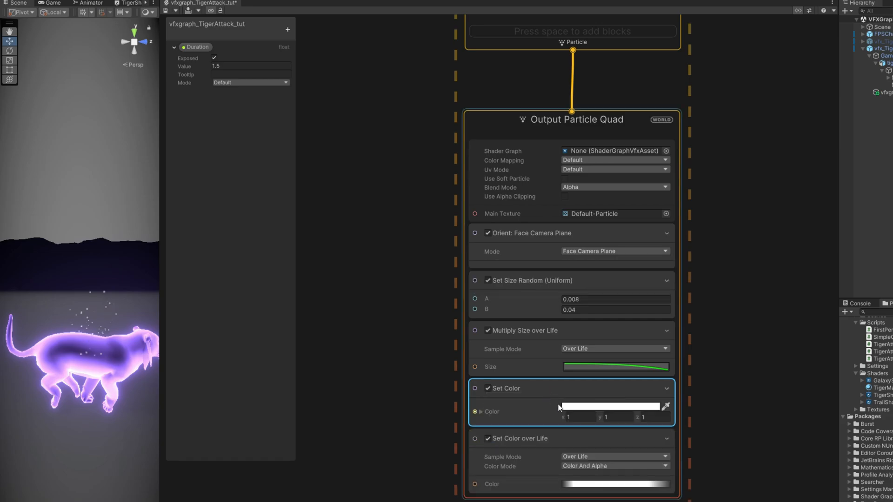
pyautogui.click(612, 406)
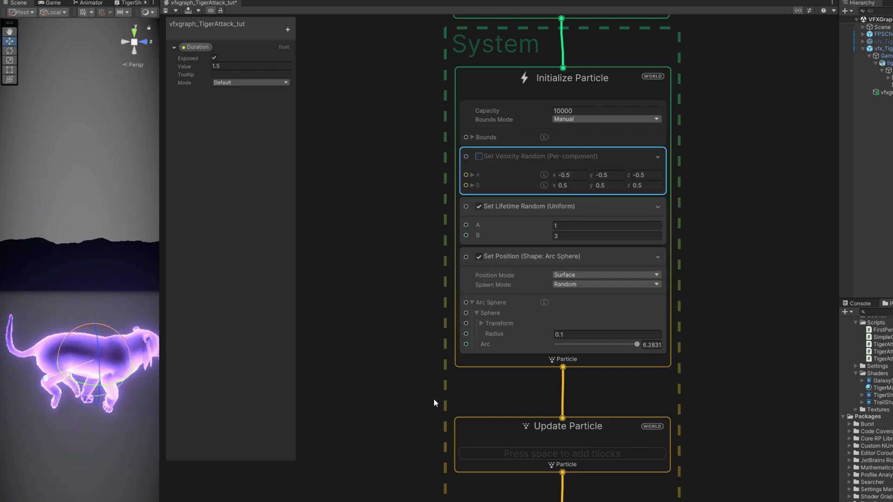
# - Search for a Turbulence block to add to the particle update
pyautogui.write('tur')
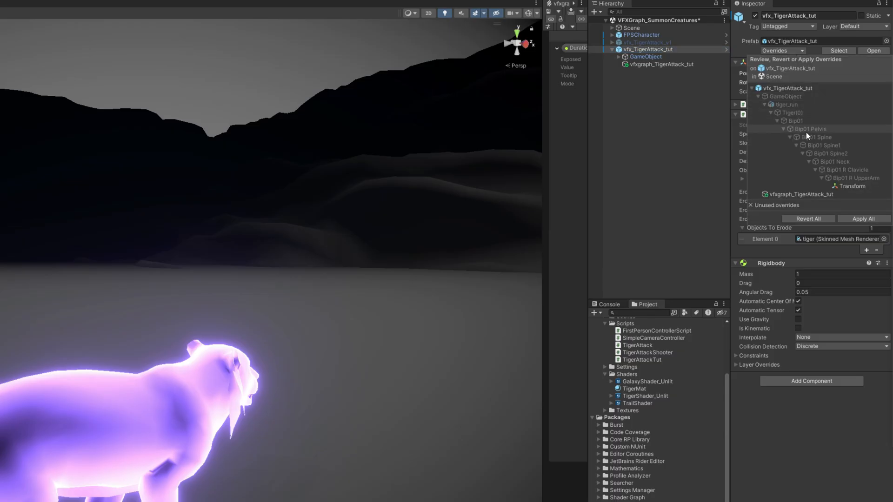
pyautogui.moveTo(863, 218)
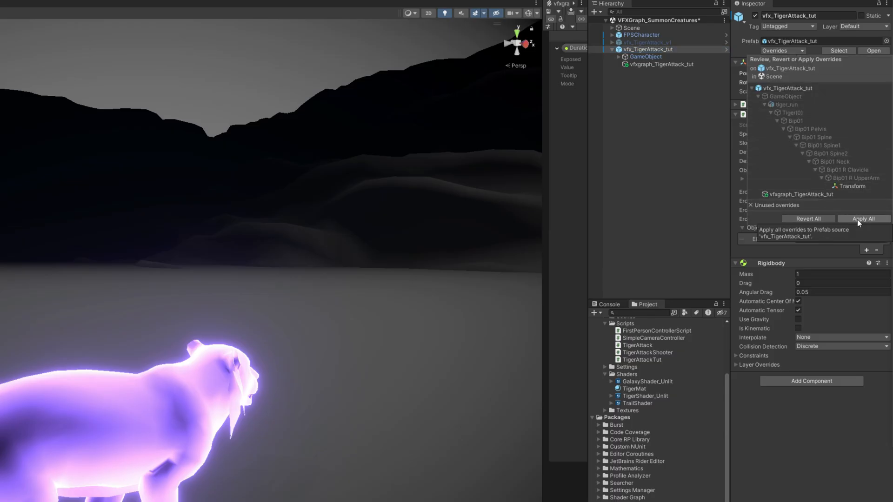
# - Apply all overrides of the vfx_TigerAttack_tut instance back to its prefab
pyautogui.click(863, 218)
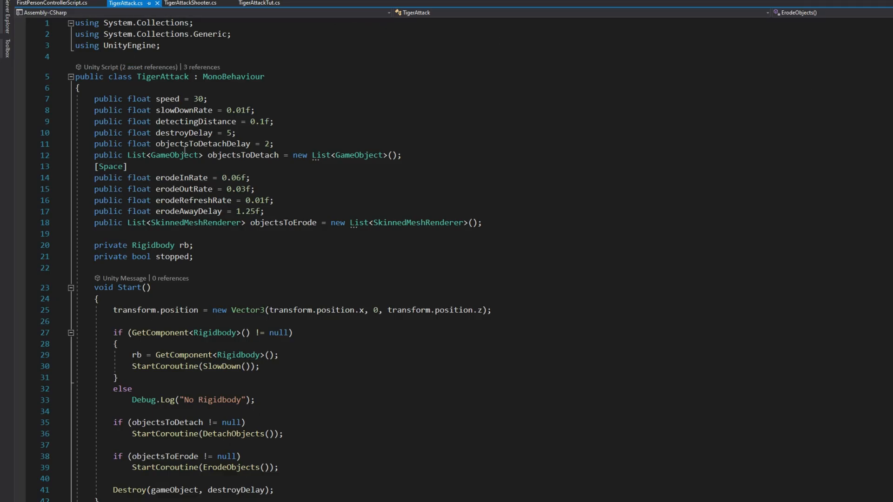
pyautogui.doubleClick(202, 143)
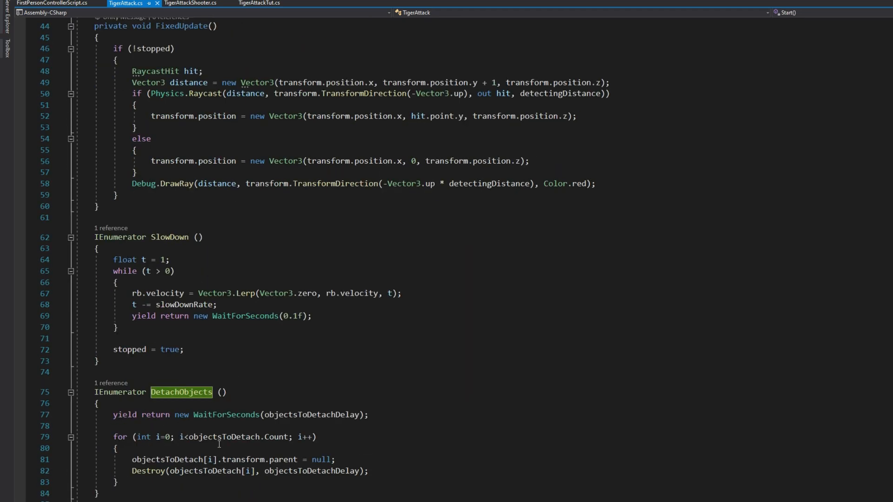
pyautogui.doubleClick(312, 470)
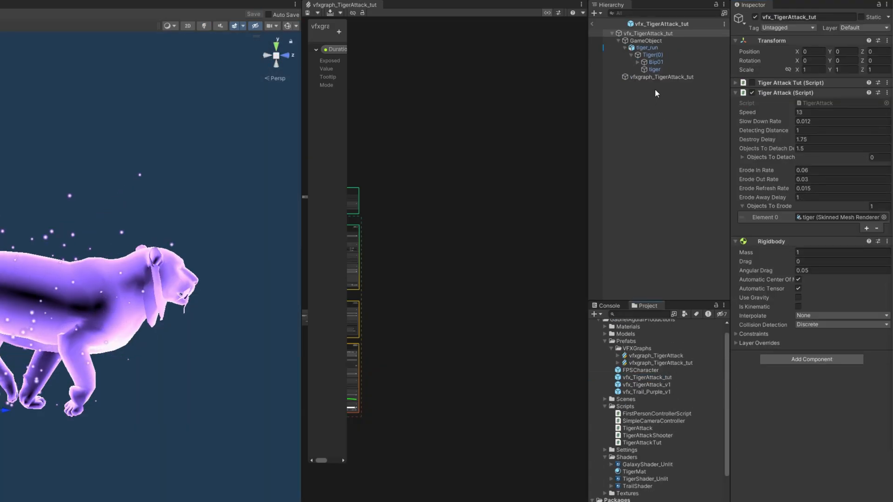
# - Inspect the Tiger Attack component fields on the vfx_TigerAttack_tut prefab
pyautogui.click(742, 157)
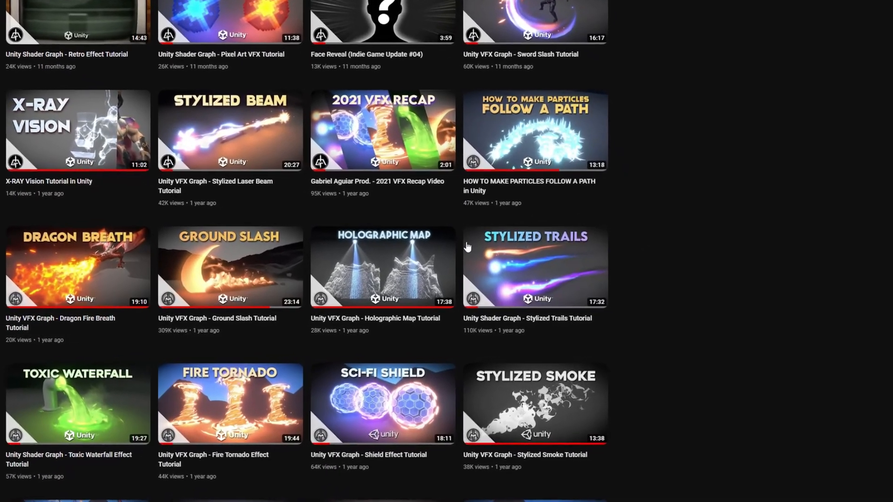
# - Select the Stylized Trails tutorial from the channel's video grid
pyautogui.click(534, 267)
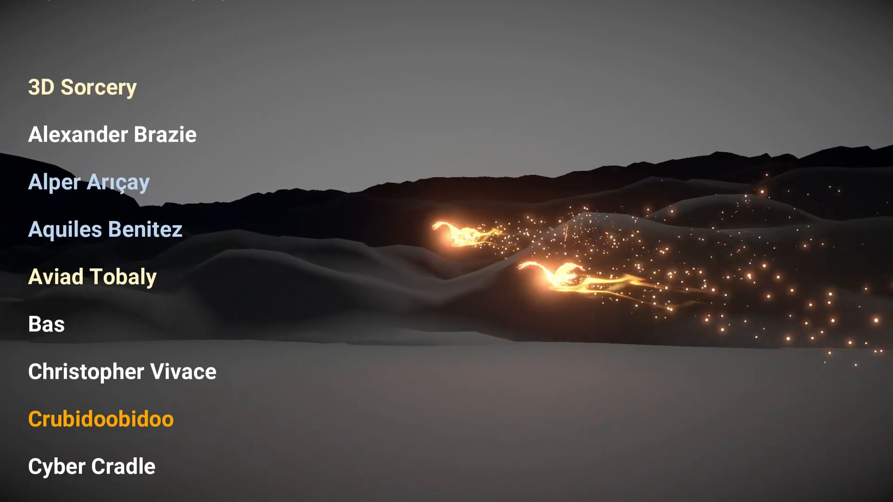
pyautogui.scroll(3)
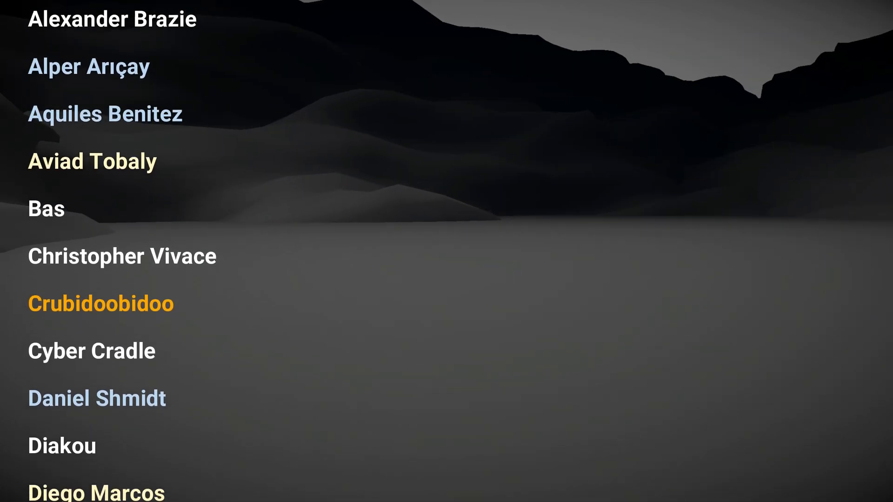
pyautogui.scroll(-3)
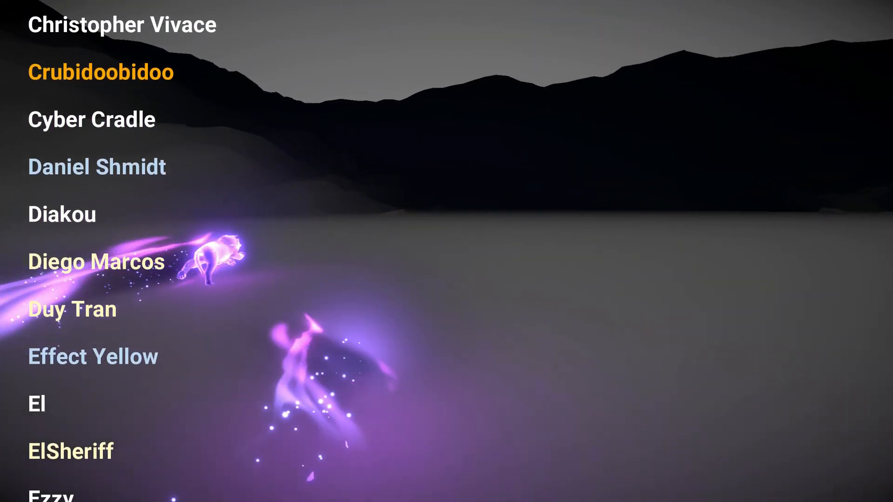
pyautogui.scroll(-3)
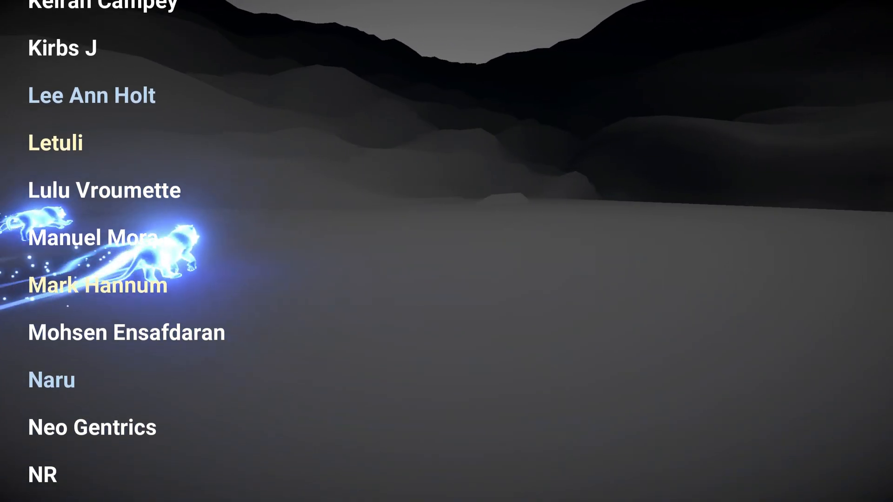
pyautogui.scroll(-3)
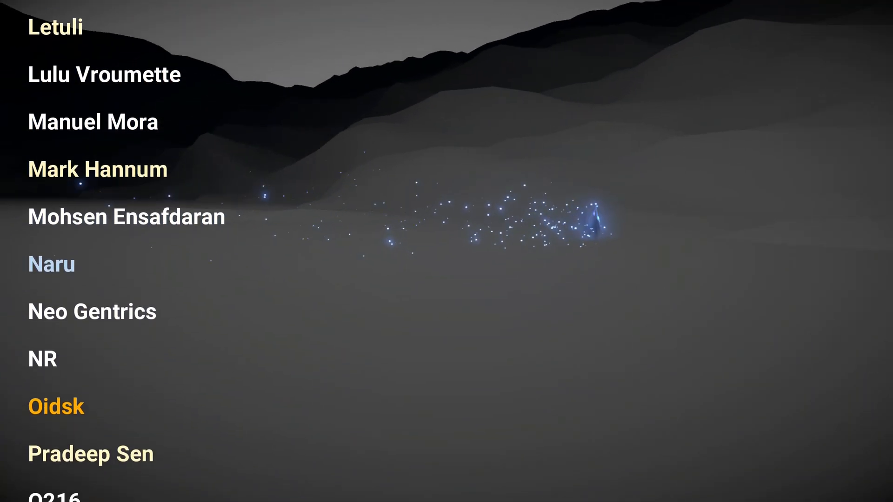
pyautogui.scroll(-3)
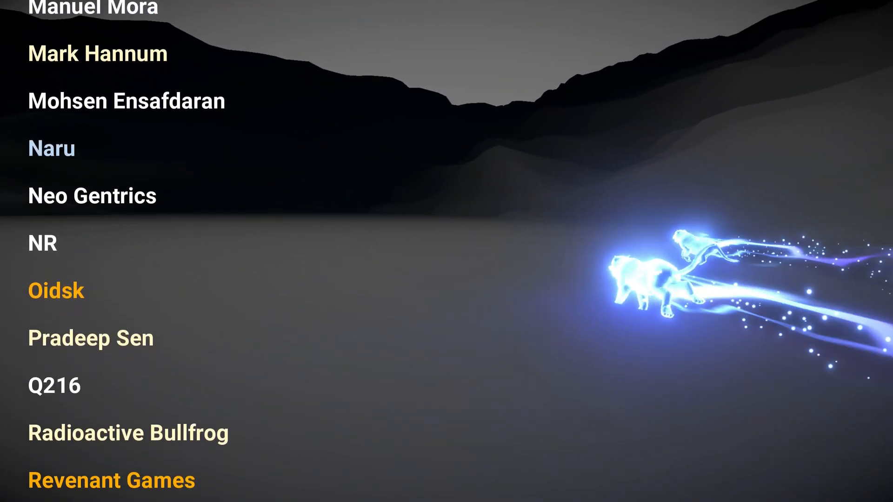
pyautogui.scroll(-3)
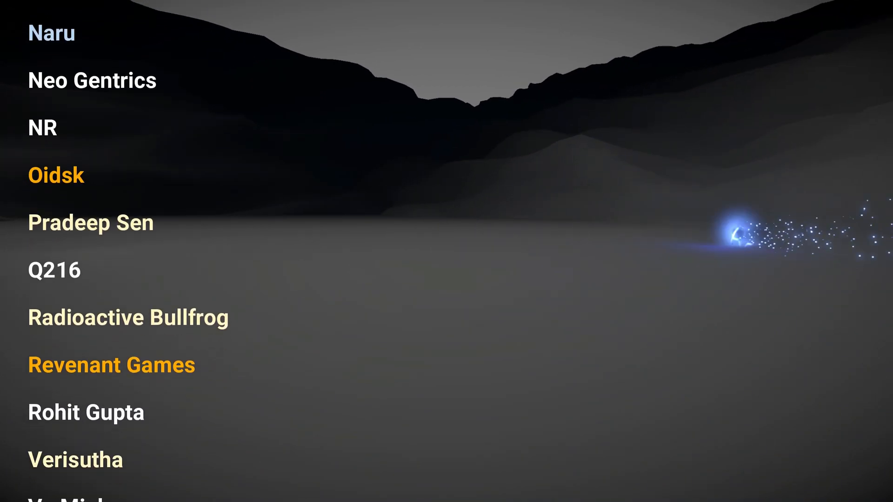
pyautogui.scroll(-3)
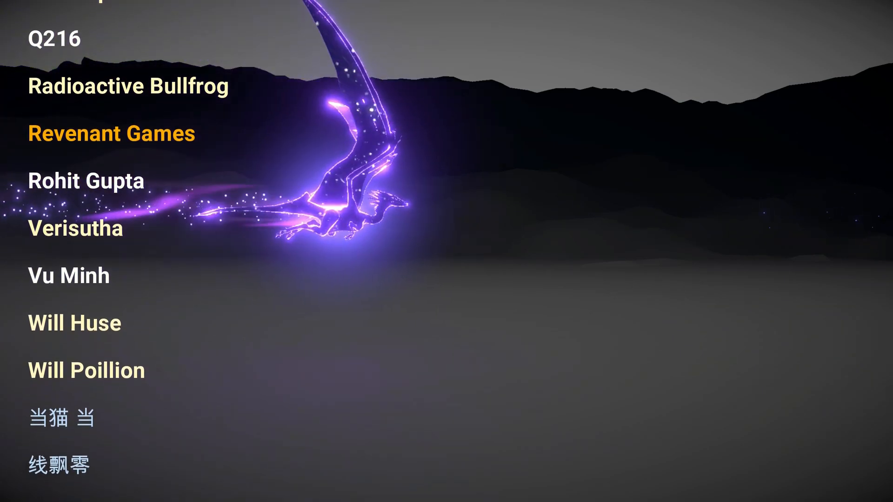
pyautogui.scroll(3)
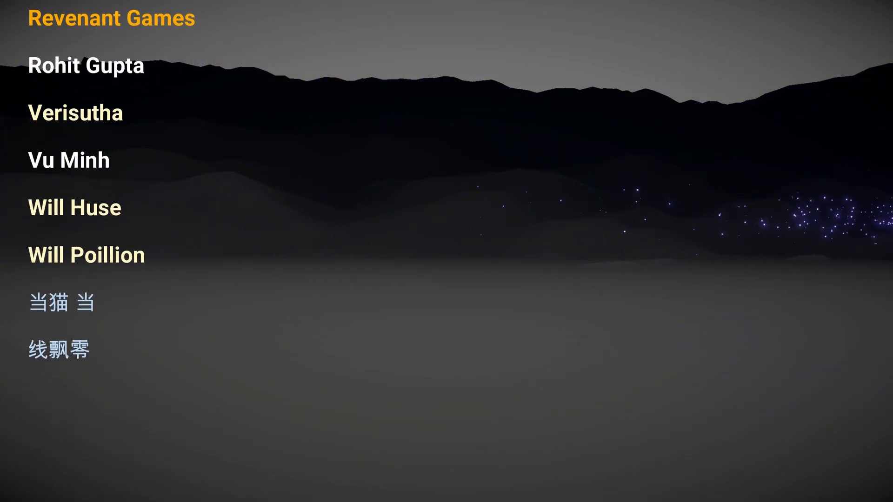